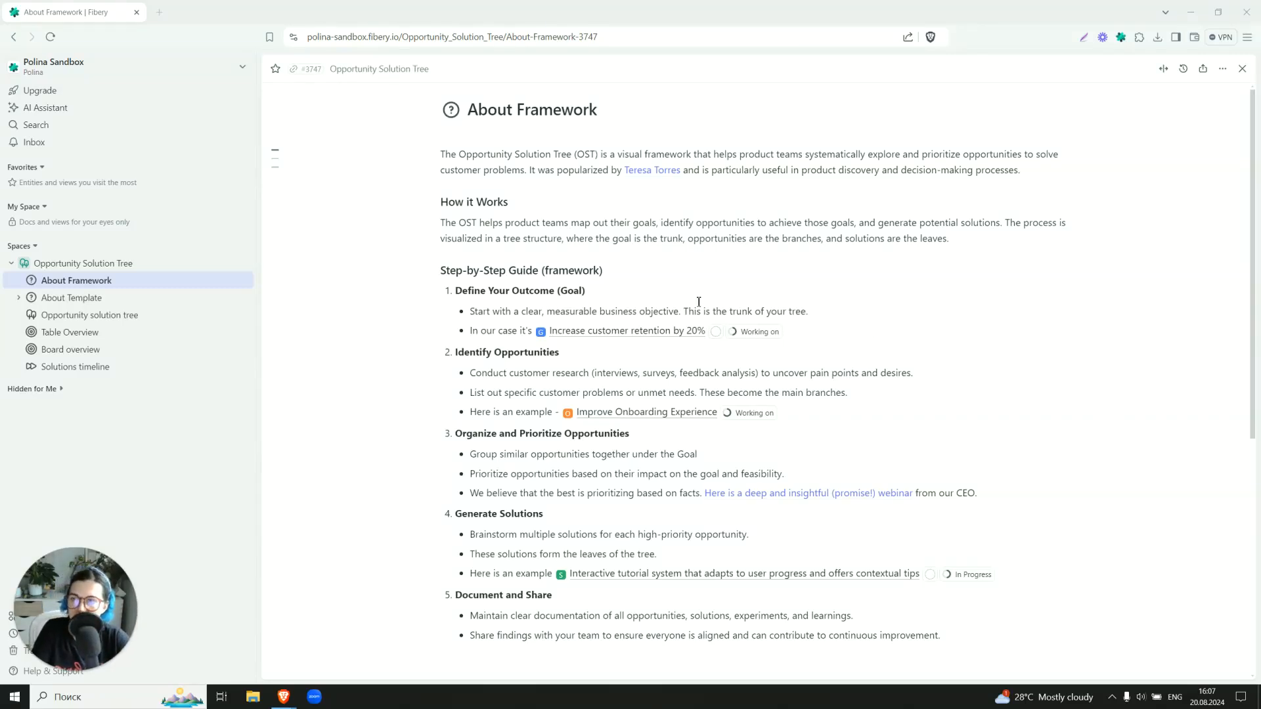
pyautogui.moveTo(412, 249)
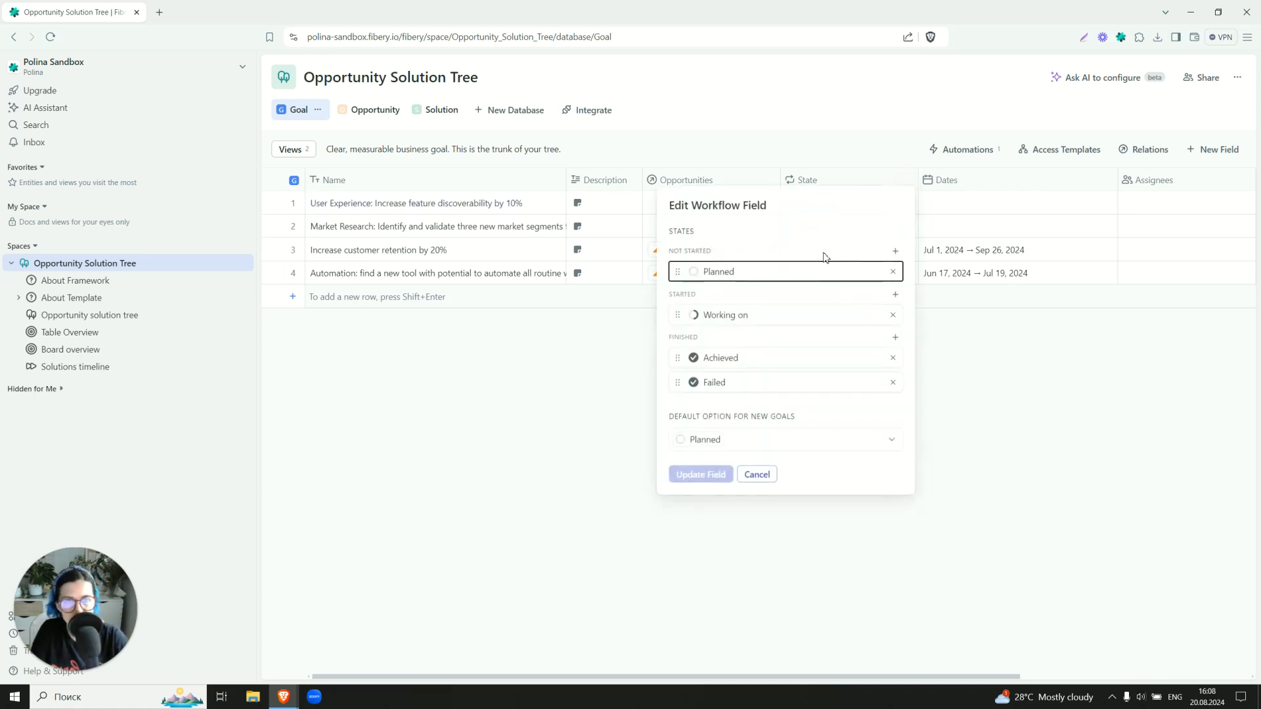
pyautogui.moveTo(742, 326)
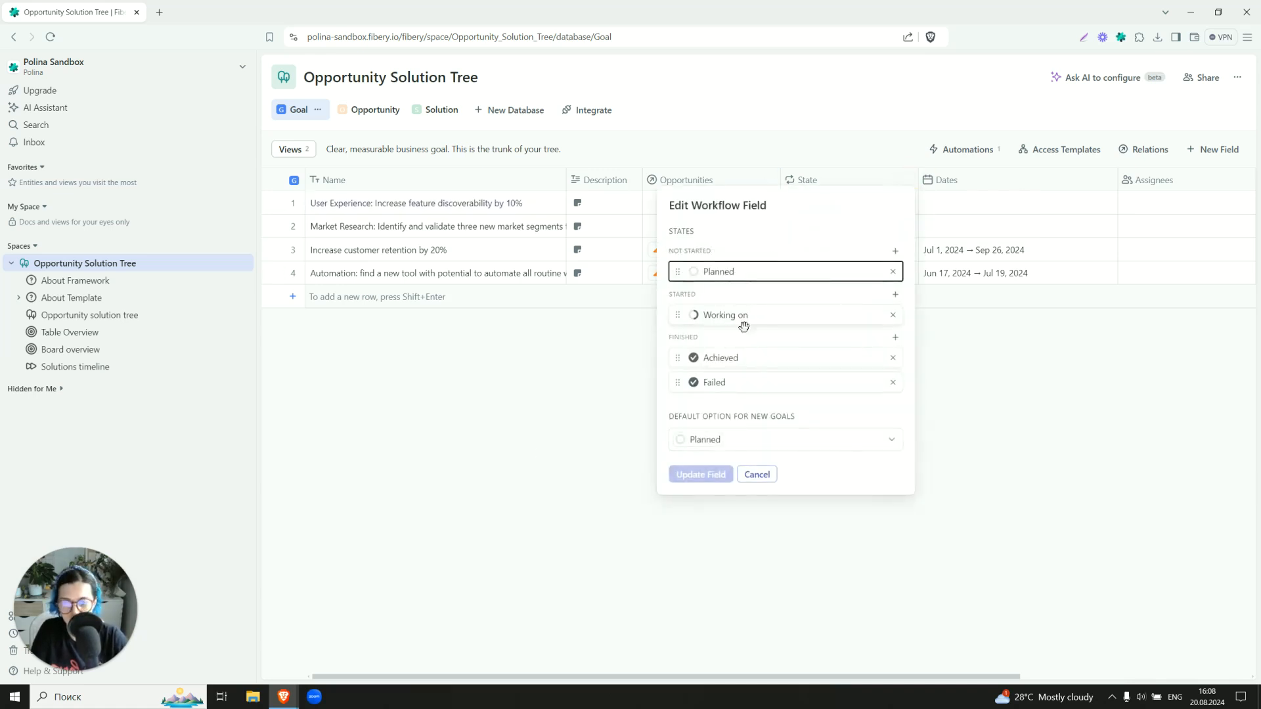
# Cancel the Goal workflow edit and scroll the four-goal table right to reveal remaining columns
pyautogui.click(756, 474)
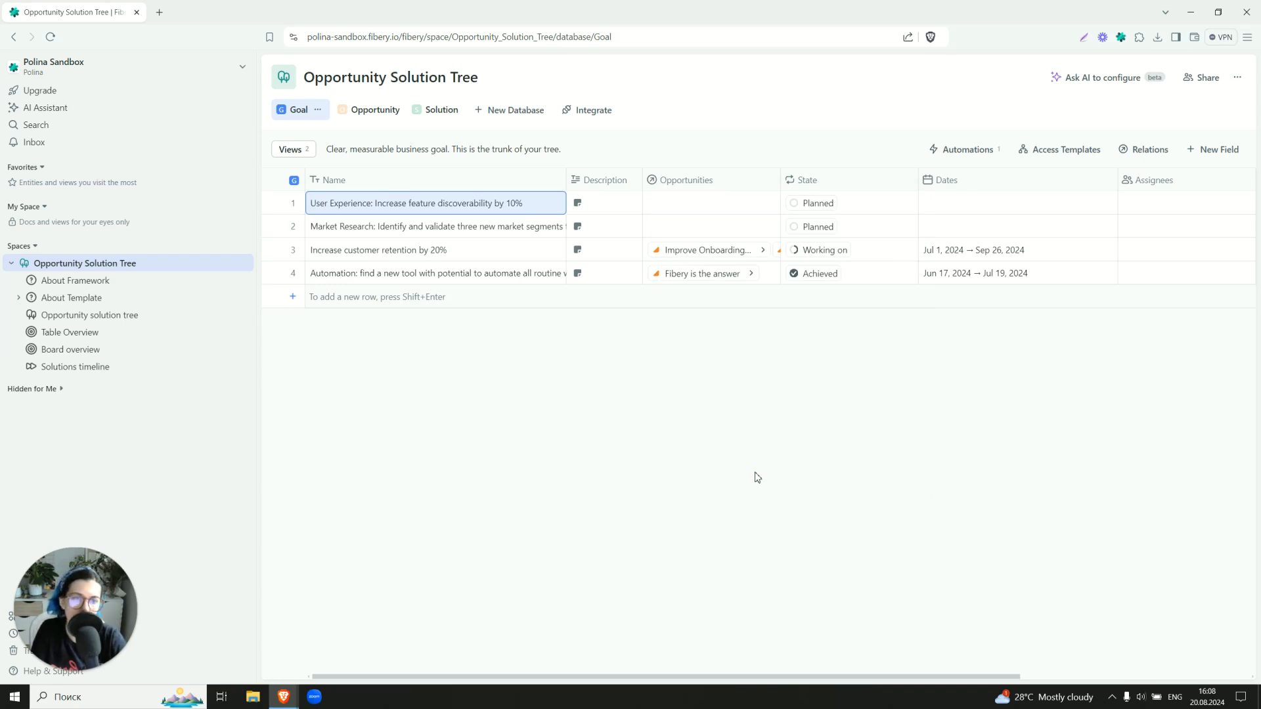
pyautogui.moveTo(709, 670)
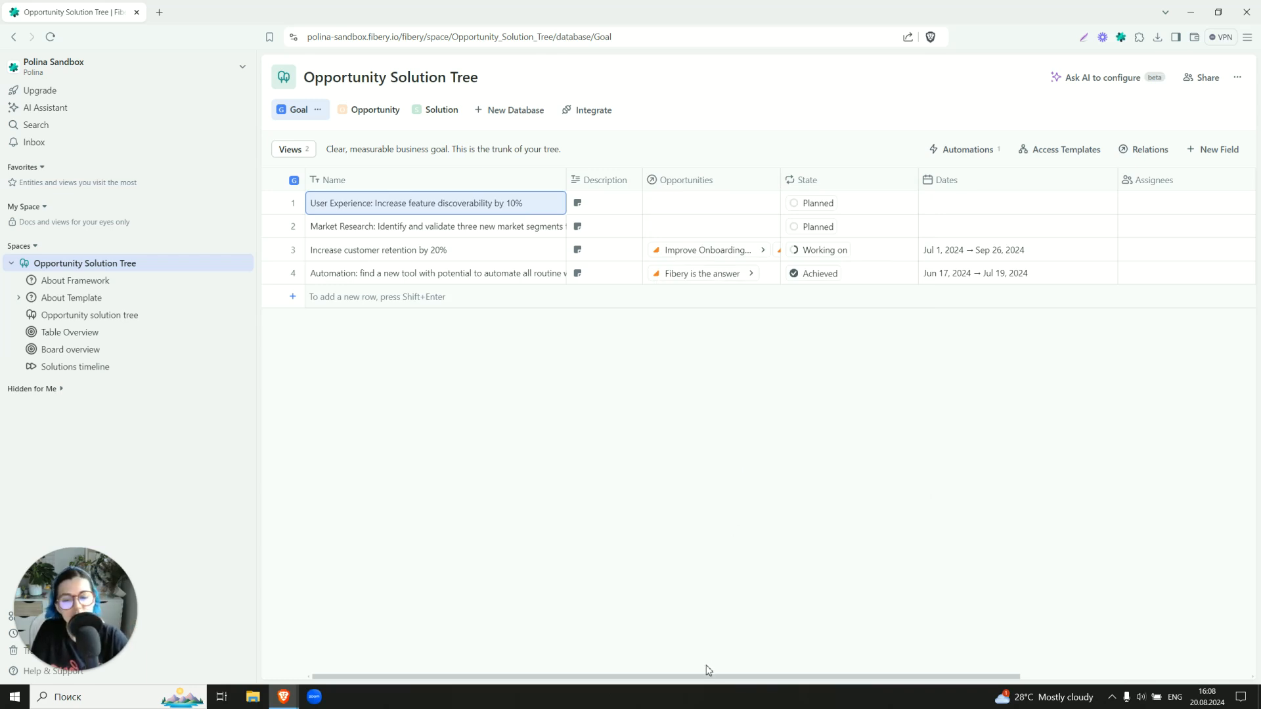
pyautogui.hscroll(3)
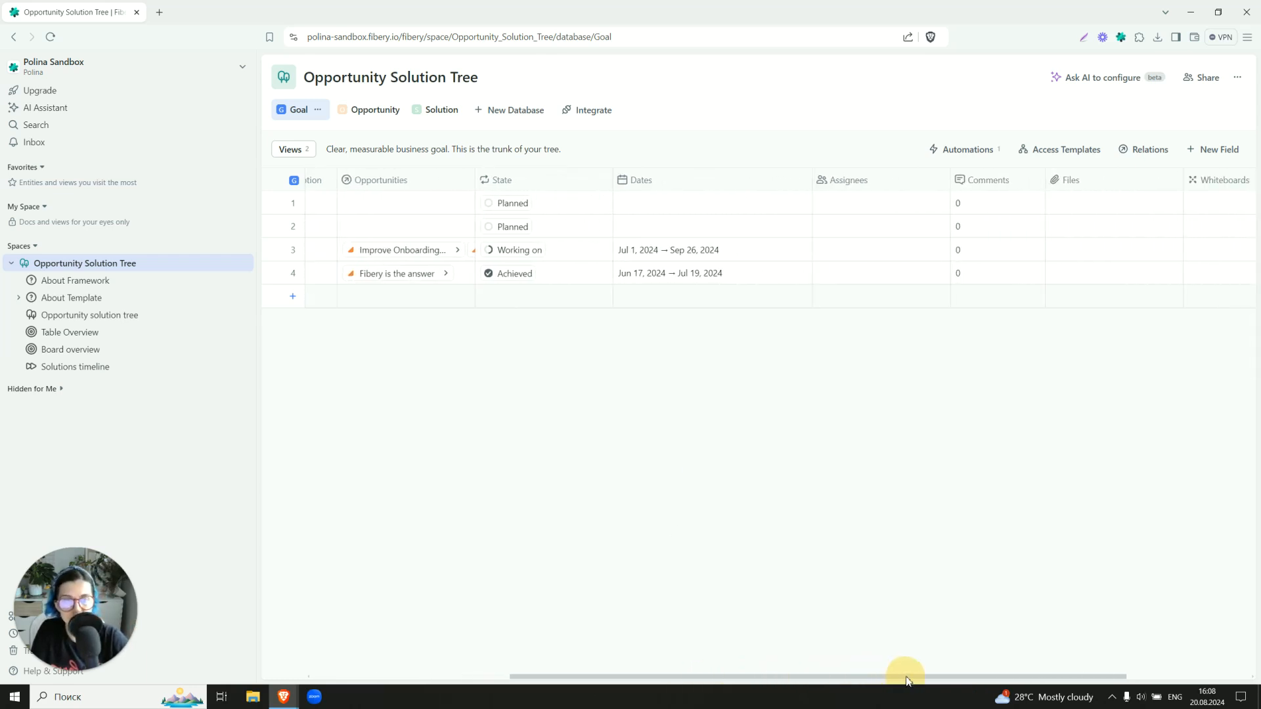
pyautogui.hscroll(3)
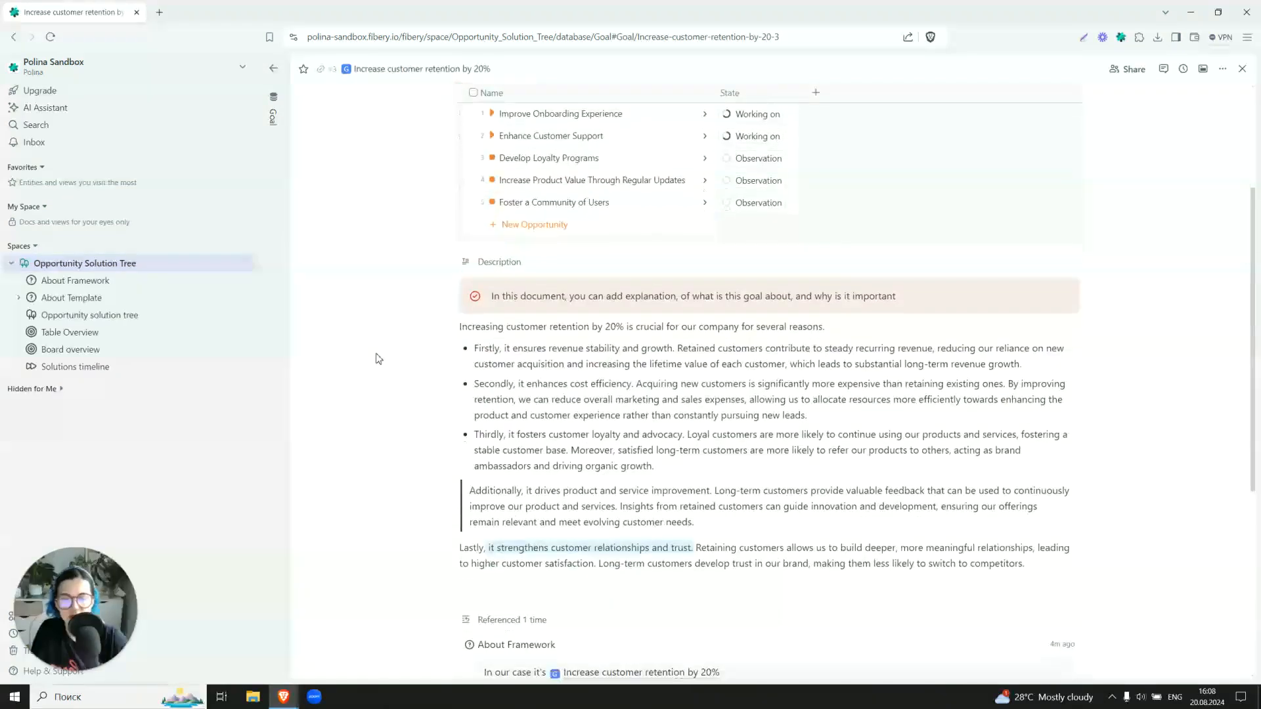
# Scroll through the retention goal's five opportunities and description, then back to the header
pyautogui.scroll(-3)
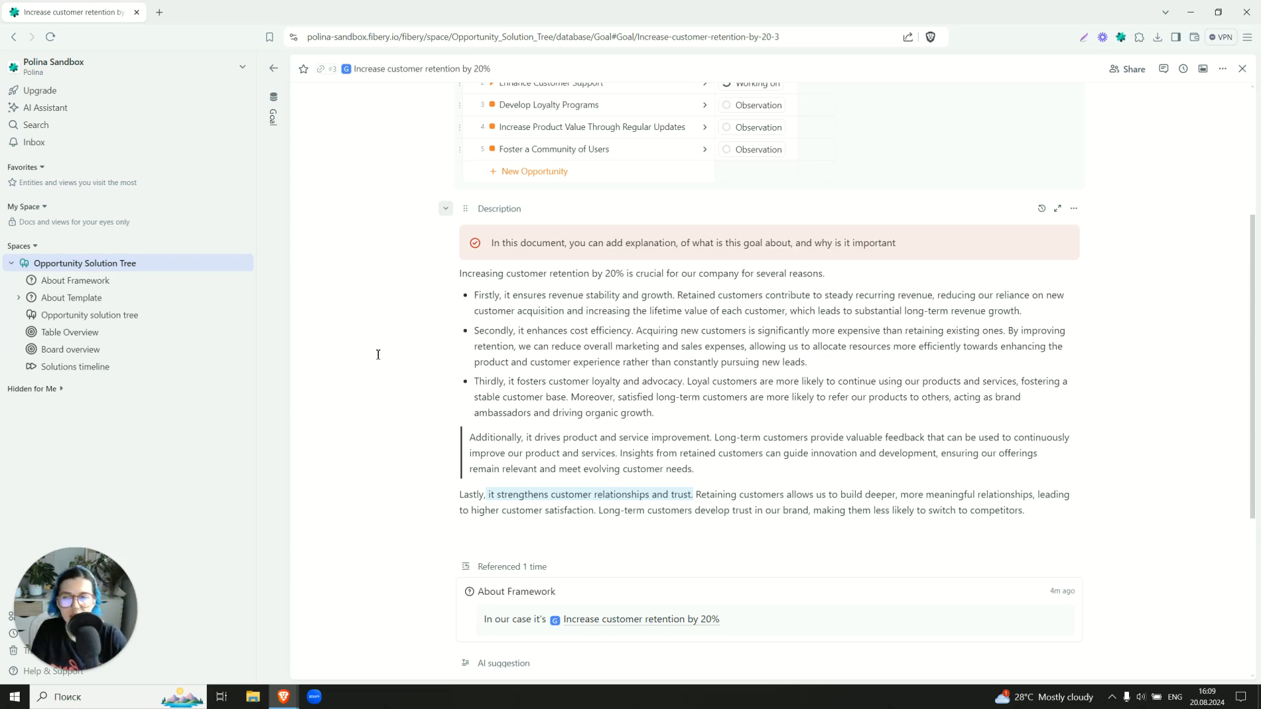
pyautogui.scroll(3)
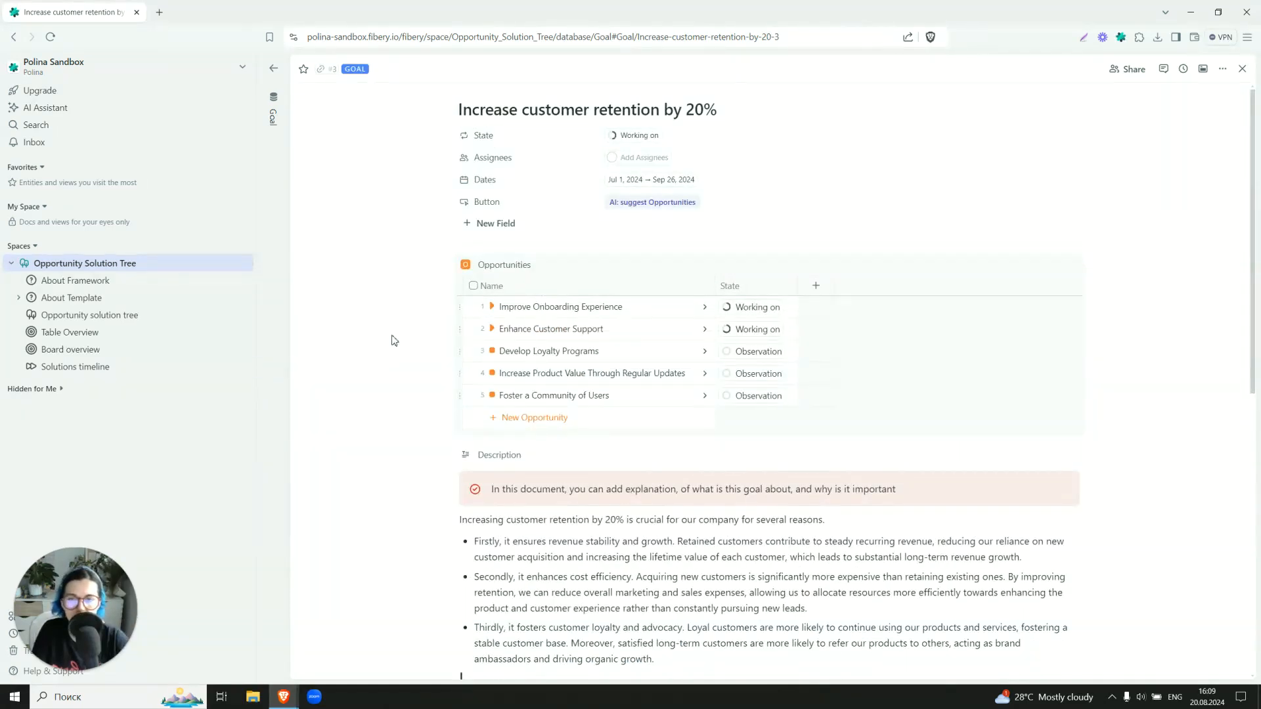
pyautogui.moveTo(514, 431)
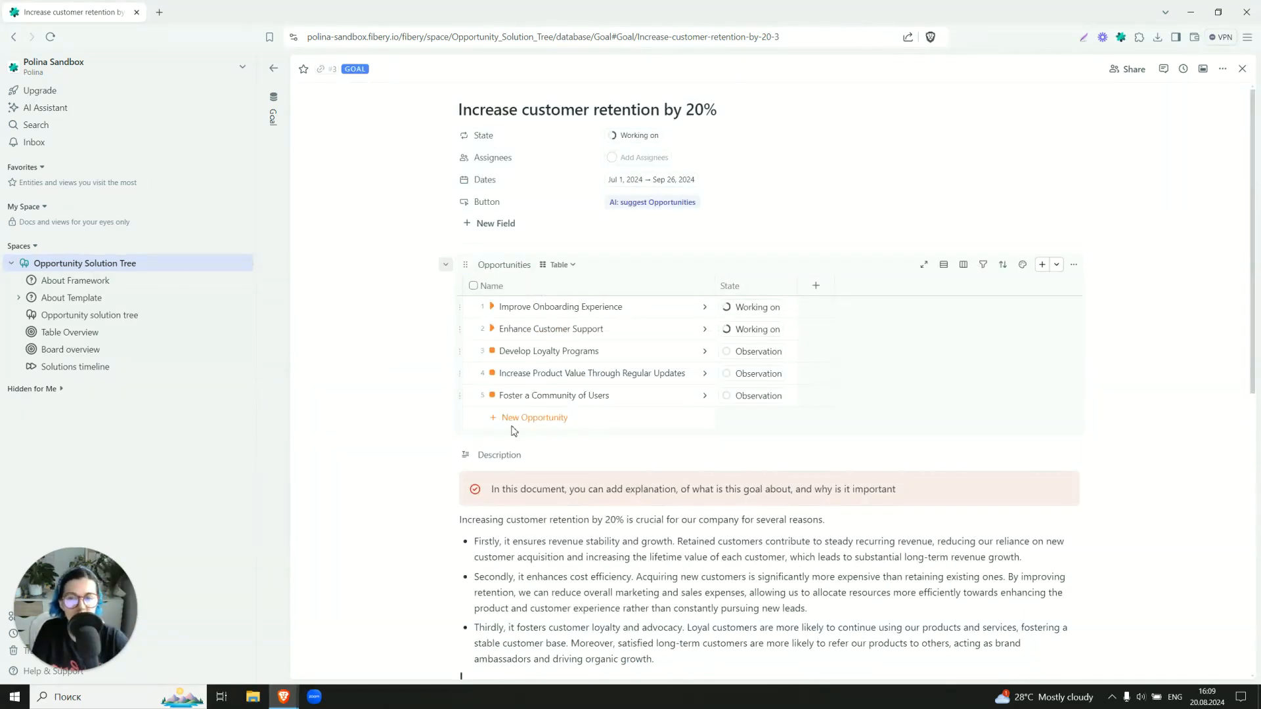
pyautogui.moveTo(371, 381)
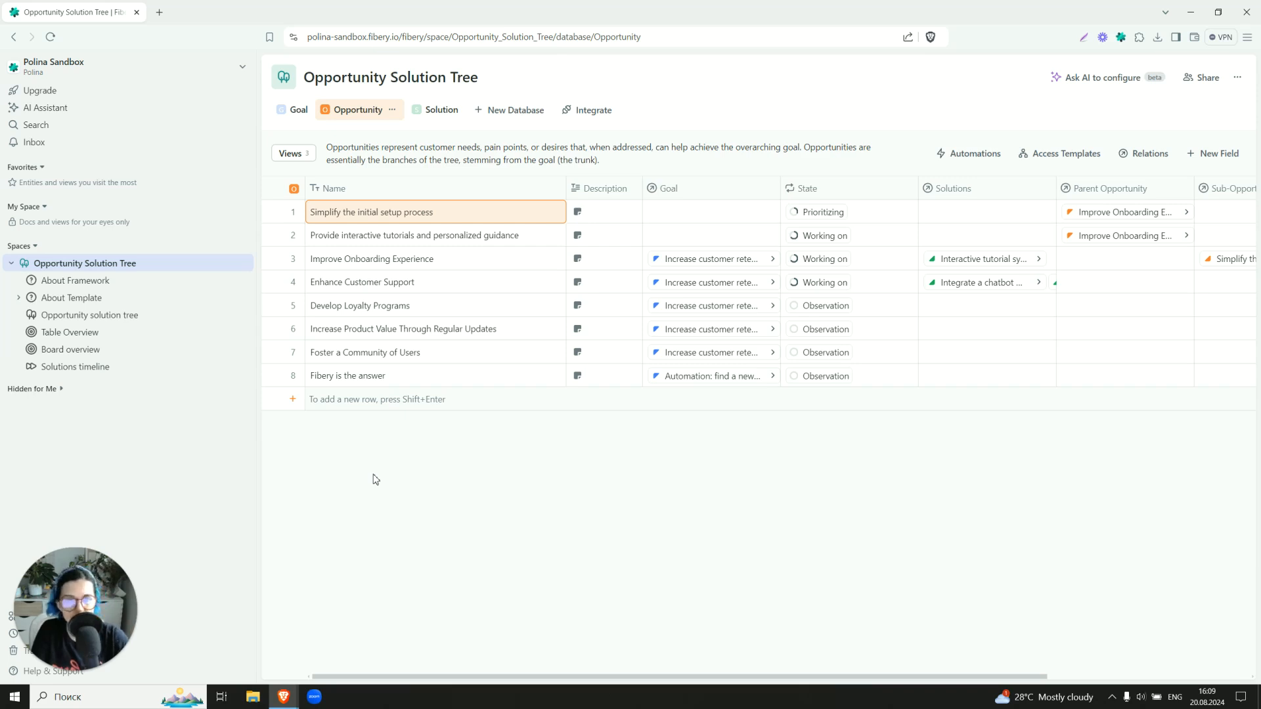
# Open the Opportunity table, review its State workflow without changes, and view its relations diagram
pyautogui.click(644, 507)
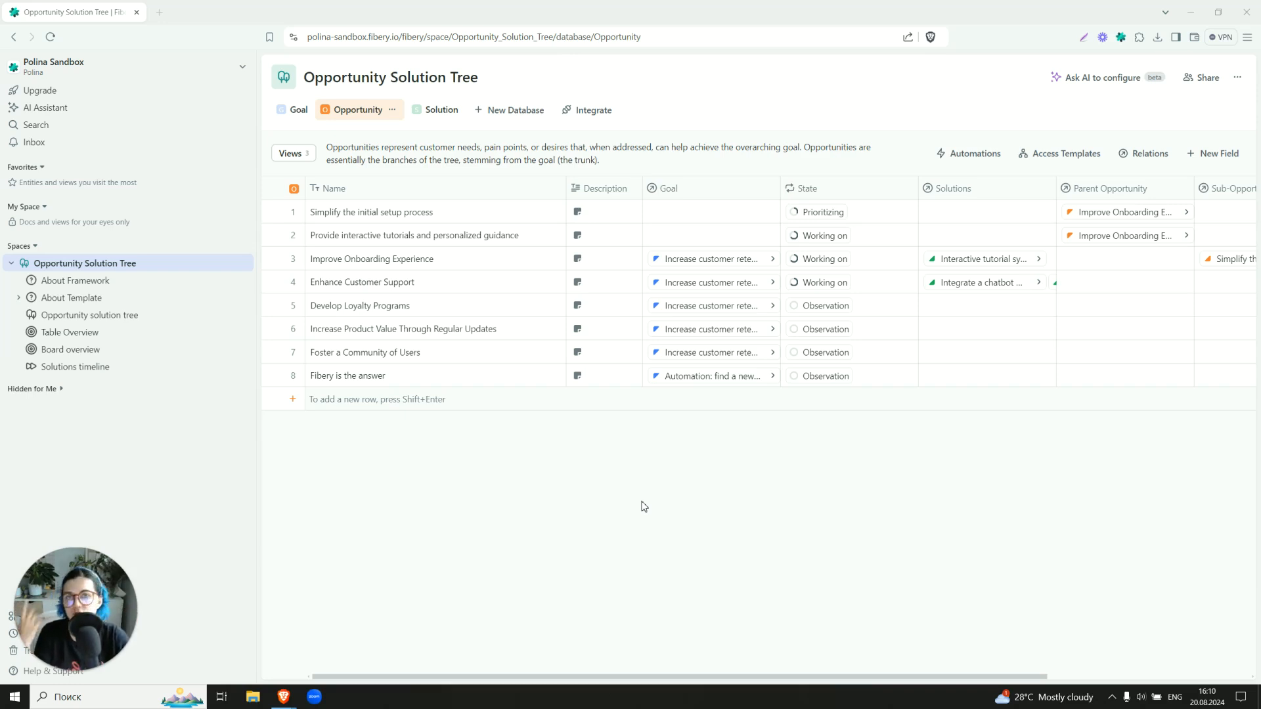
pyautogui.click(907, 188)
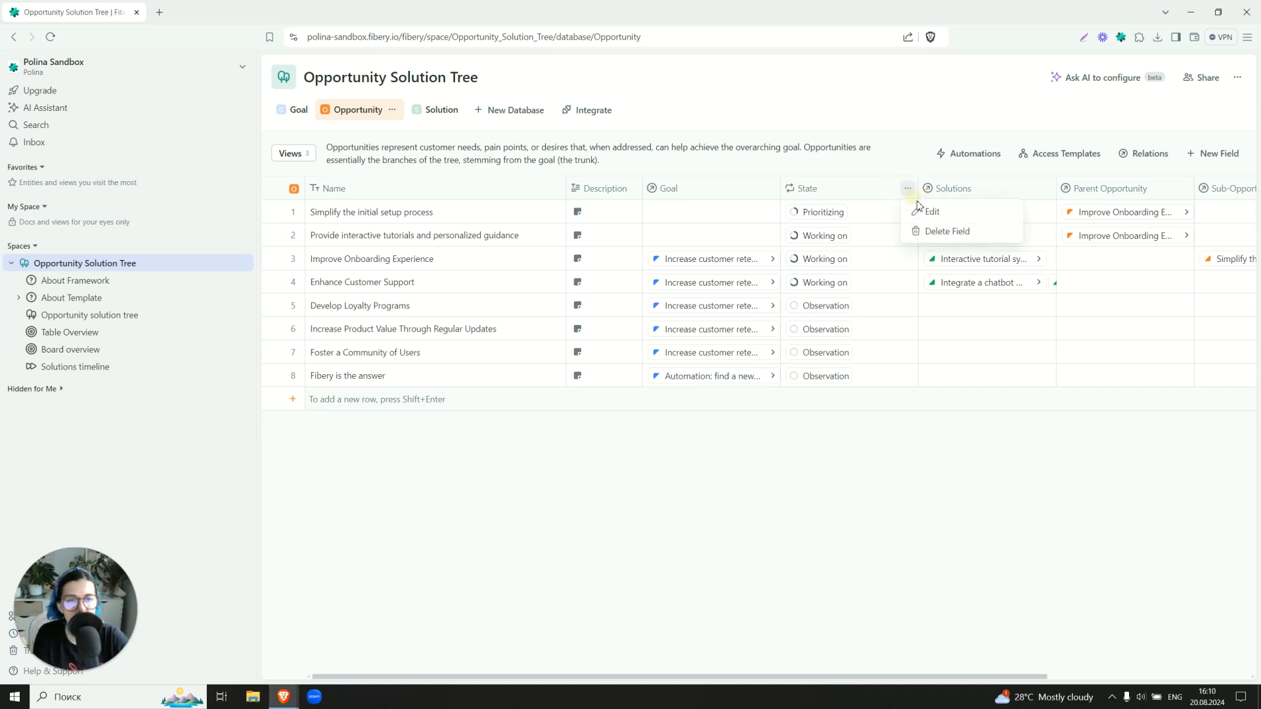
pyautogui.click(932, 211)
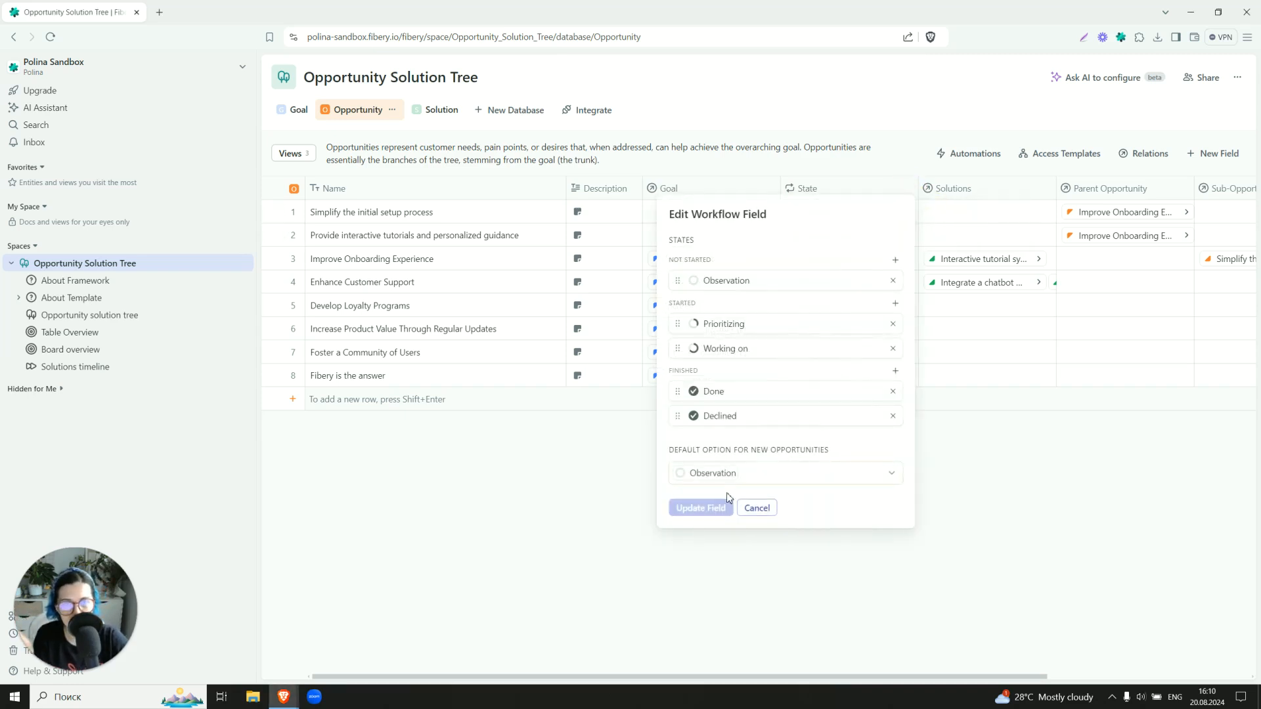
pyautogui.click(700, 508)
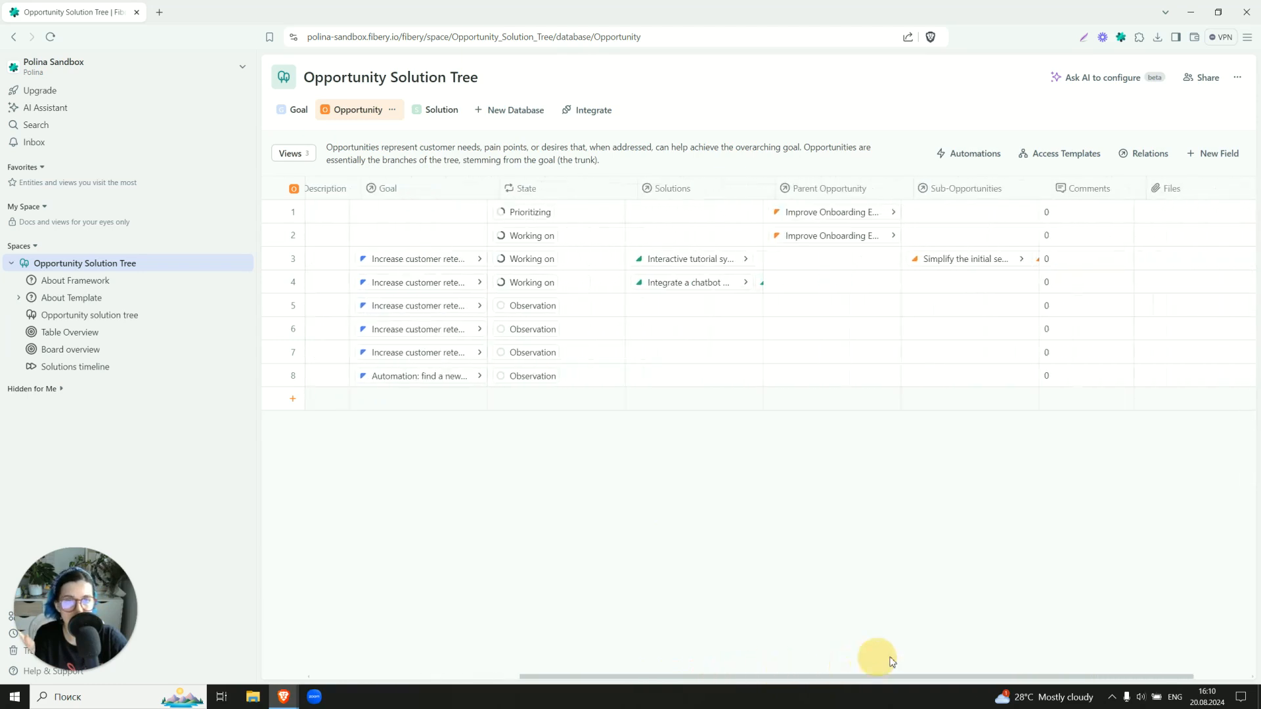
pyautogui.hscroll(3)
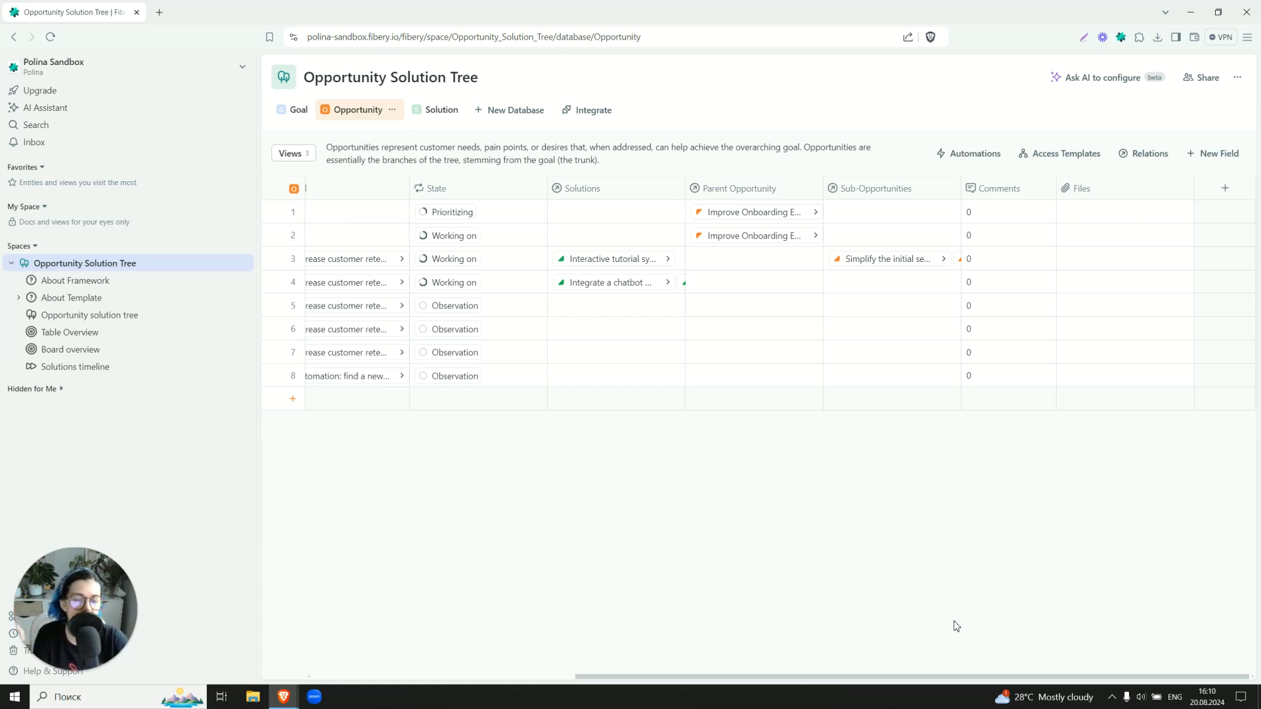
pyautogui.moveTo(750, 477)
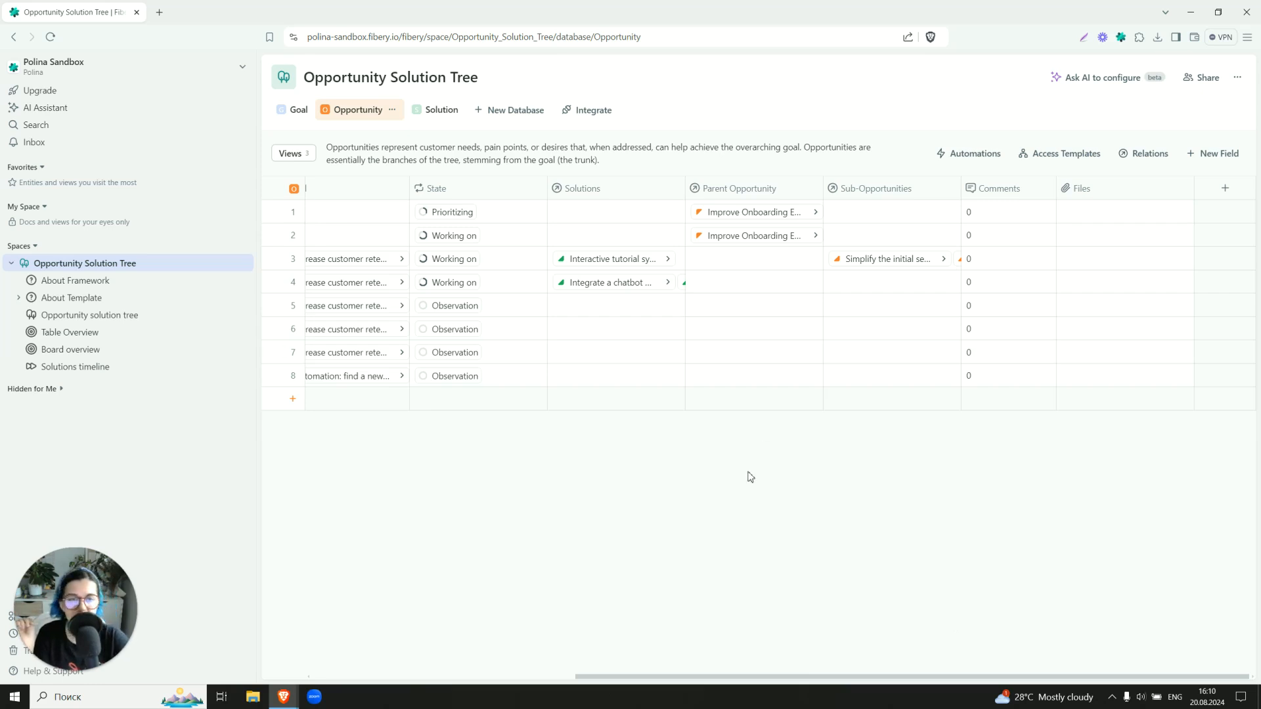
pyautogui.moveTo(783, 435)
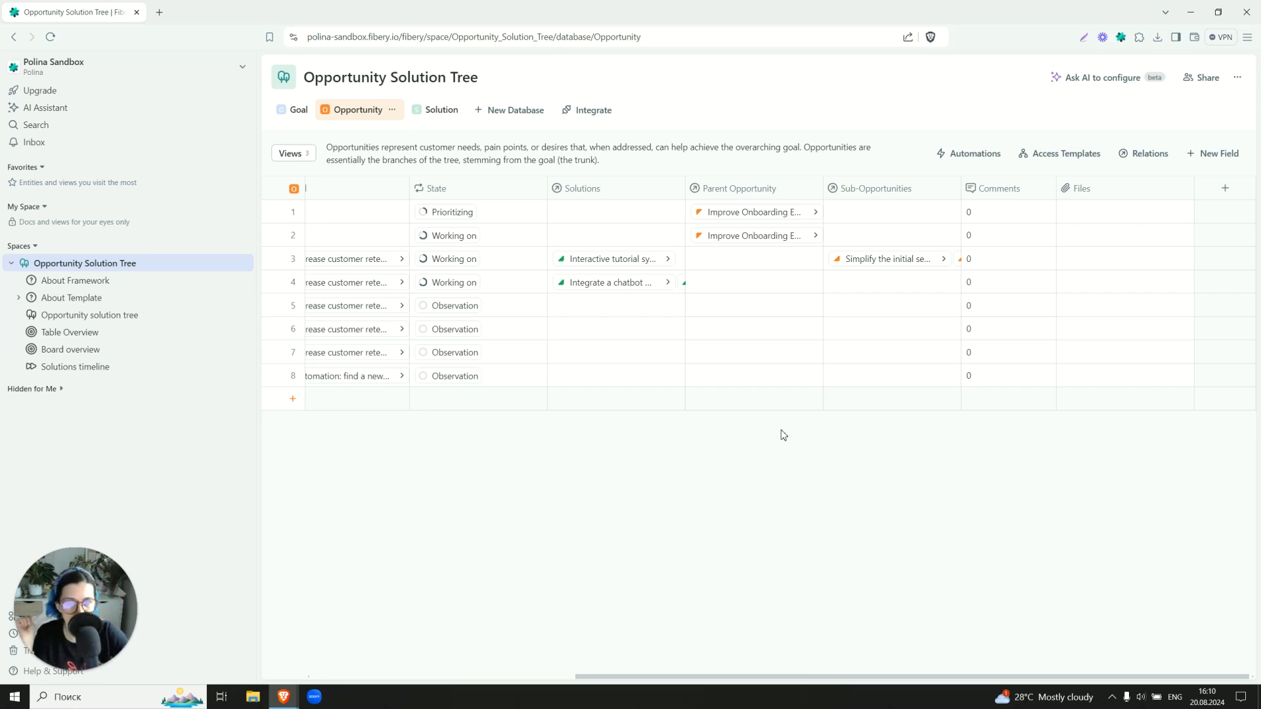
pyautogui.click(1149, 154)
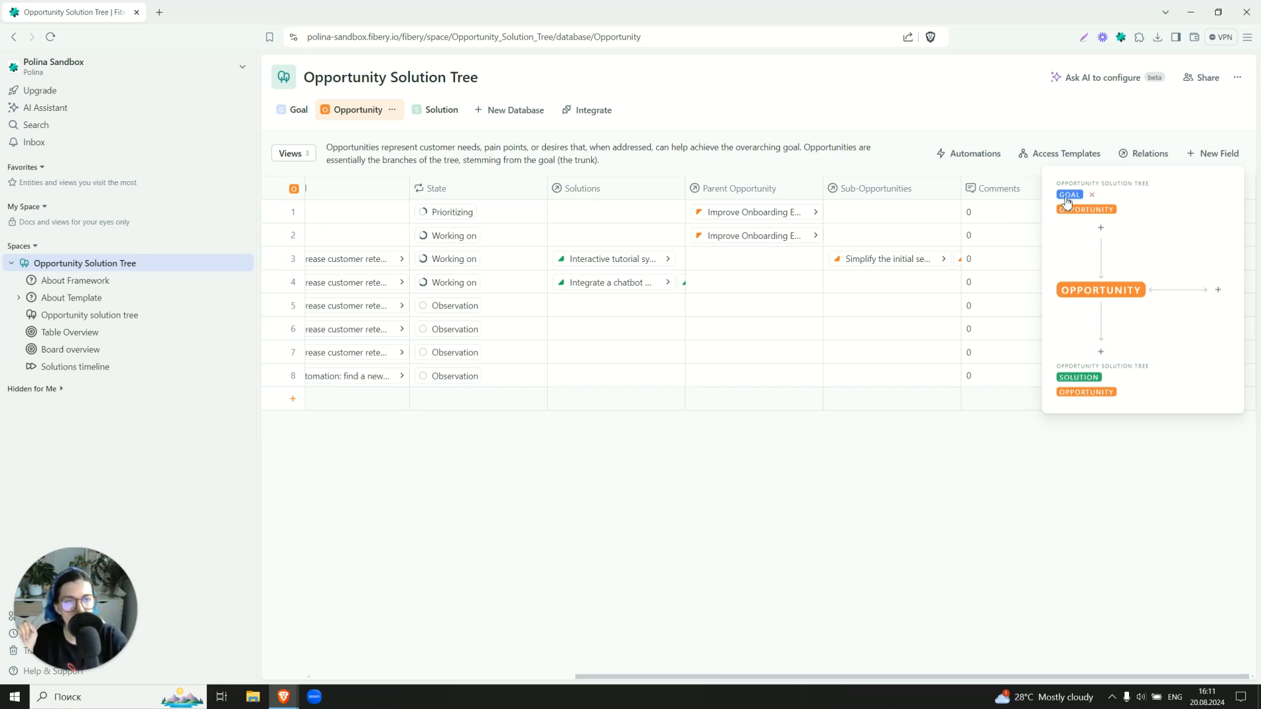
pyautogui.moveTo(1060, 232)
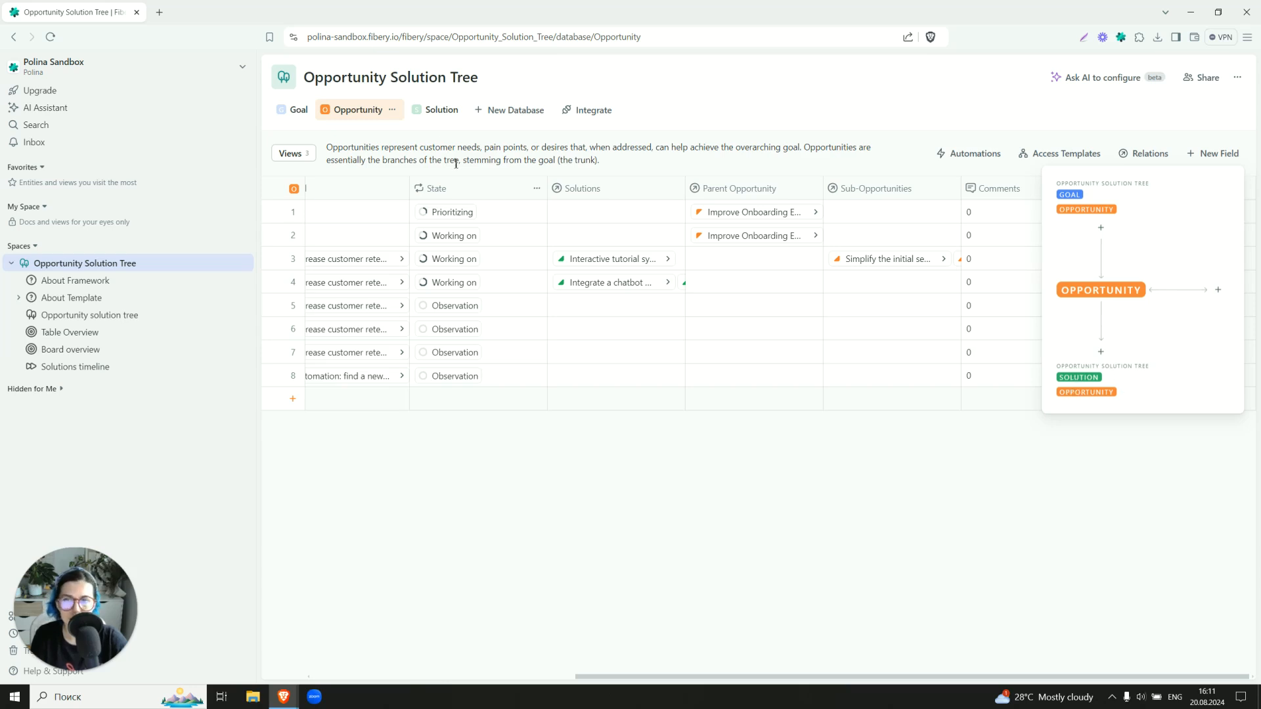
# Close the Opportunity relations diagram linking to Goal, Solution and sub-opportunities
pyautogui.click(424, 110)
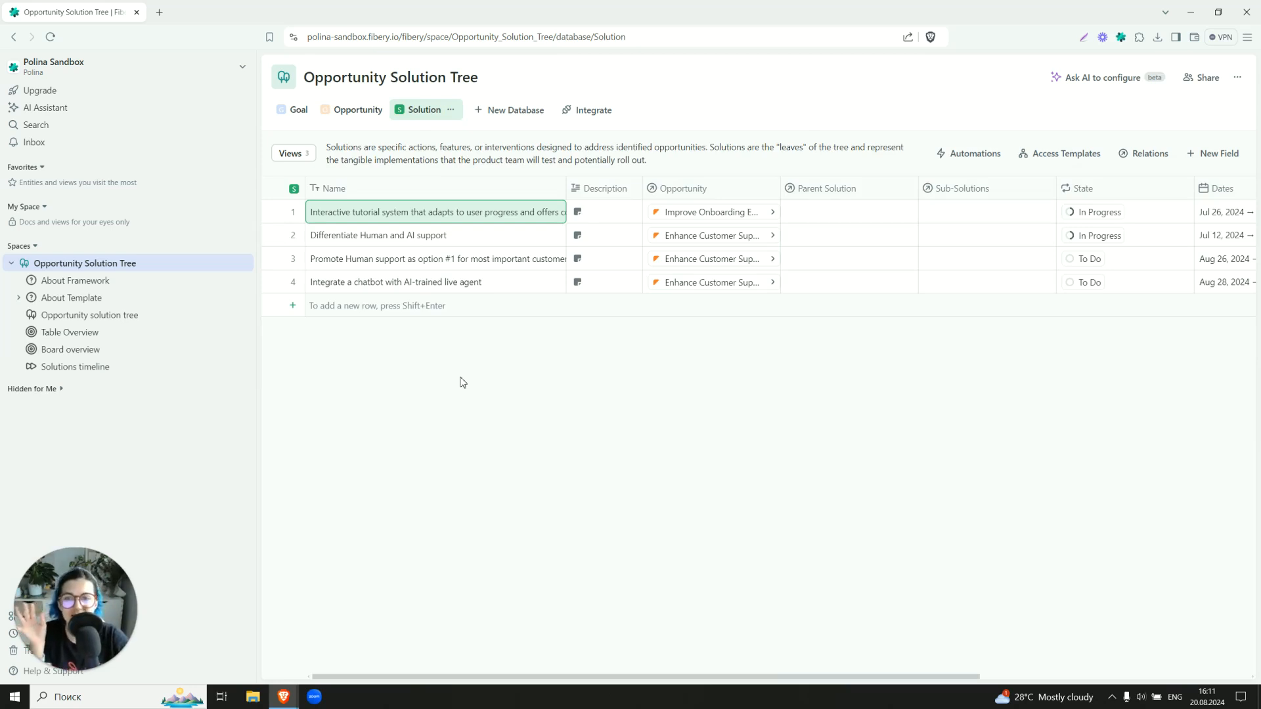
pyautogui.moveTo(459, 379)
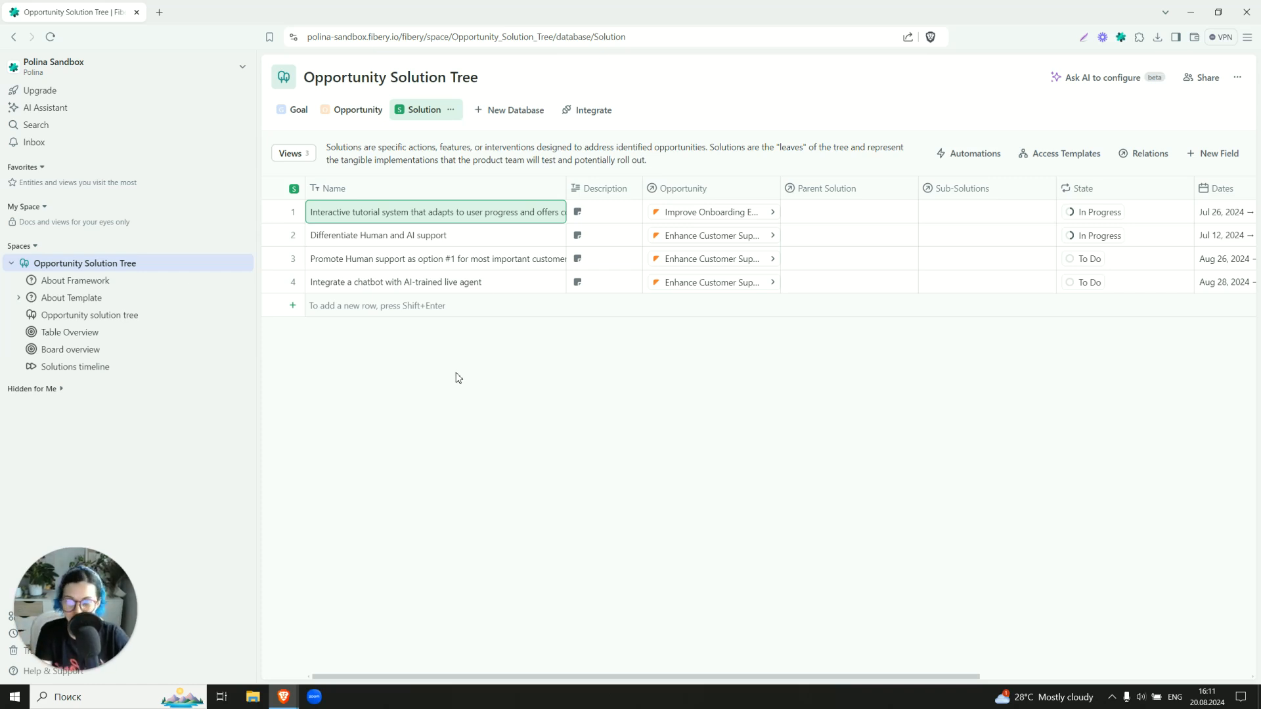
pyautogui.moveTo(460, 363)
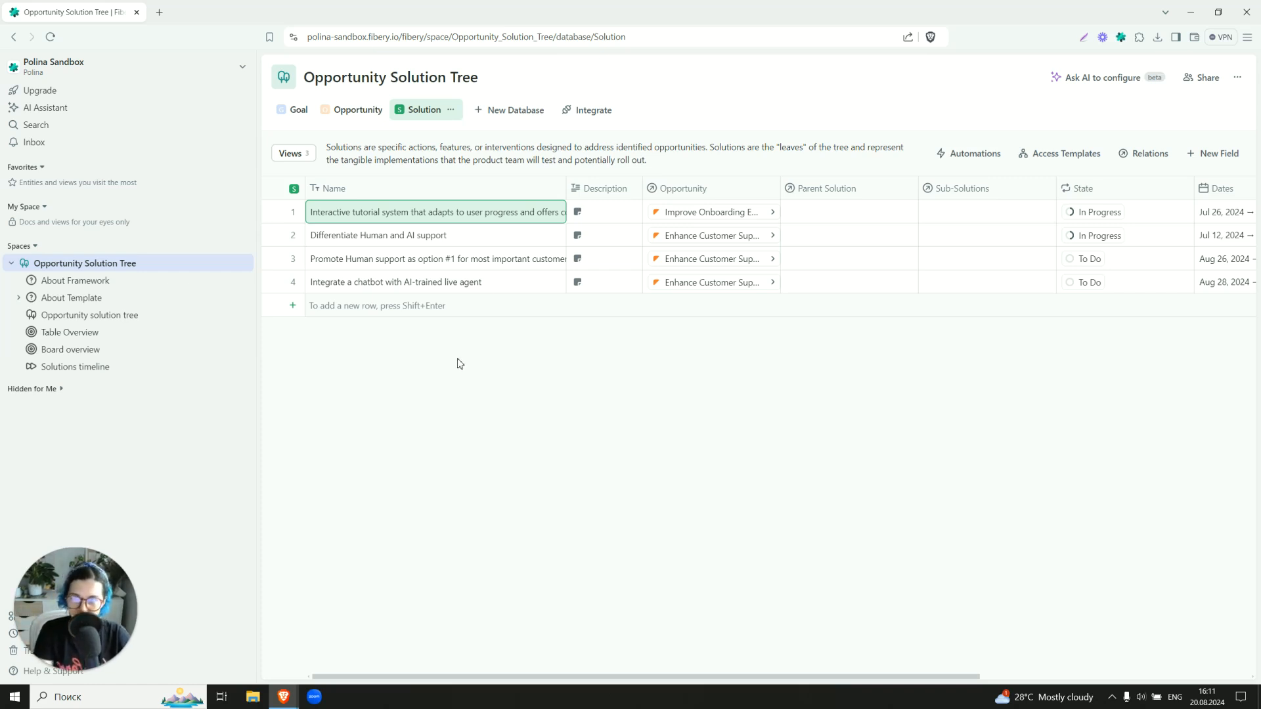
pyautogui.moveTo(456, 356)
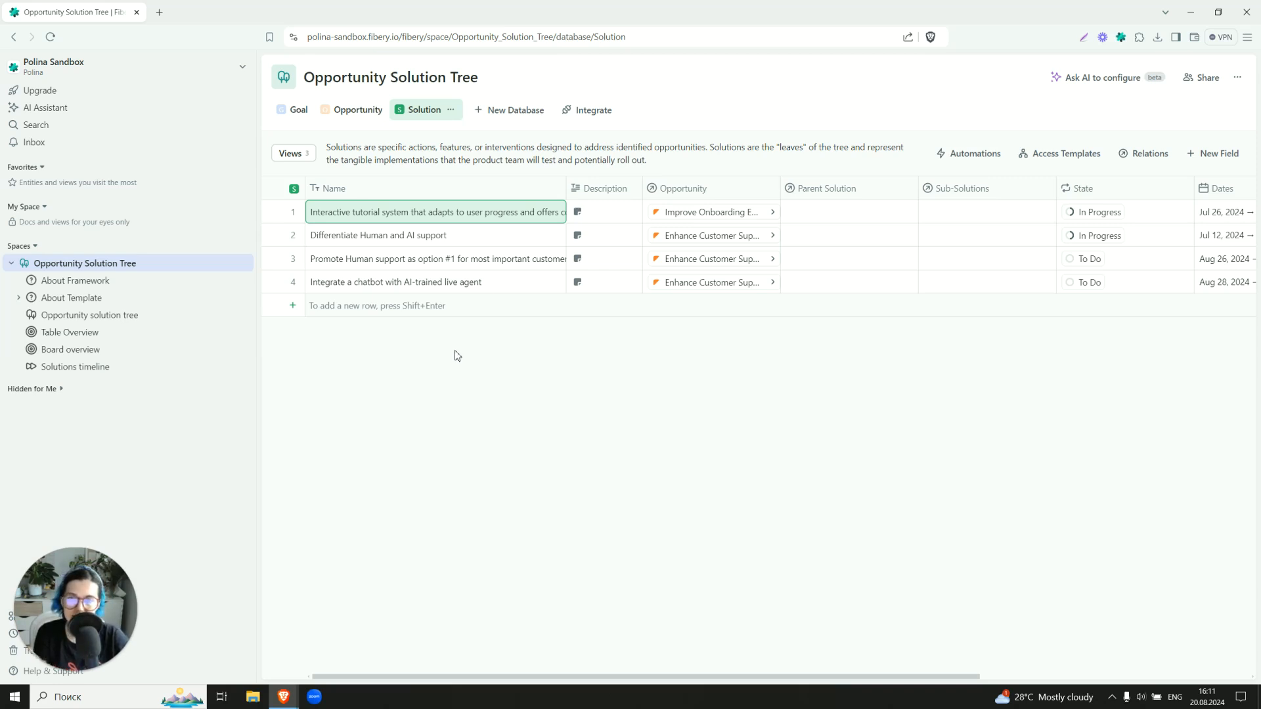
# Scroll across the four solutions' opportunity, state and date columns, then open the tutorial solution
pyautogui.hscroll(3)
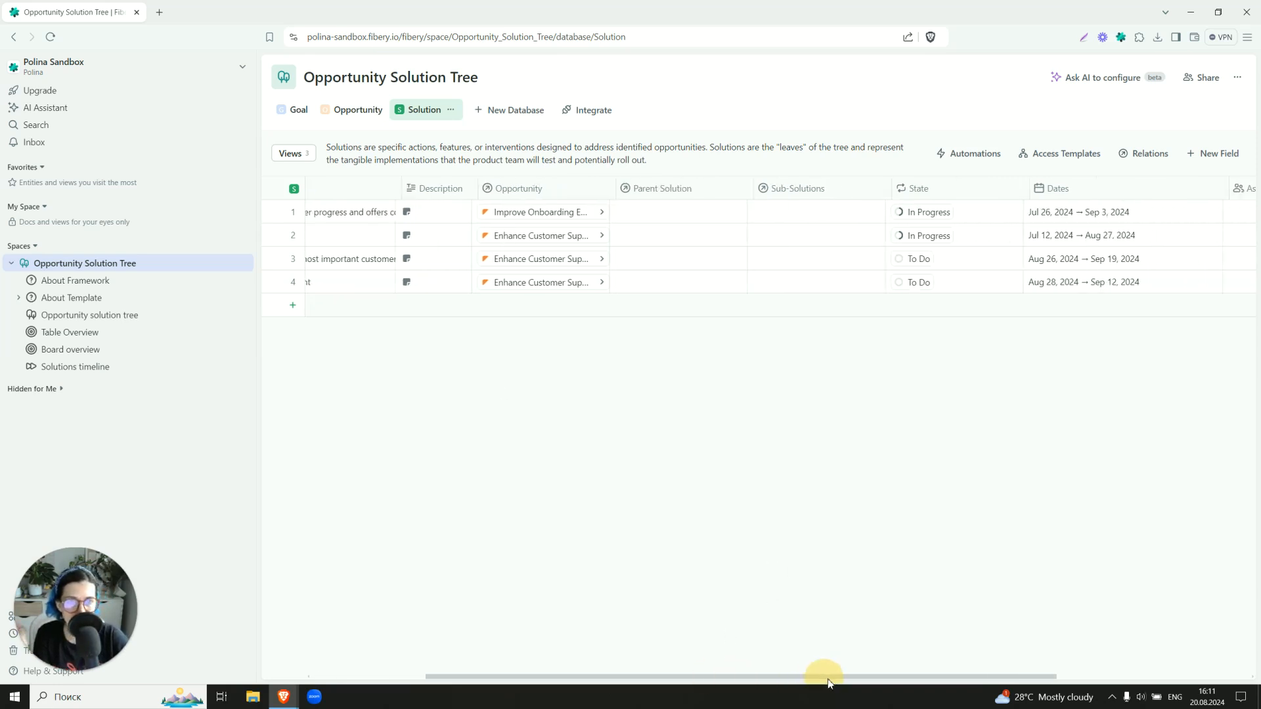
pyautogui.click(929, 211)
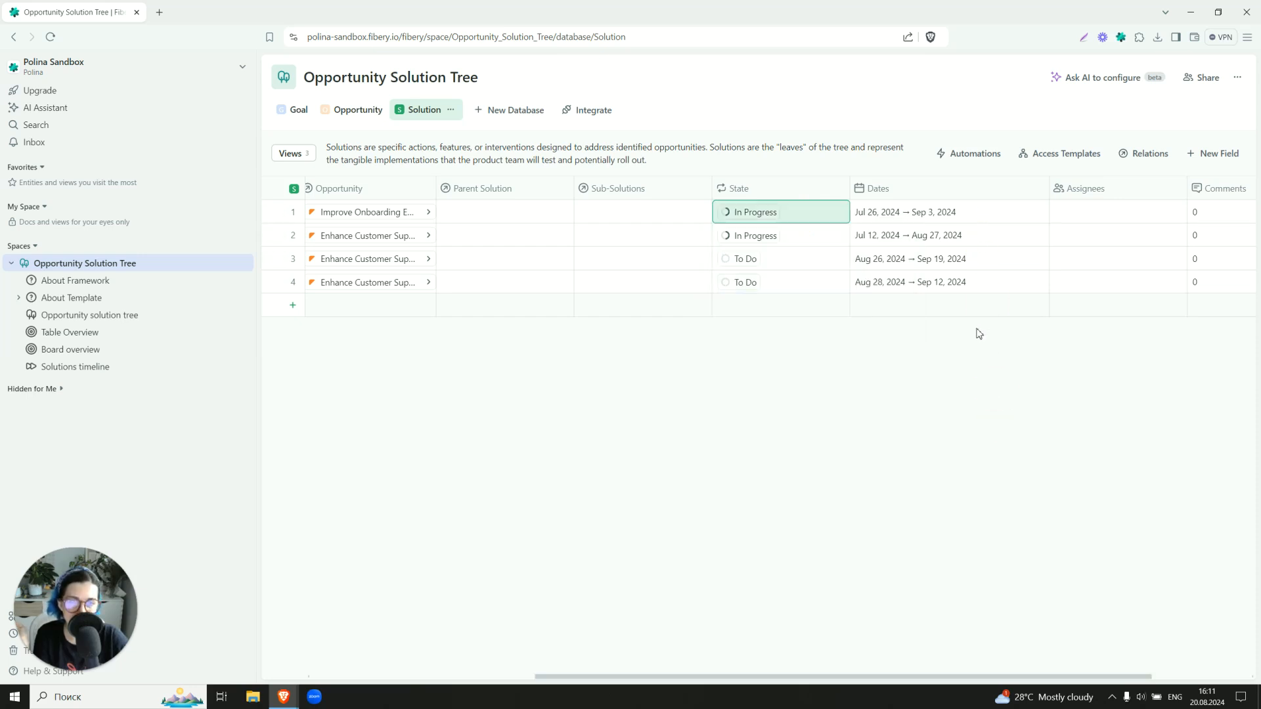
pyautogui.hscroll(3)
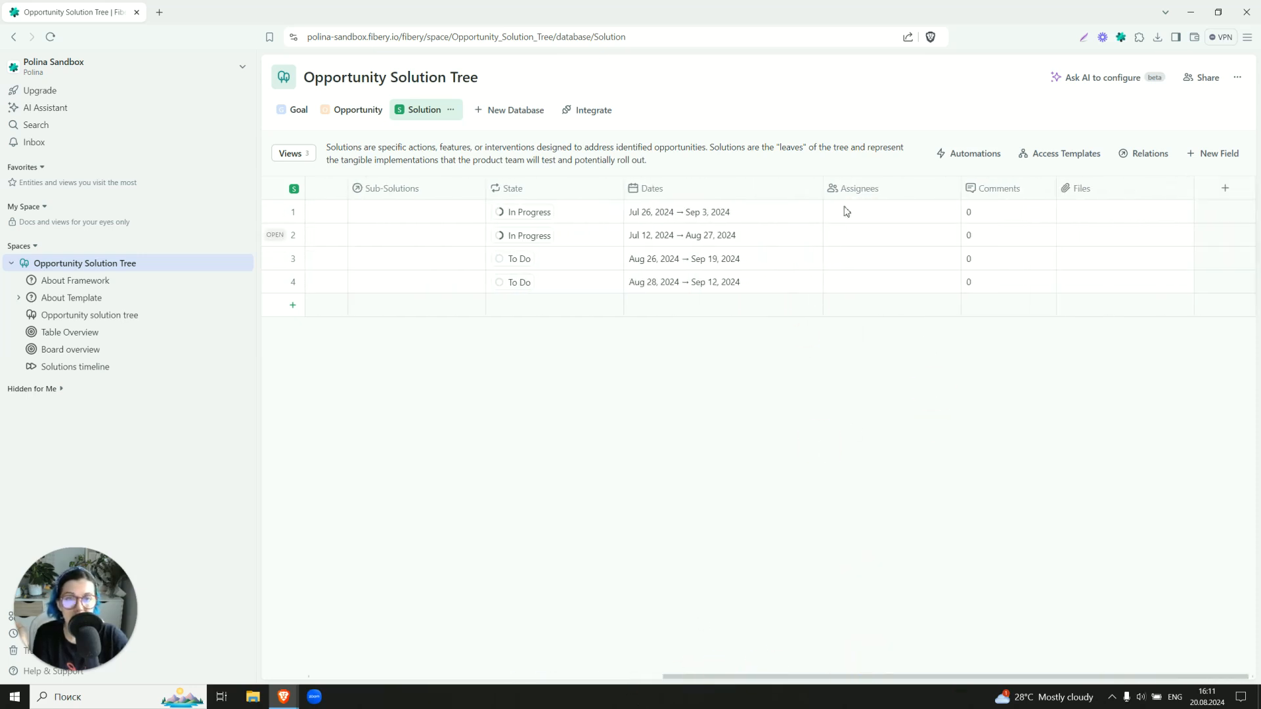
pyautogui.moveTo(852, 278)
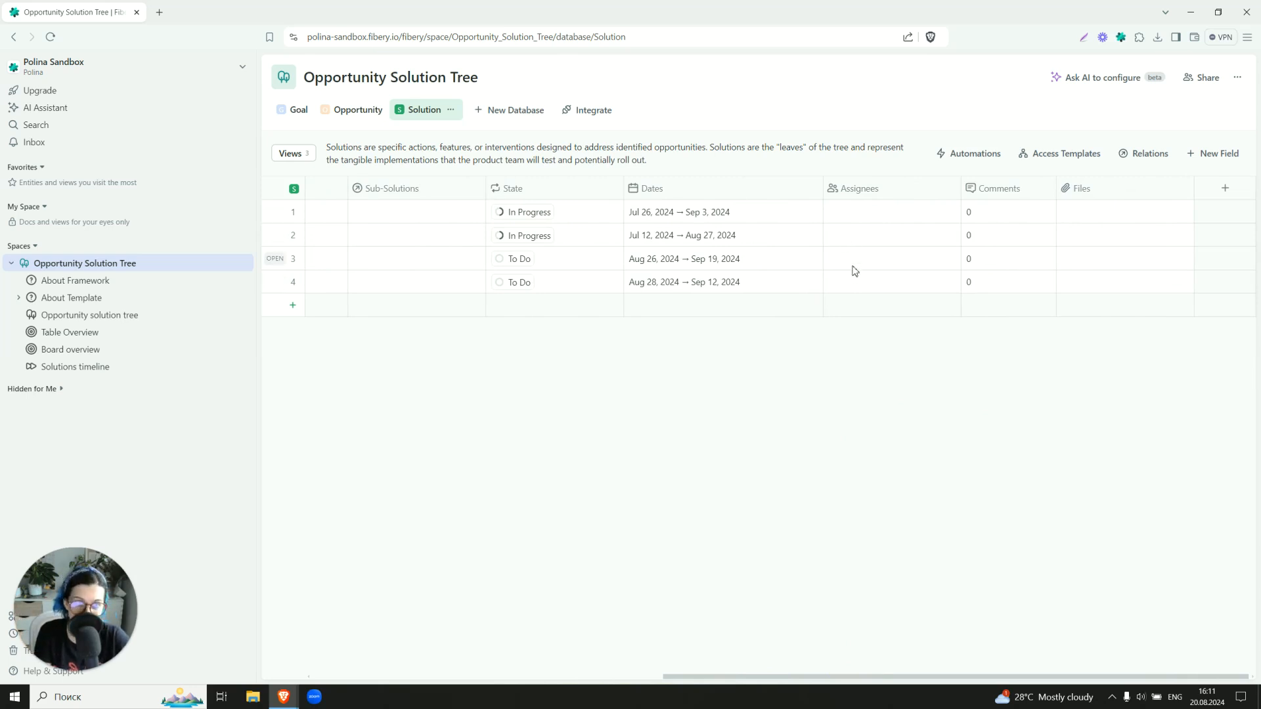
pyautogui.hscroll(-3)
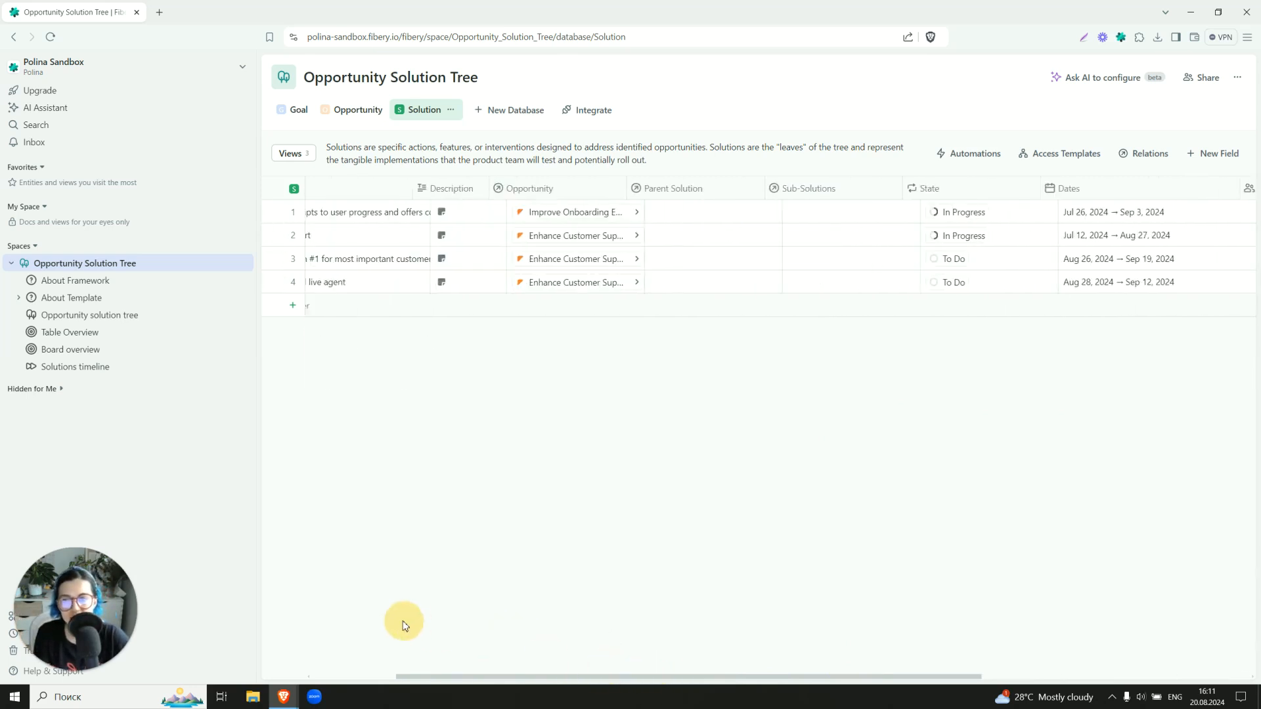
pyautogui.hscroll(3)
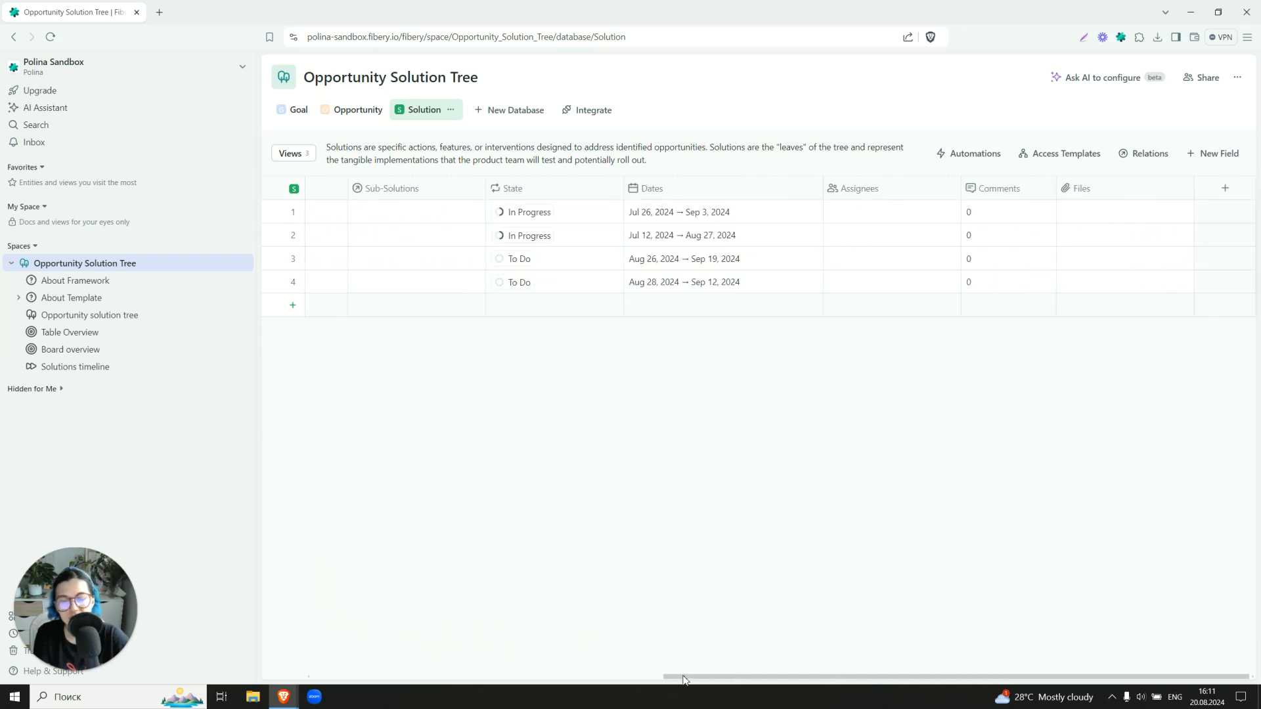
pyautogui.hscroll(-3)
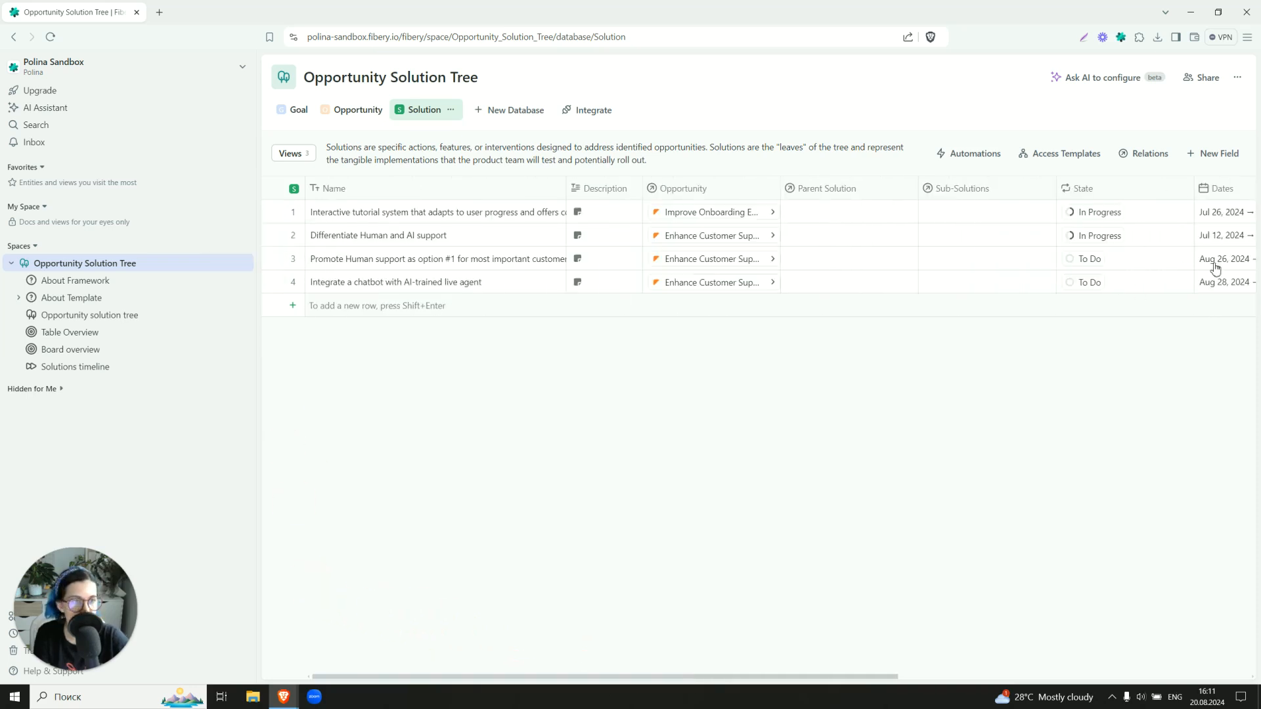
pyautogui.click(437, 211)
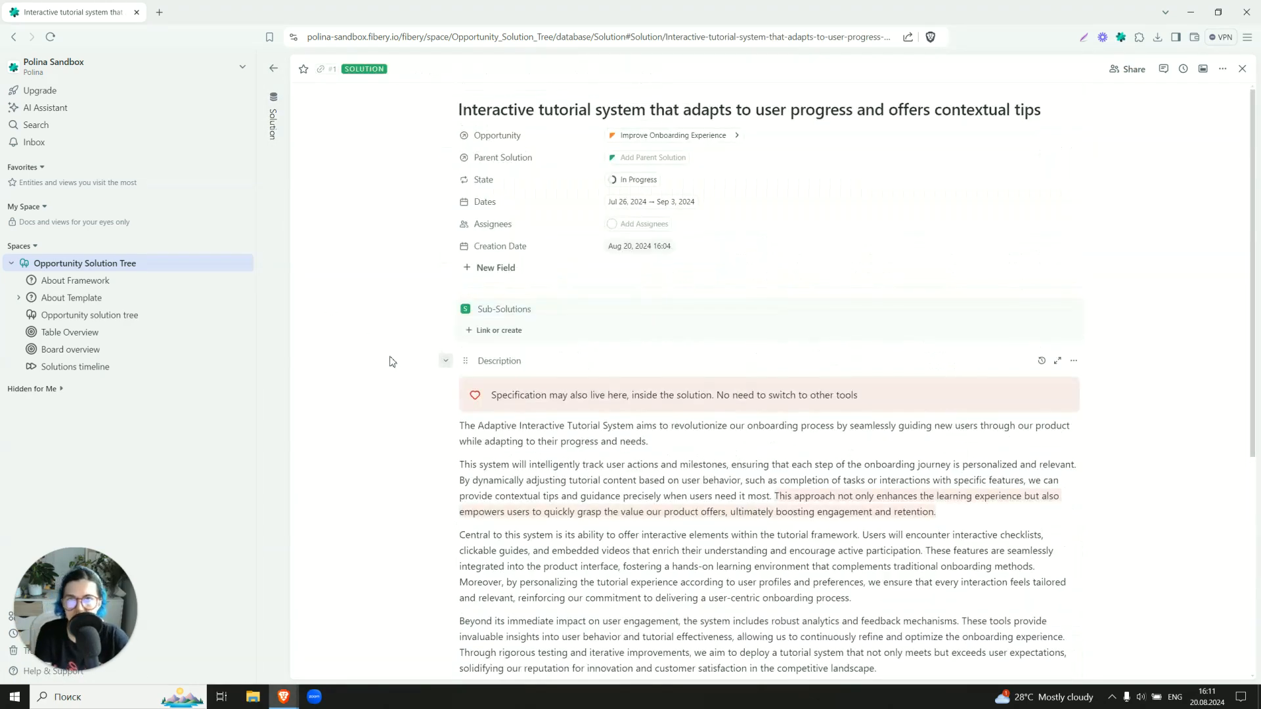
pyautogui.moveTo(358, 362)
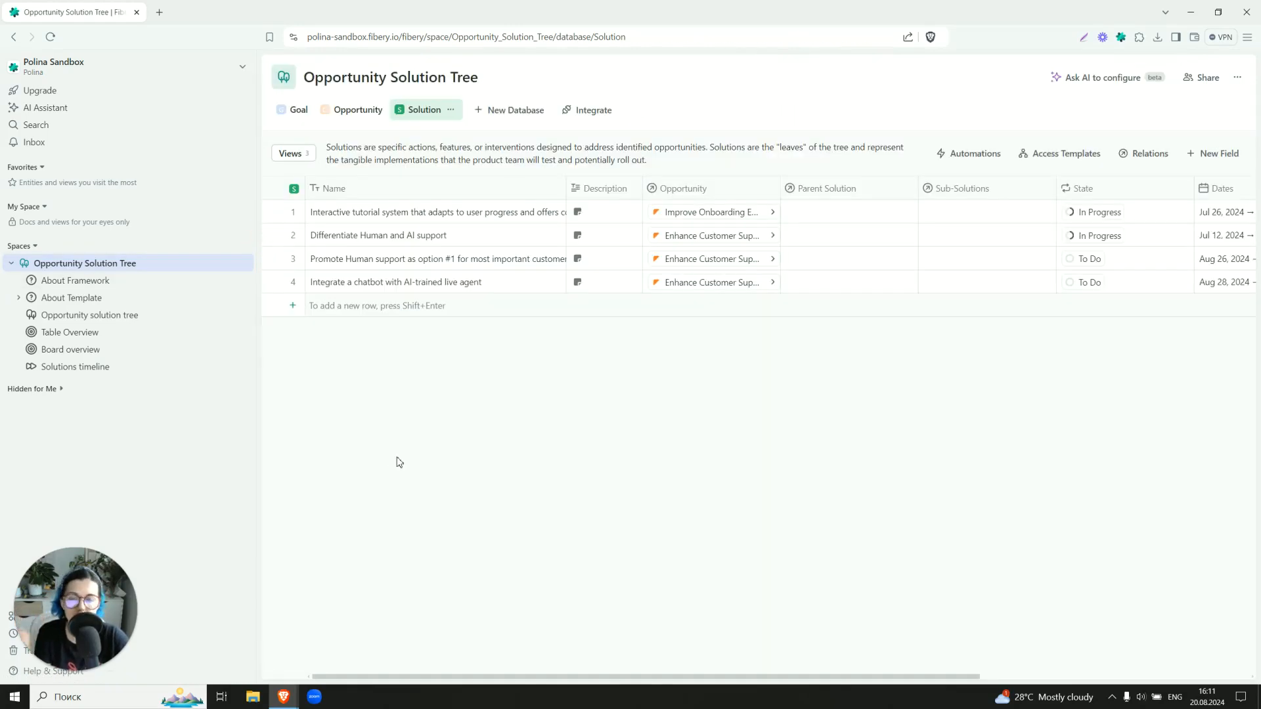
# Close the tutorial solution view and switch to the Opportunity solution tree whiteboard
pyautogui.click(1149, 153)
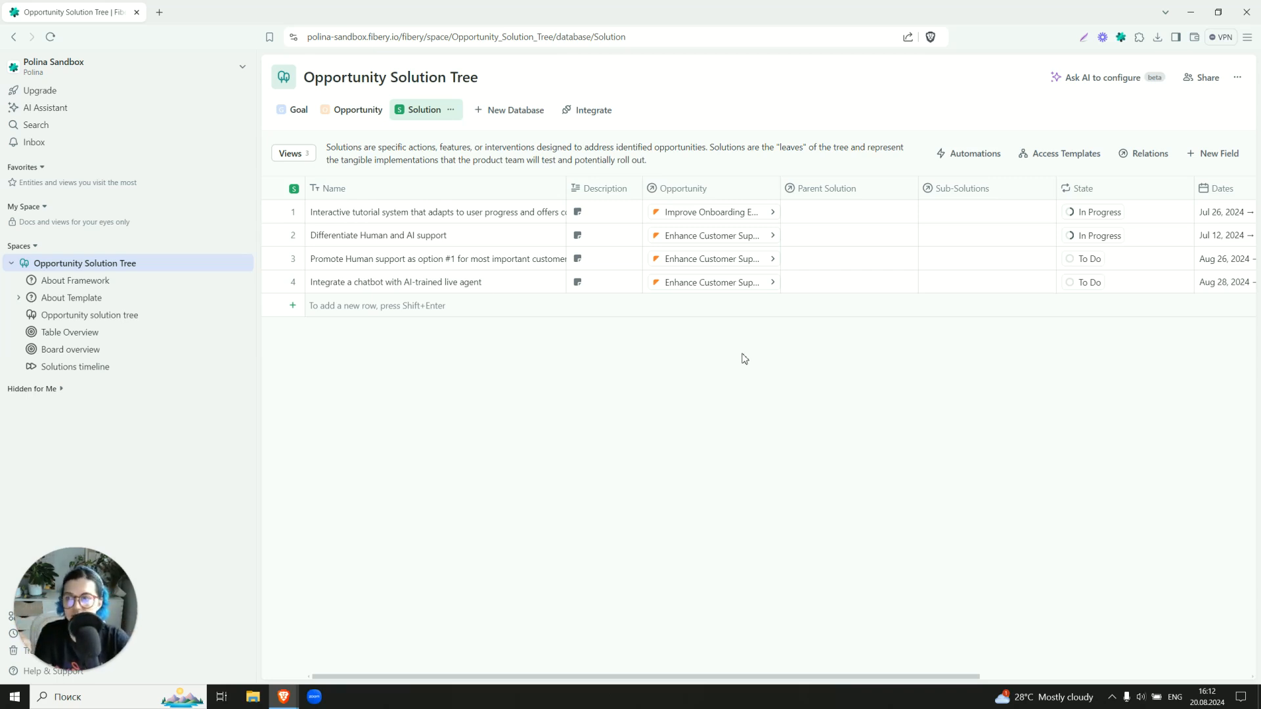
pyautogui.click(90, 315)
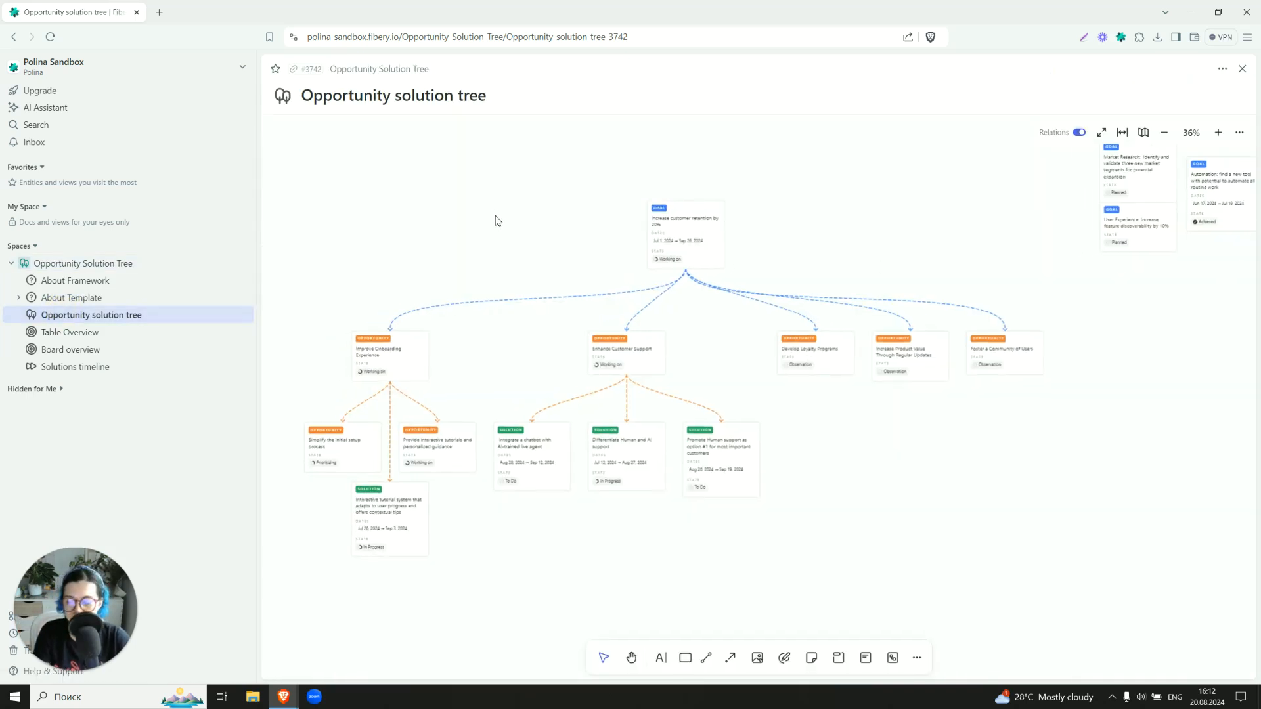
pyautogui.click(1219, 132)
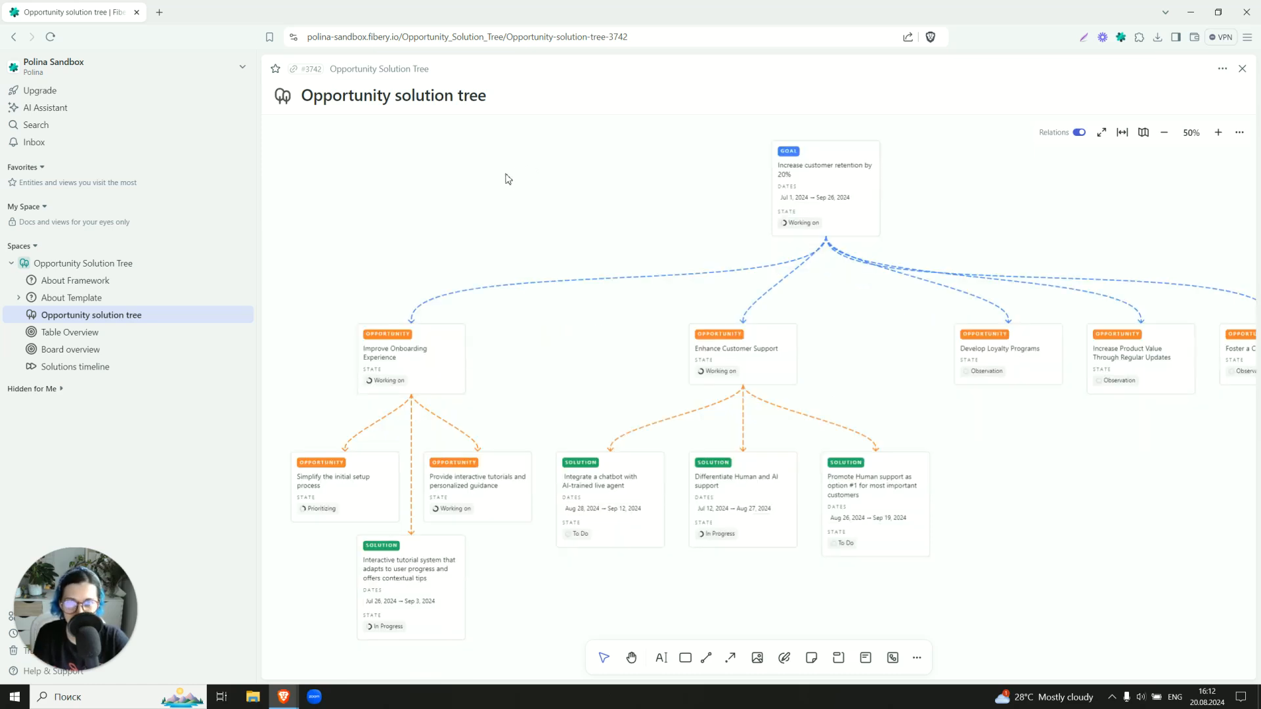
pyautogui.moveTo(485, 330)
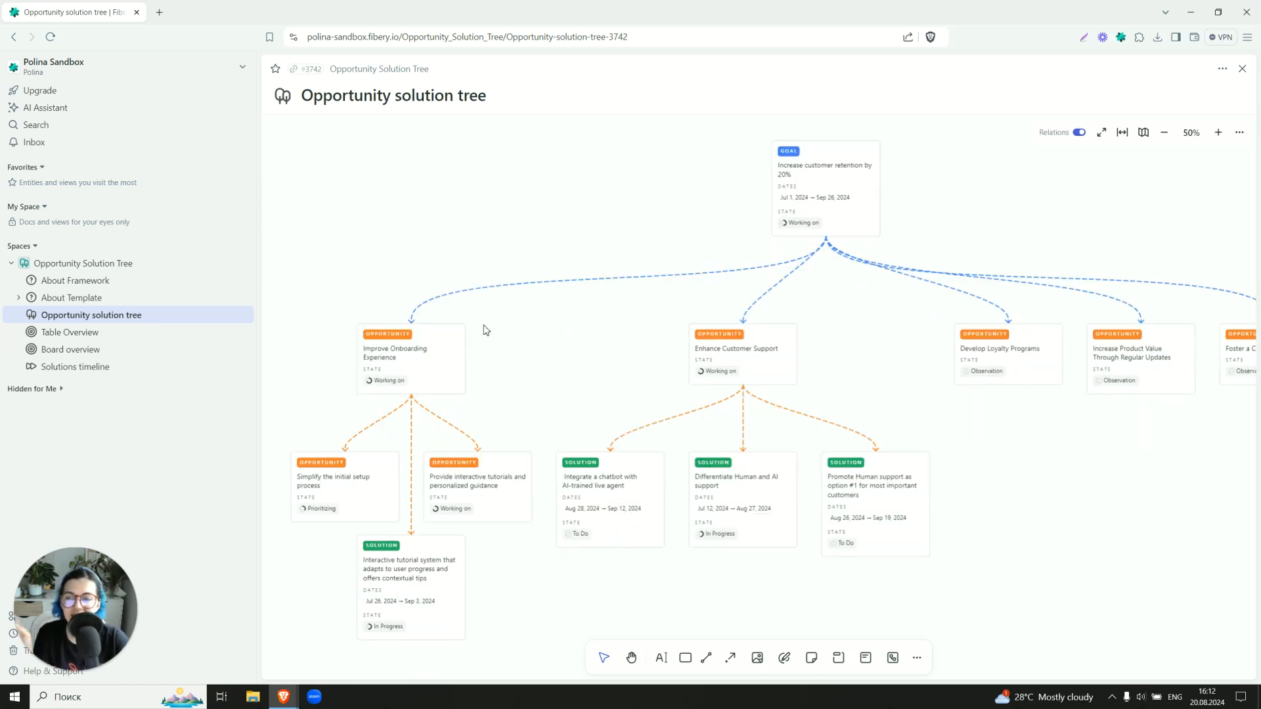
pyautogui.moveTo(427, 364)
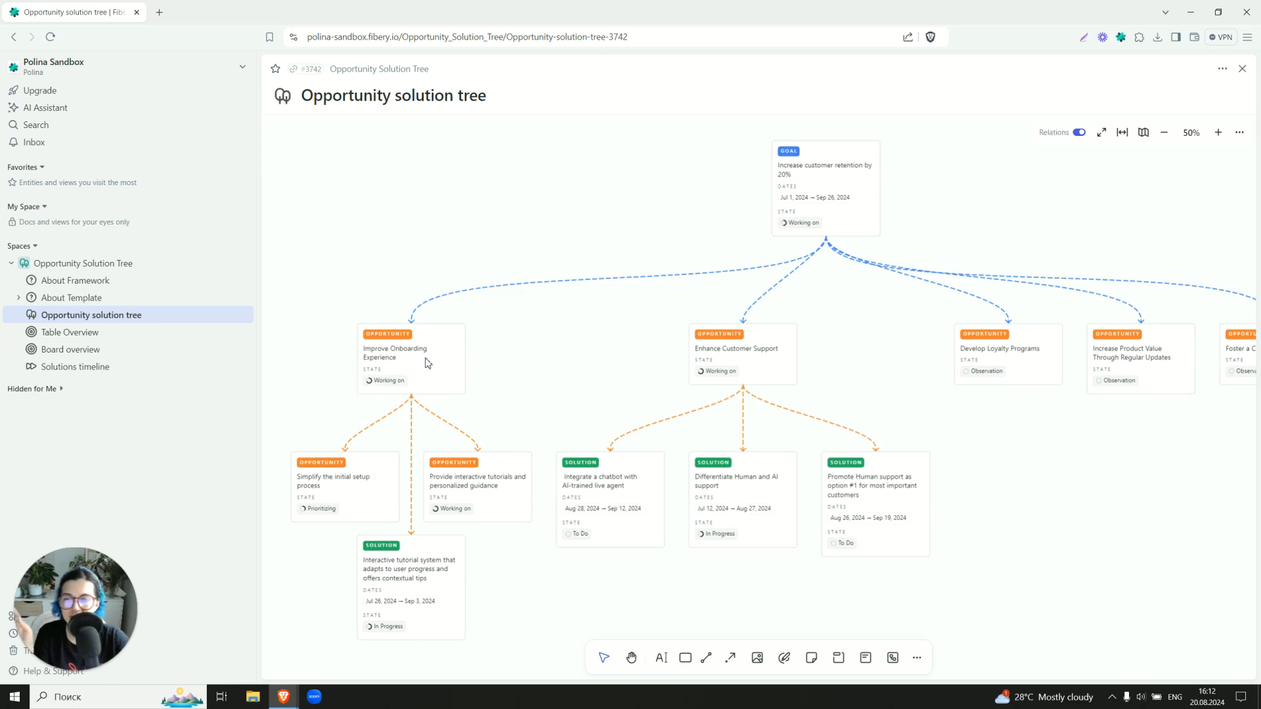
pyautogui.click(394, 352)
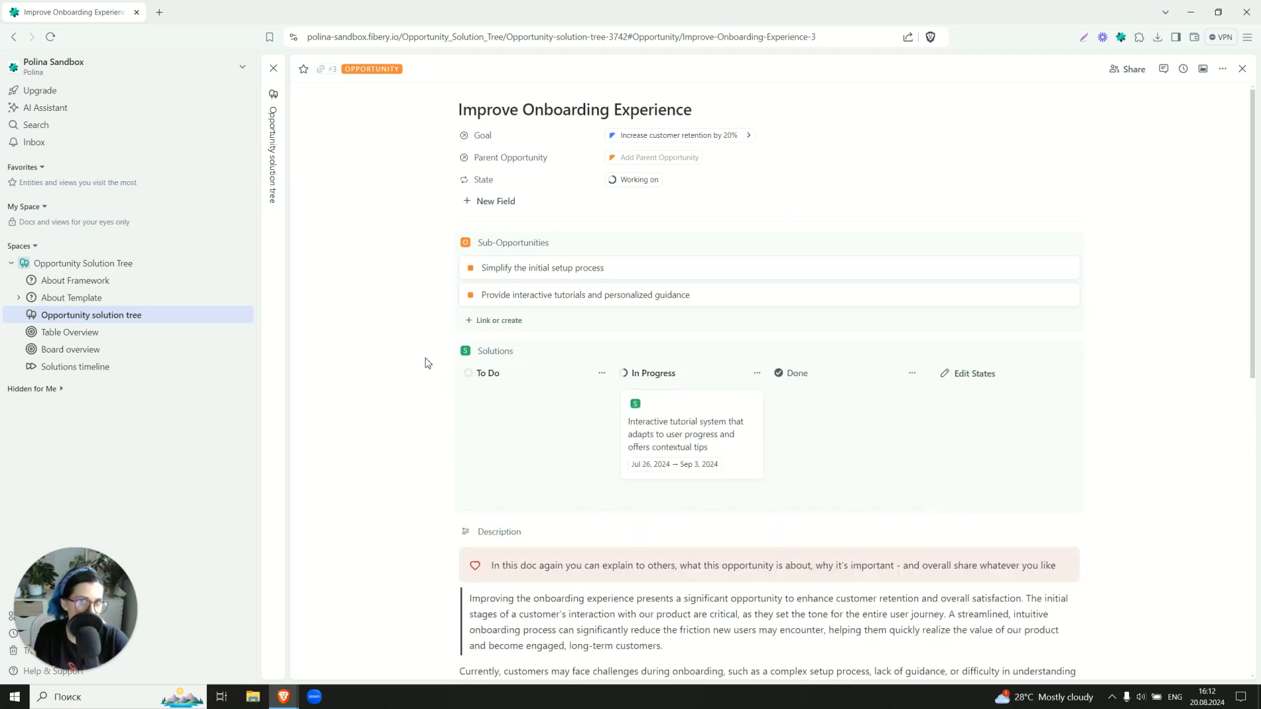
pyautogui.moveTo(382, 250)
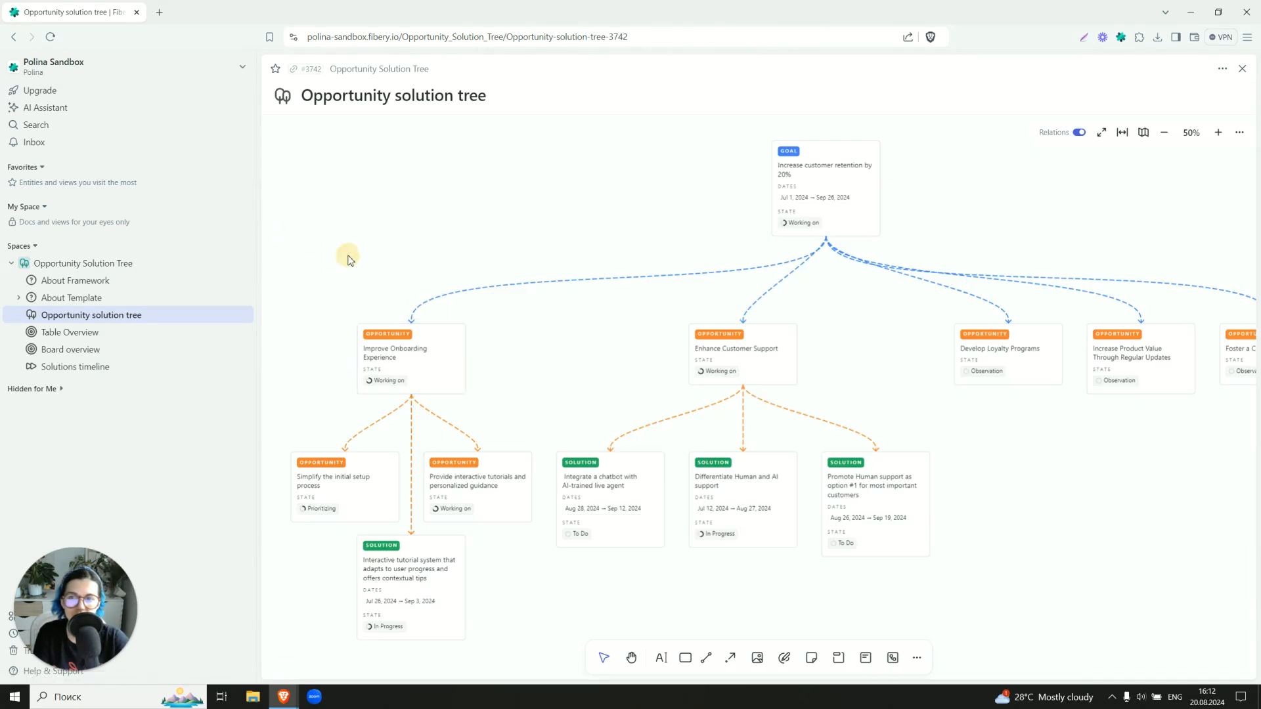
pyautogui.moveTo(348, 259)
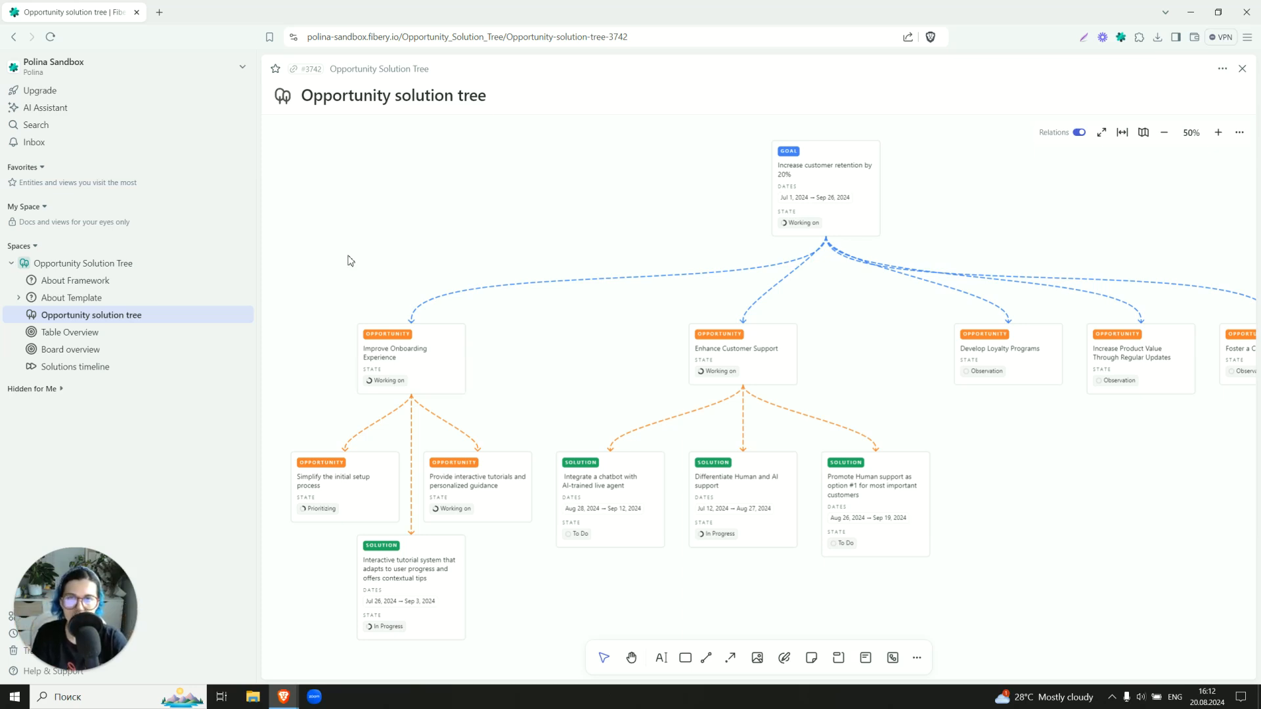
pyautogui.moveTo(366, 279)
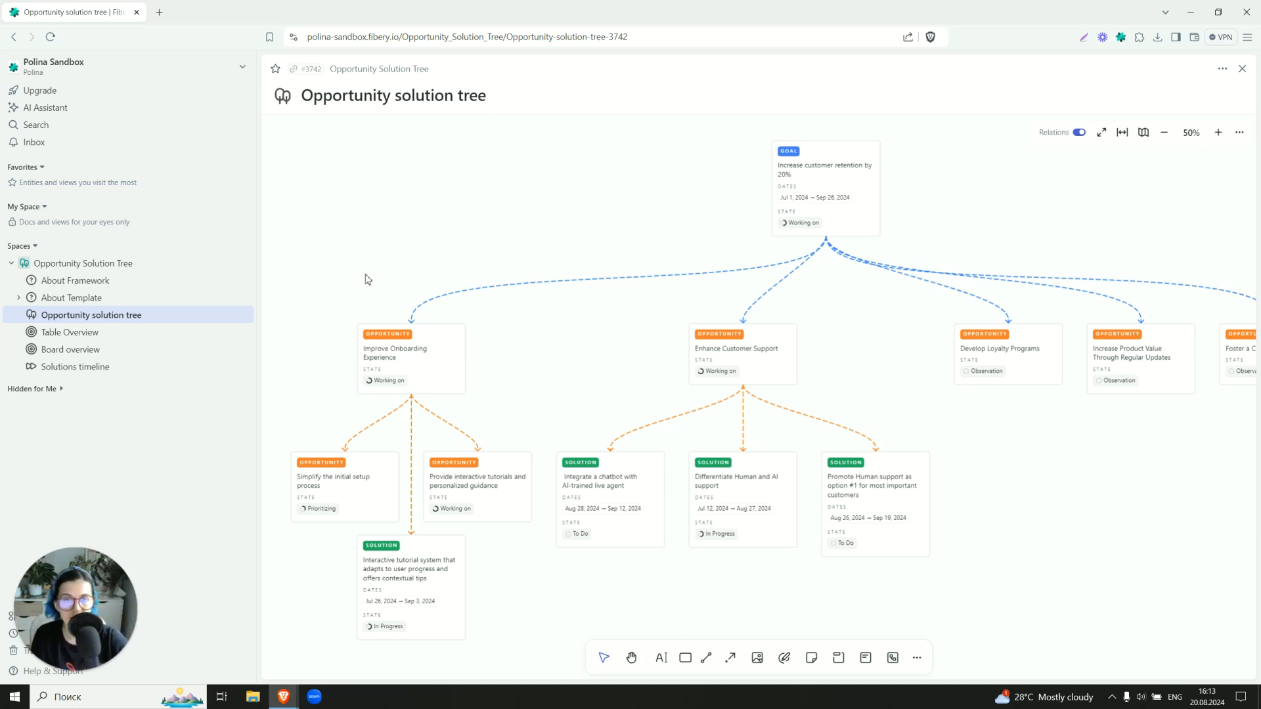
# Add a 'New Opportunity' shape under the retention goal and convert it to an Opportunity entity
pyautogui.click(685, 658)
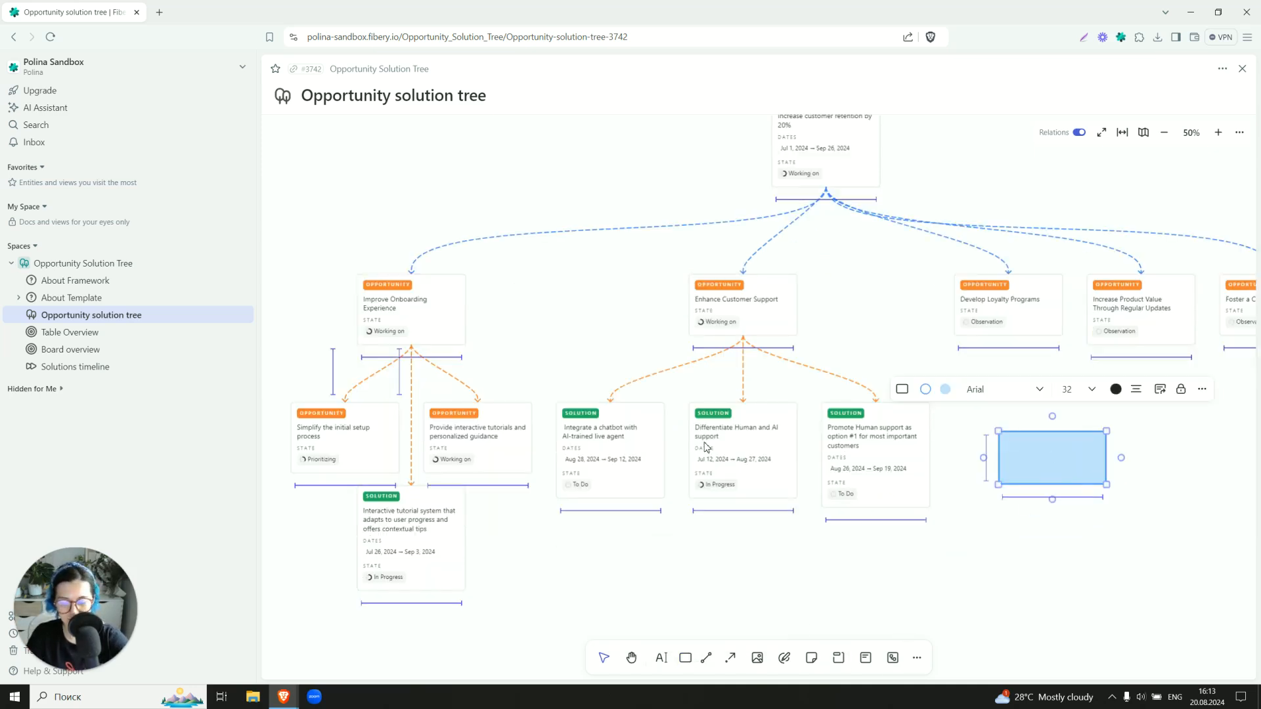
pyautogui.write('New Opportunity')
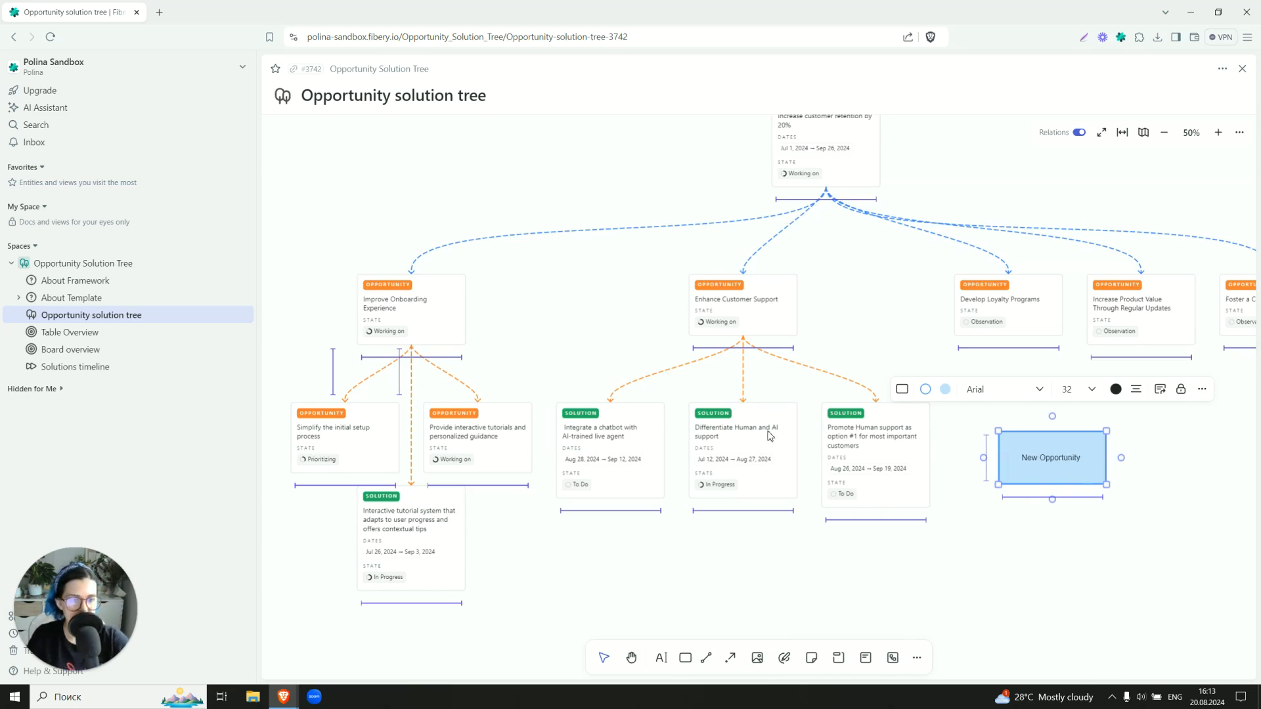
pyautogui.click(938, 338)
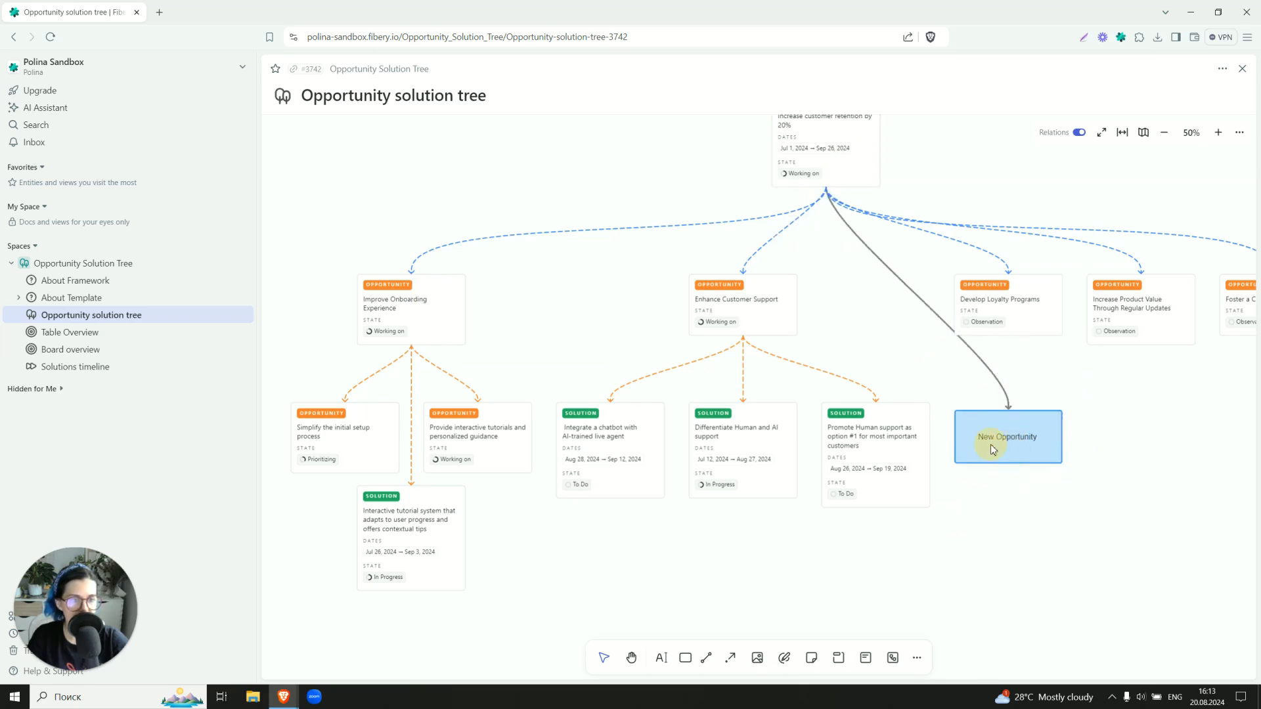
pyautogui.click(1118, 368)
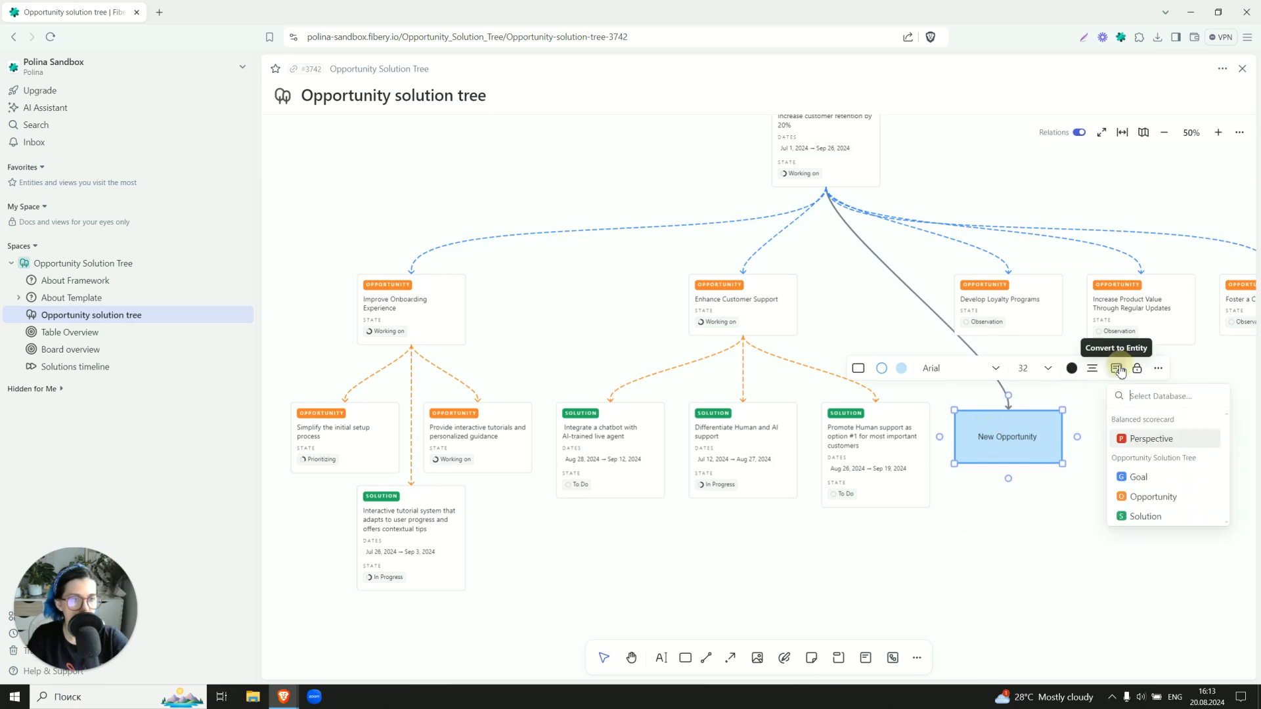
pyautogui.click(953, 551)
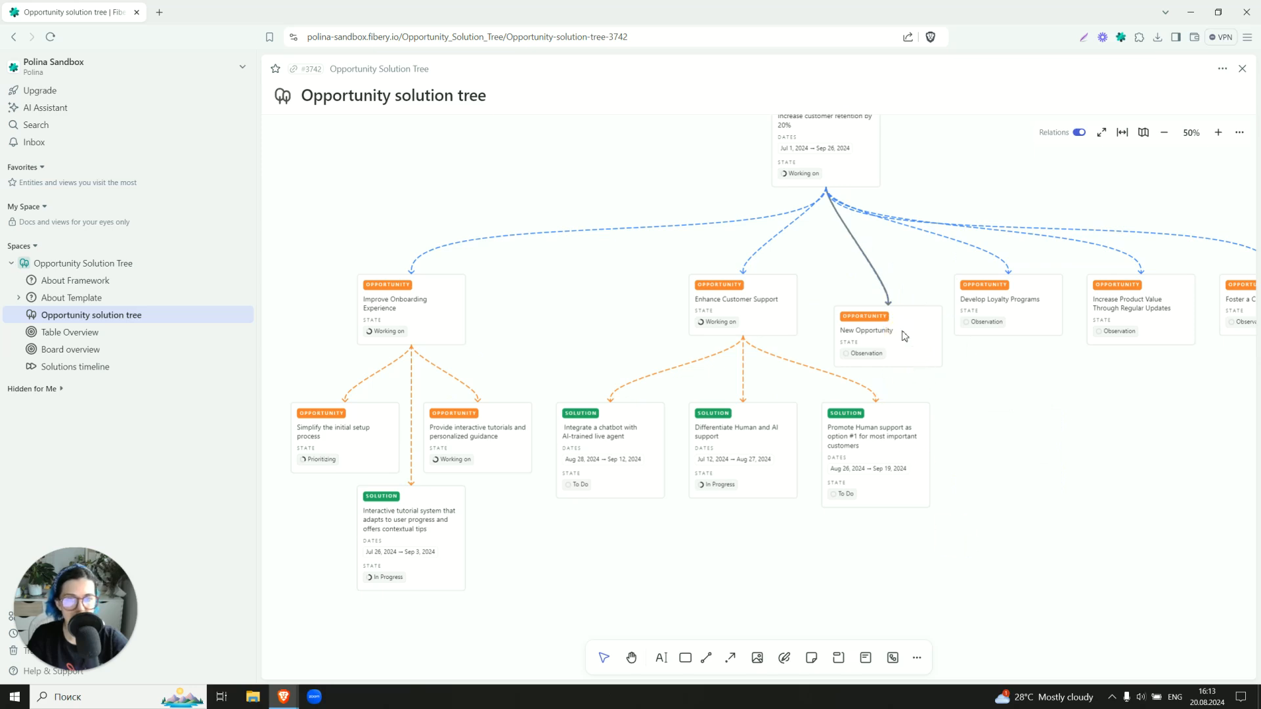
pyautogui.click(867, 330)
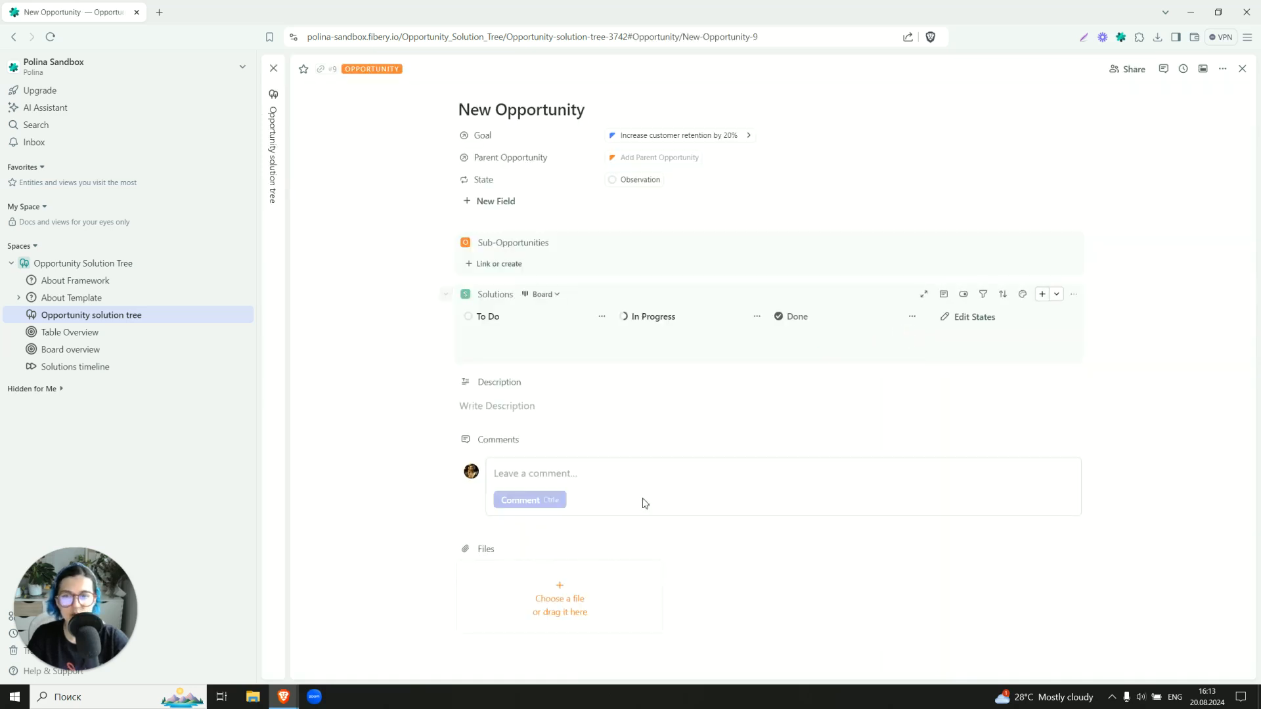
pyautogui.moveTo(706, 135)
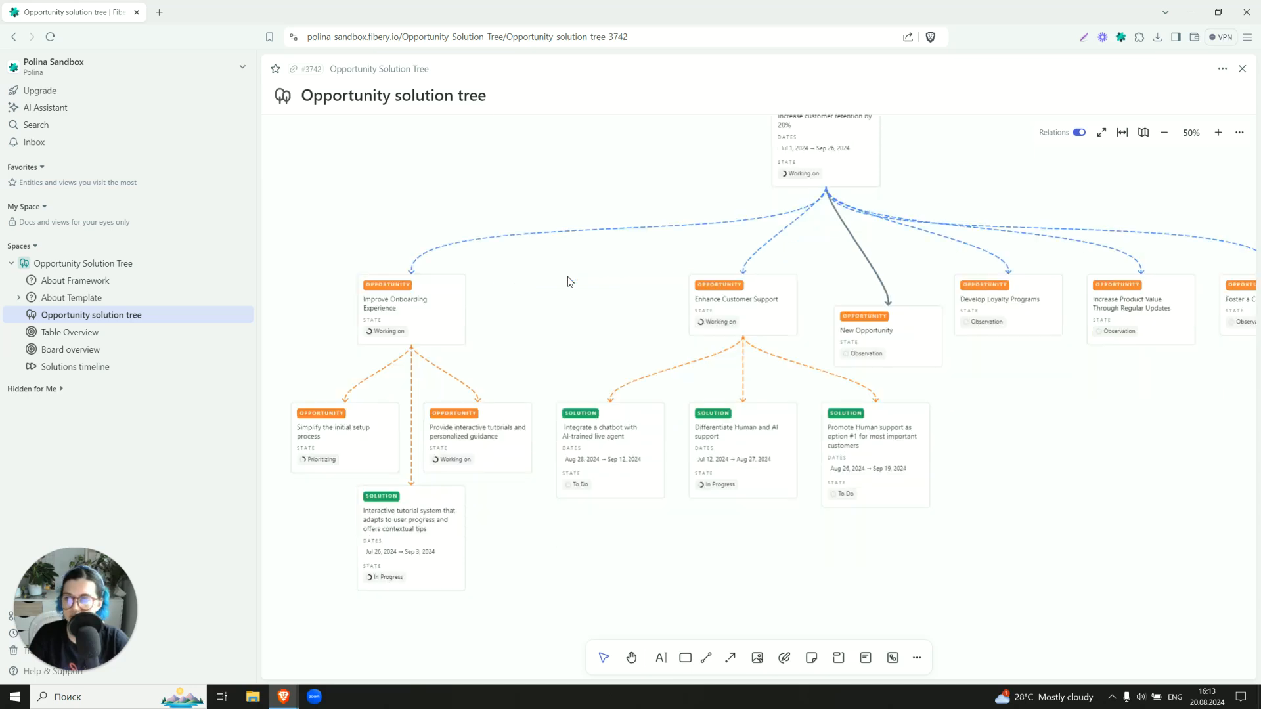
pyautogui.scroll(-3)
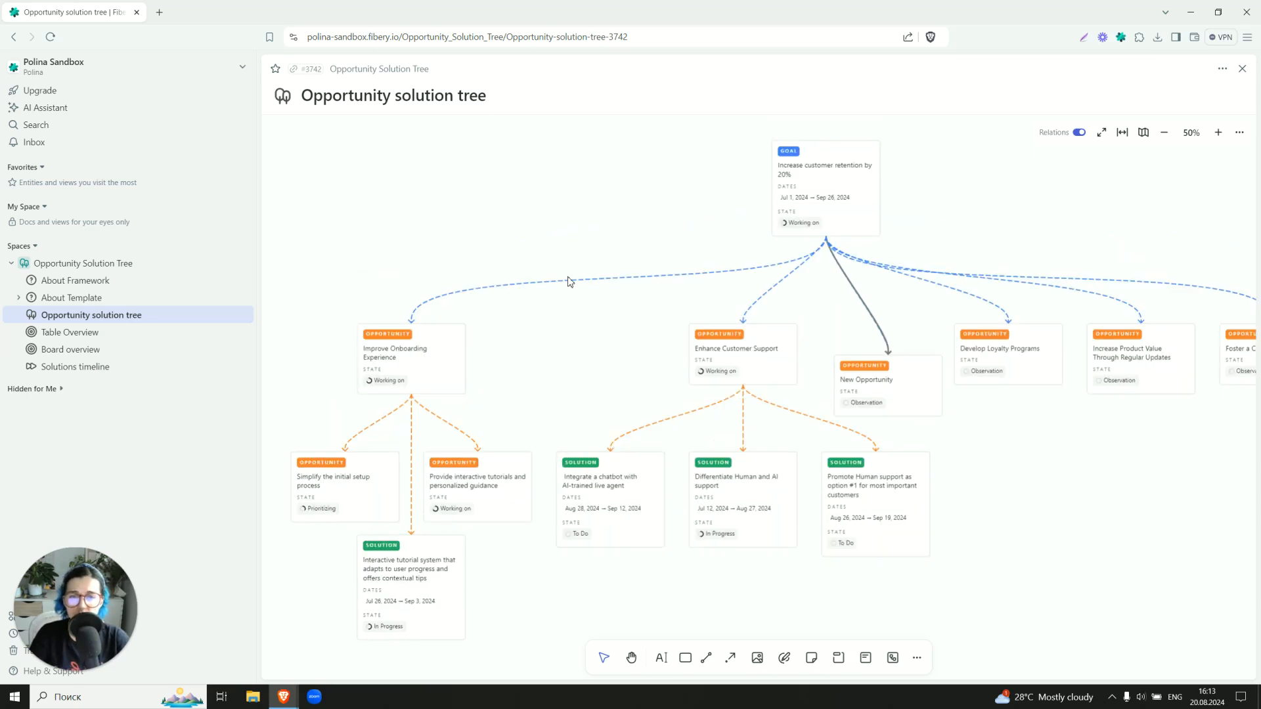
# Open Table Overview, expand Automation, retention and Improve Onboarding Experience rows, and show row grouping
pyautogui.click(70, 333)
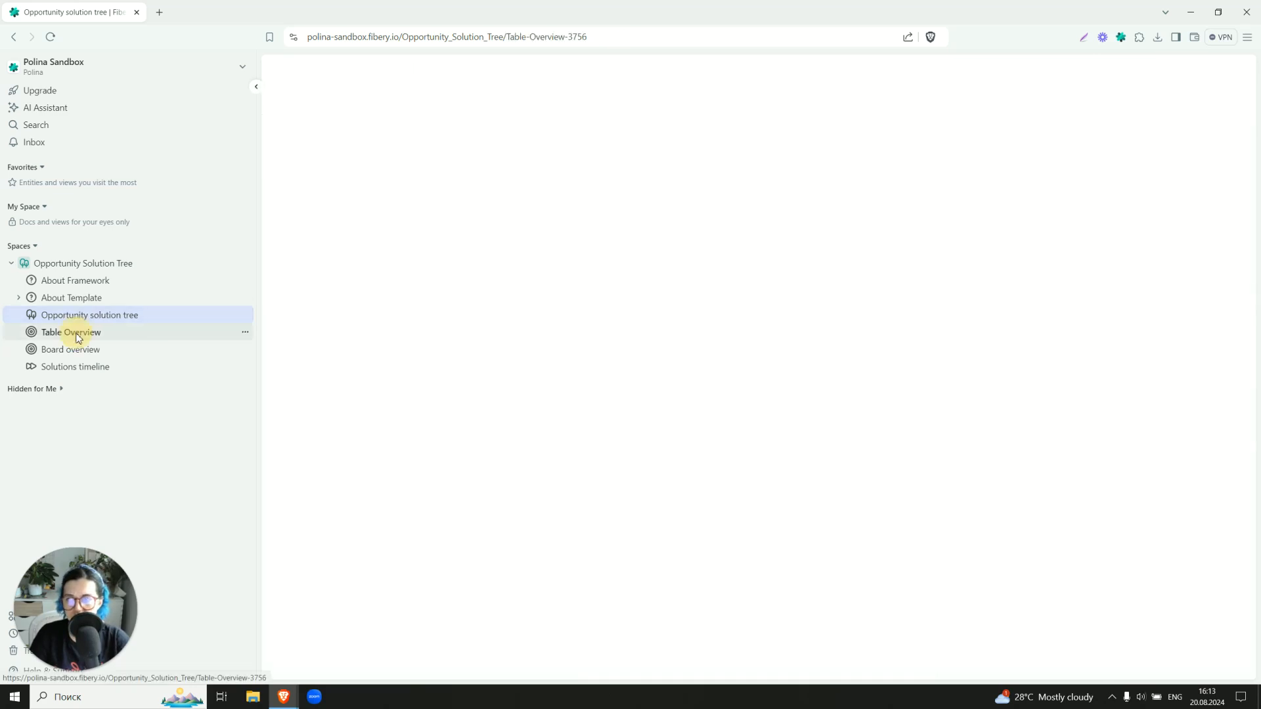
pyautogui.click(71, 332)
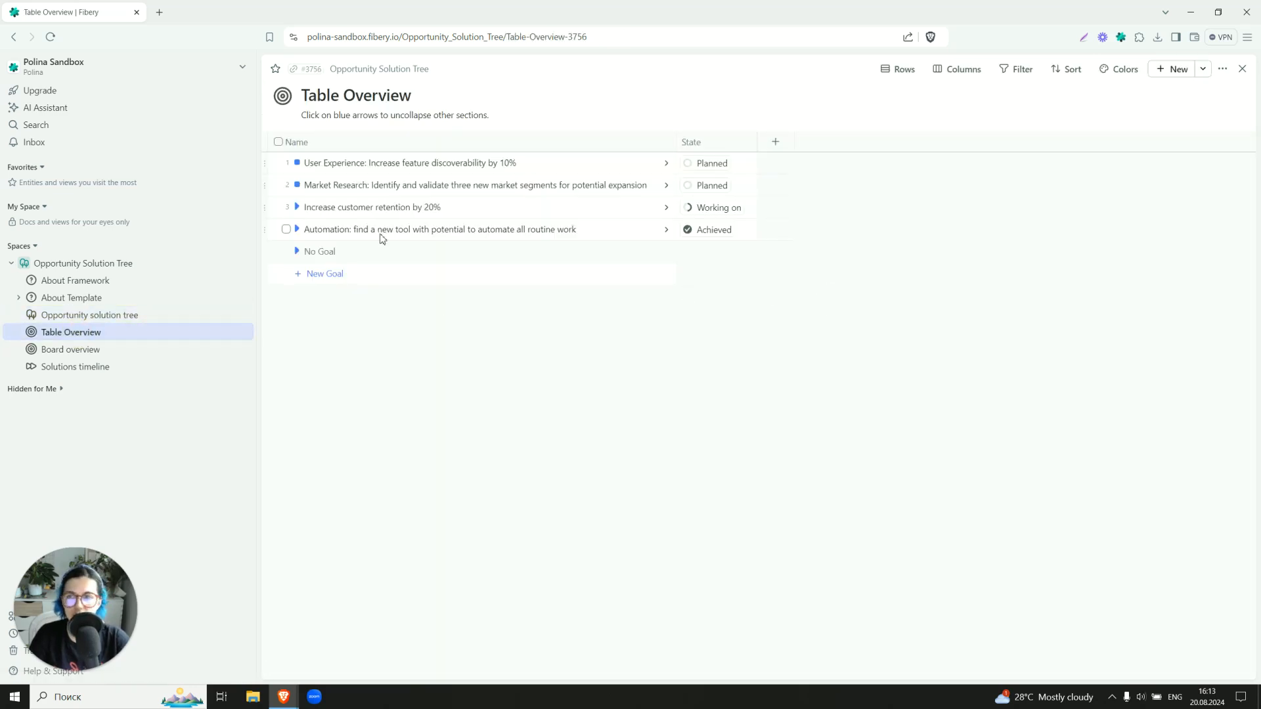
pyautogui.click(296, 207)
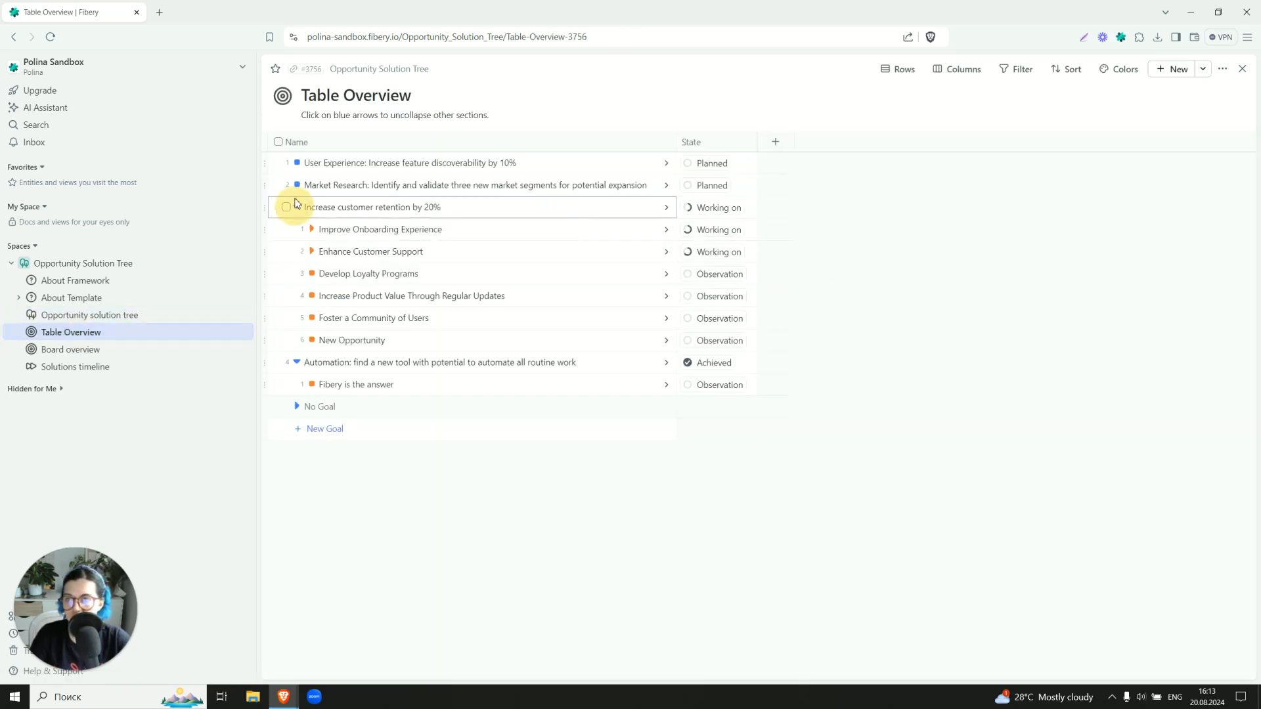
pyautogui.click(312, 229)
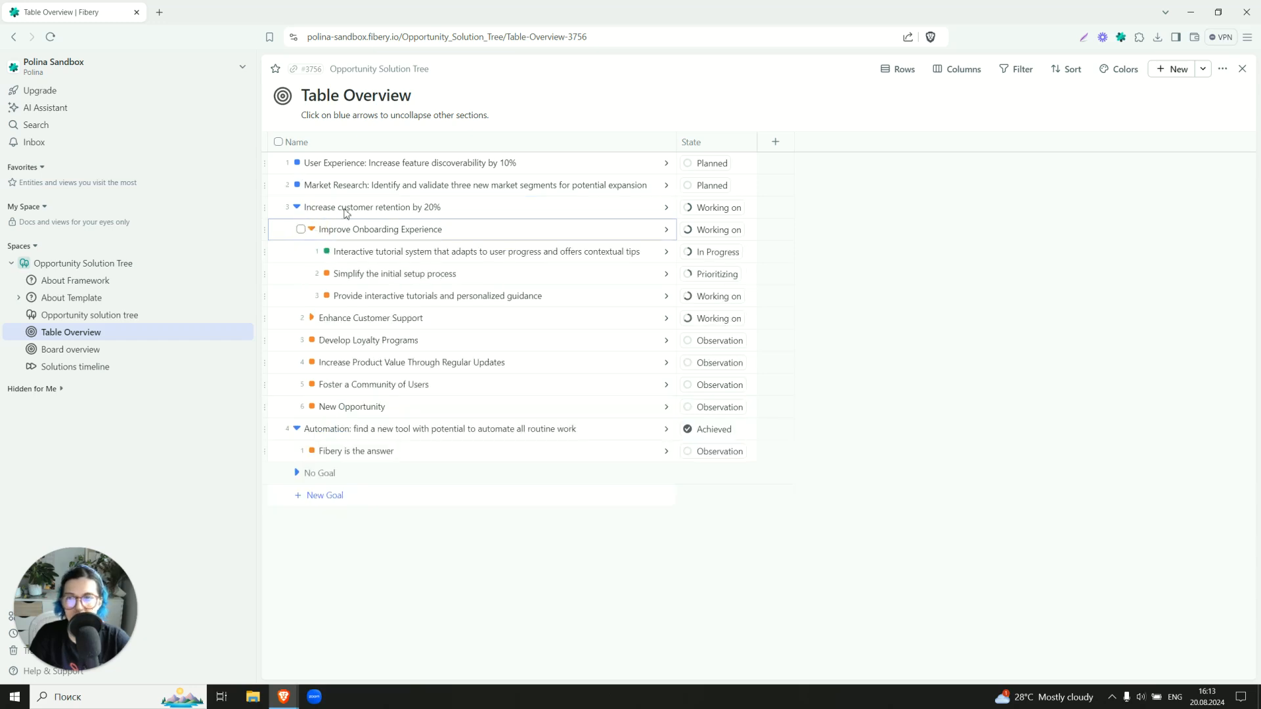
pyautogui.click(899, 68)
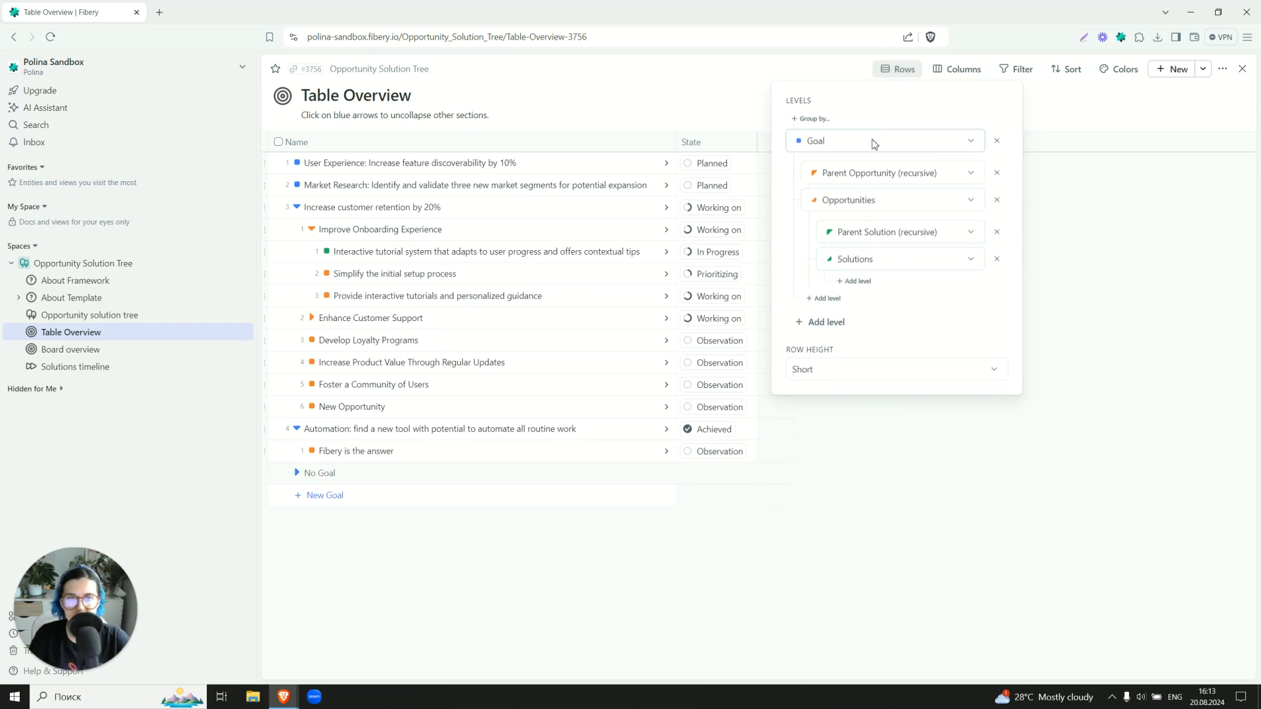
pyautogui.moveTo(841, 203)
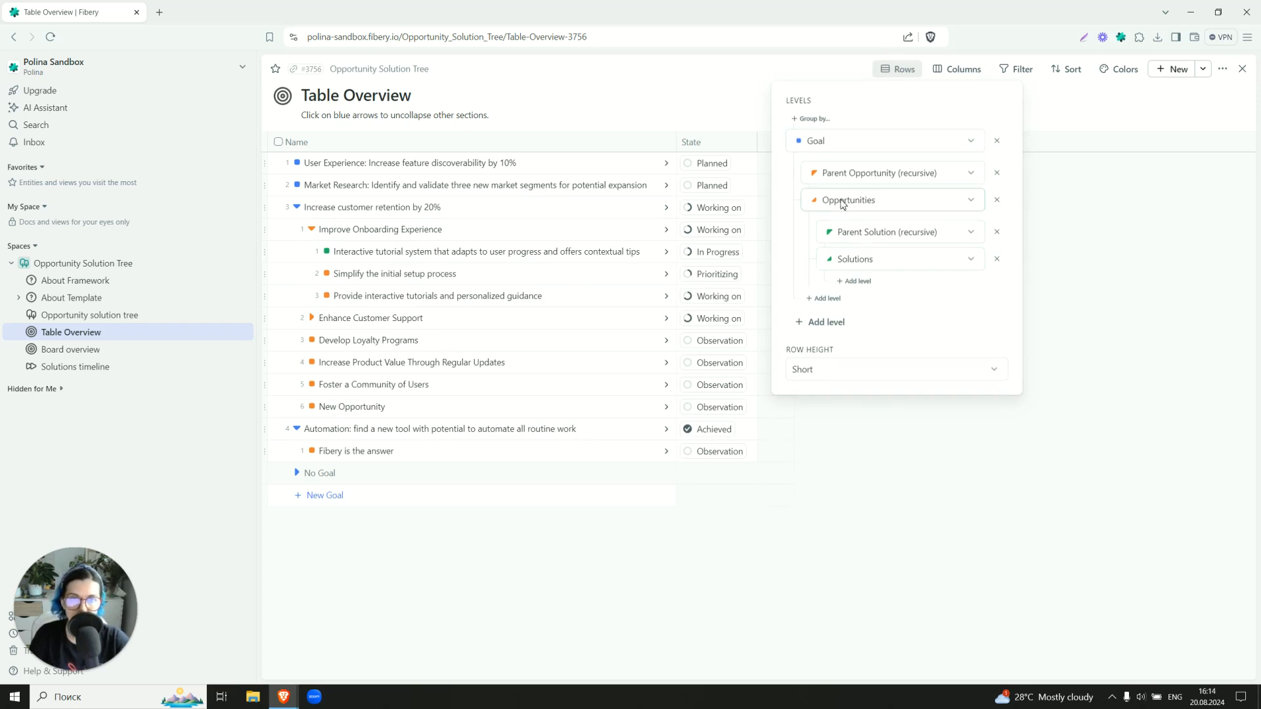
pyautogui.moveTo(312, 229)
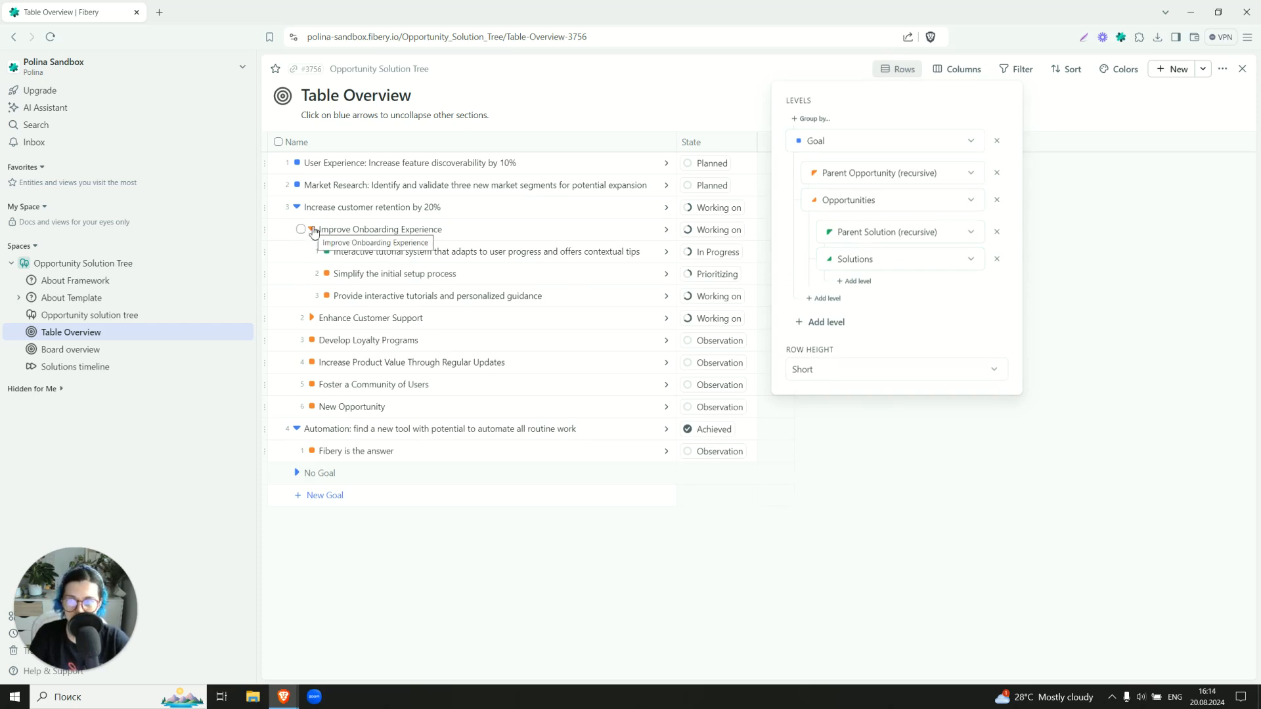
pyautogui.moveTo(860, 214)
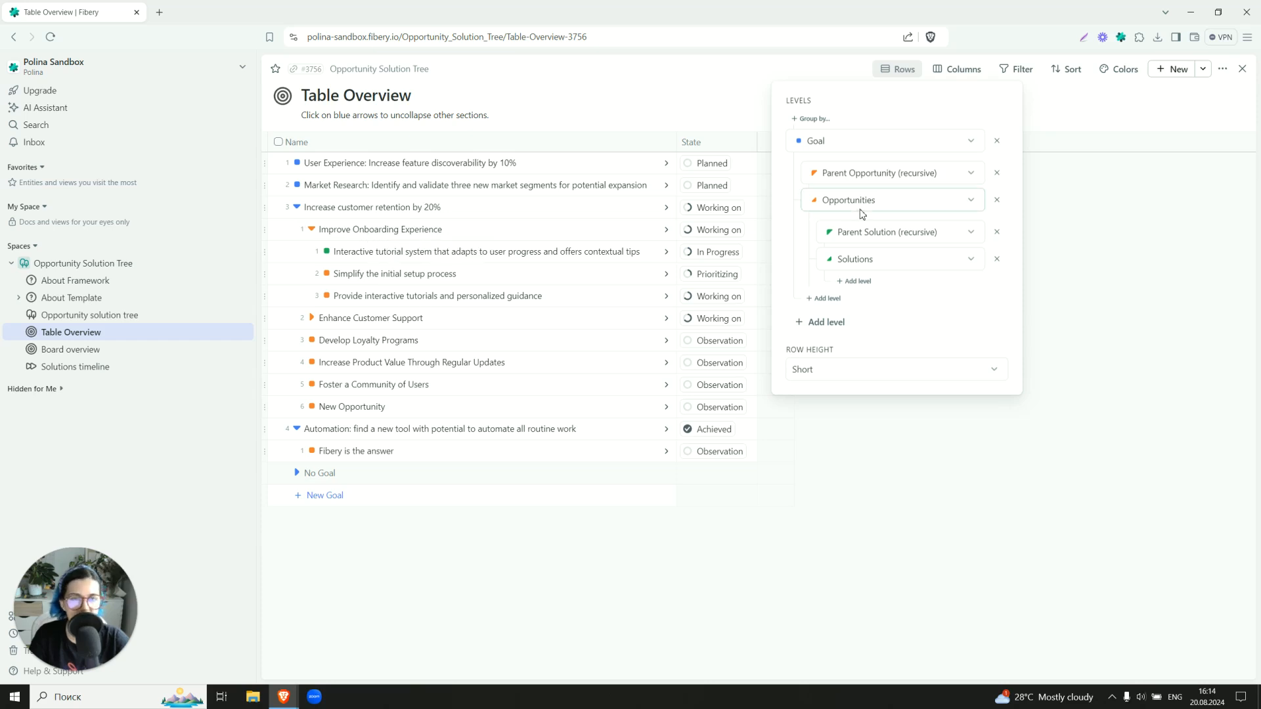
pyautogui.moveTo(873, 263)
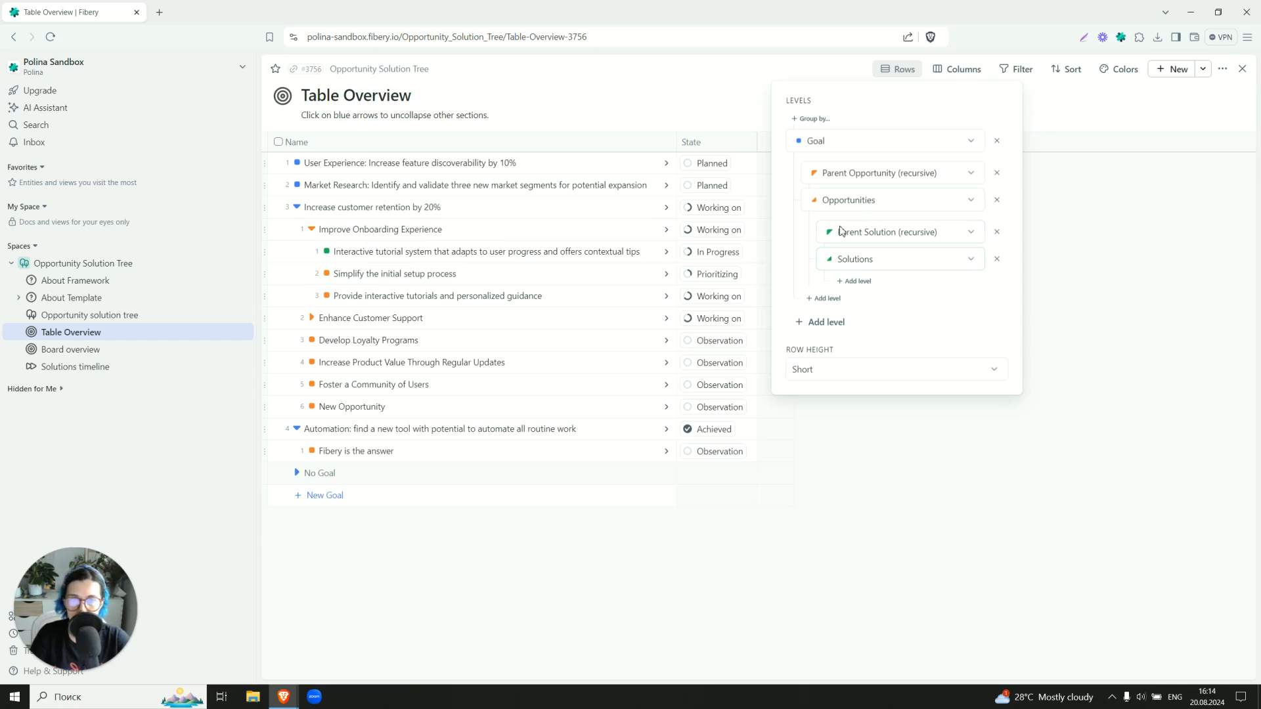
pyautogui.click(72, 349)
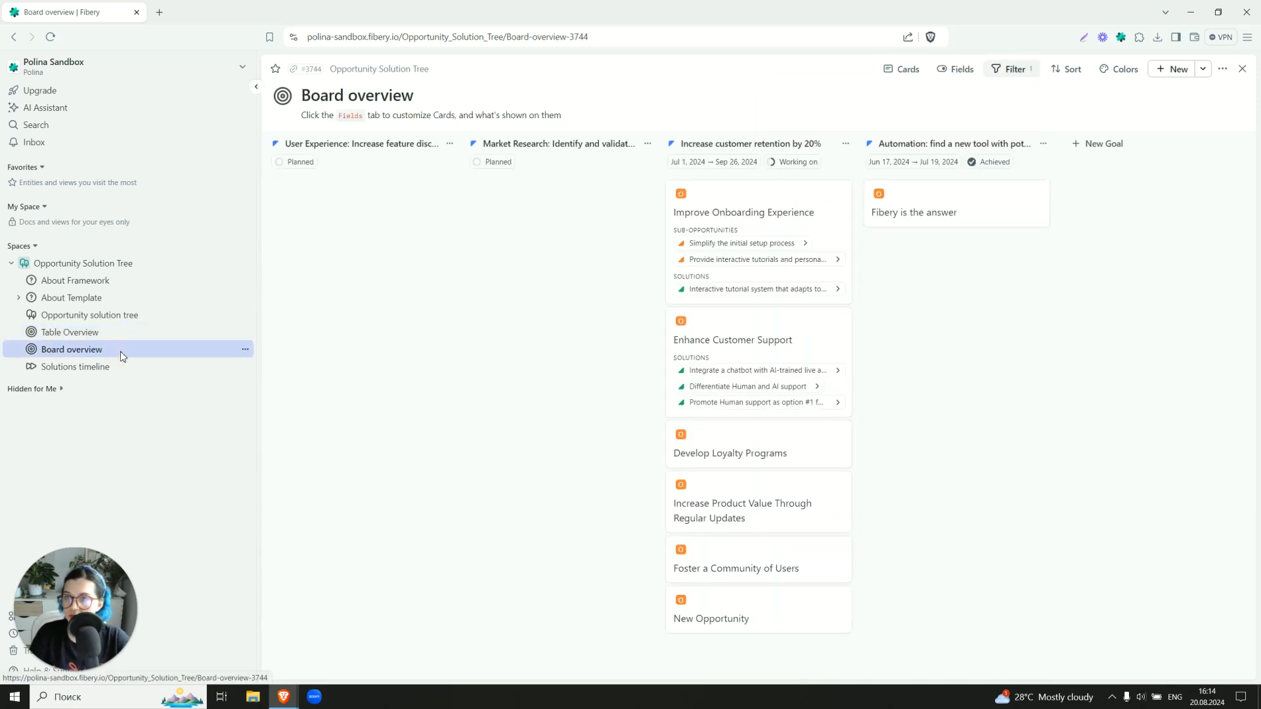
pyautogui.moveTo(477, 353)
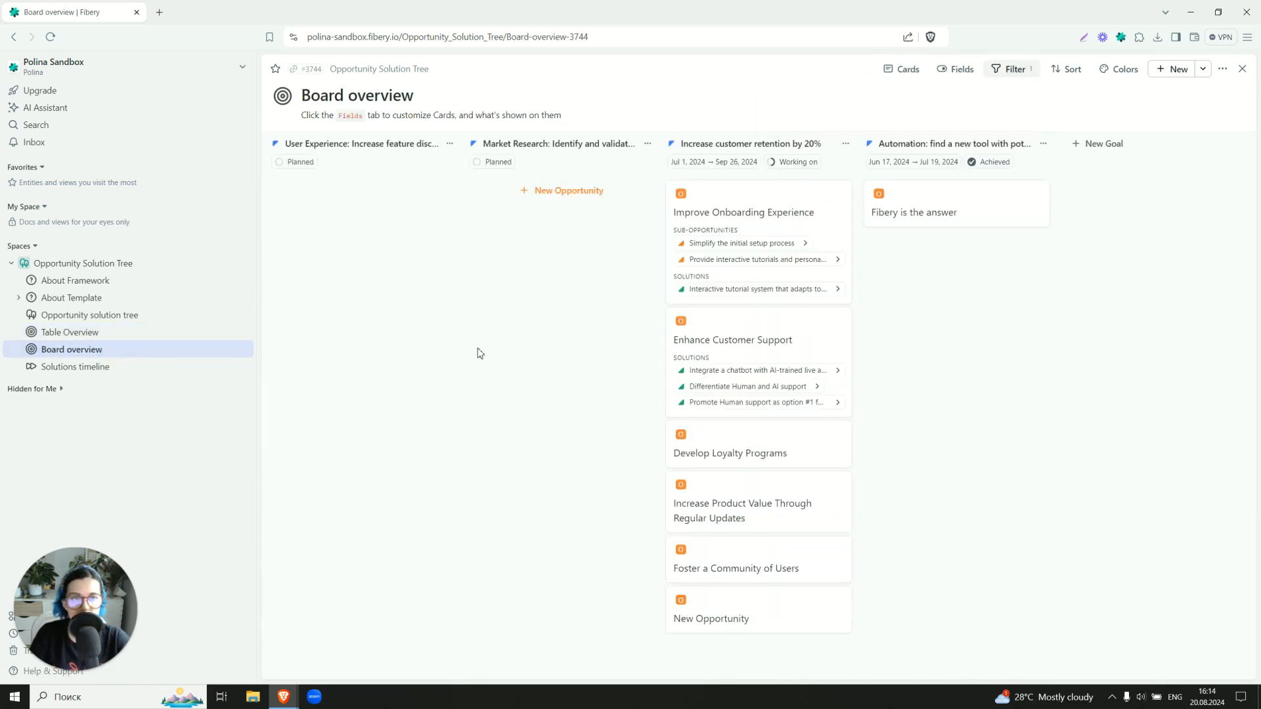
pyautogui.moveTo(494, 343)
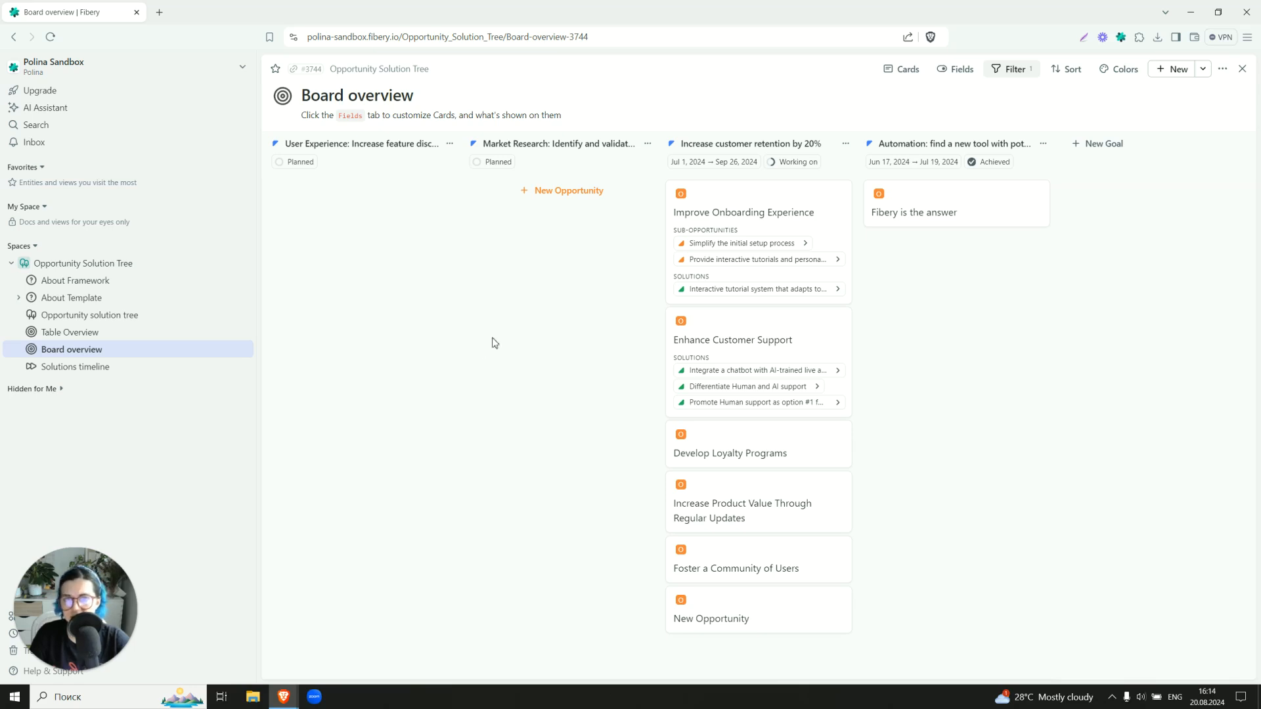
pyautogui.click(901, 69)
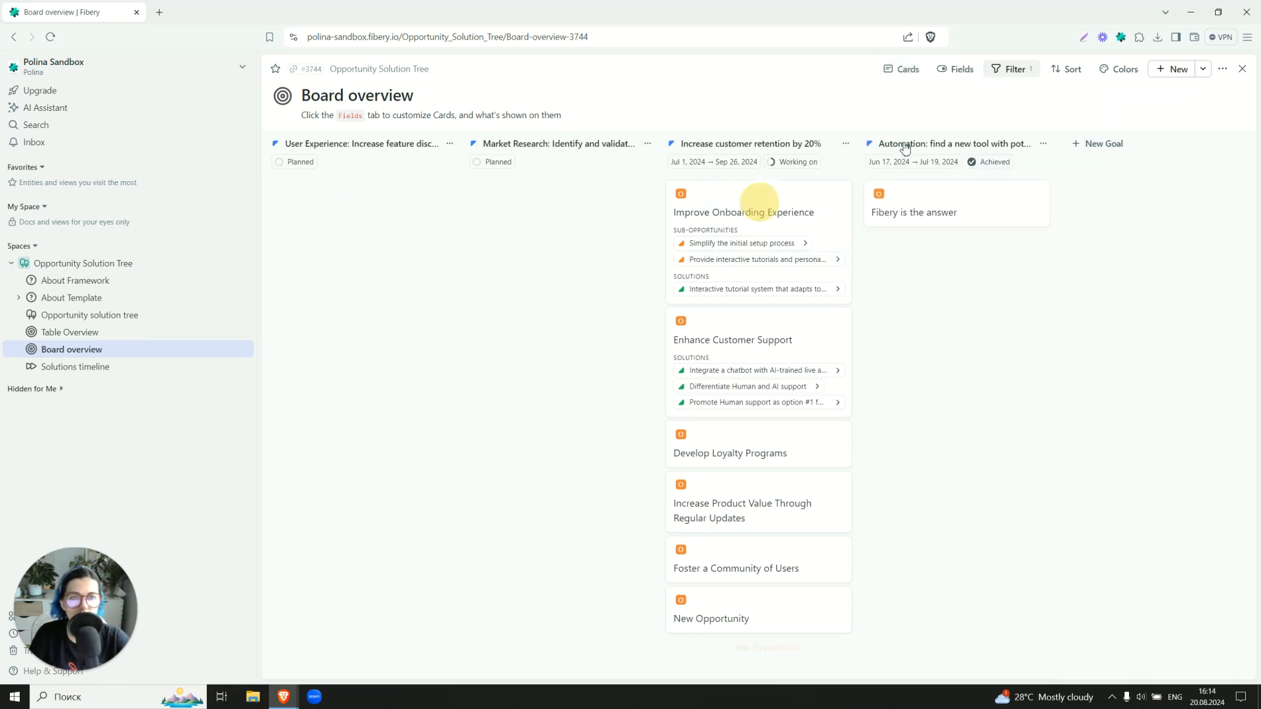
pyautogui.click(954, 68)
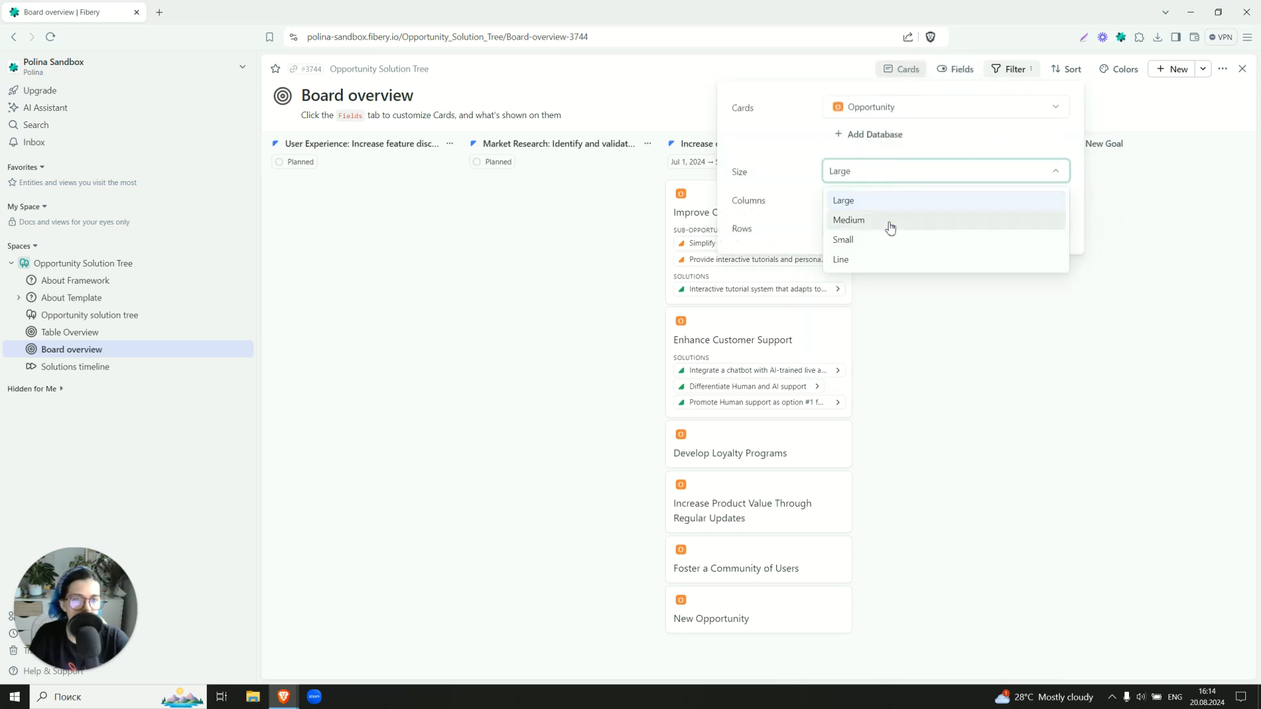
pyautogui.click(849, 220)
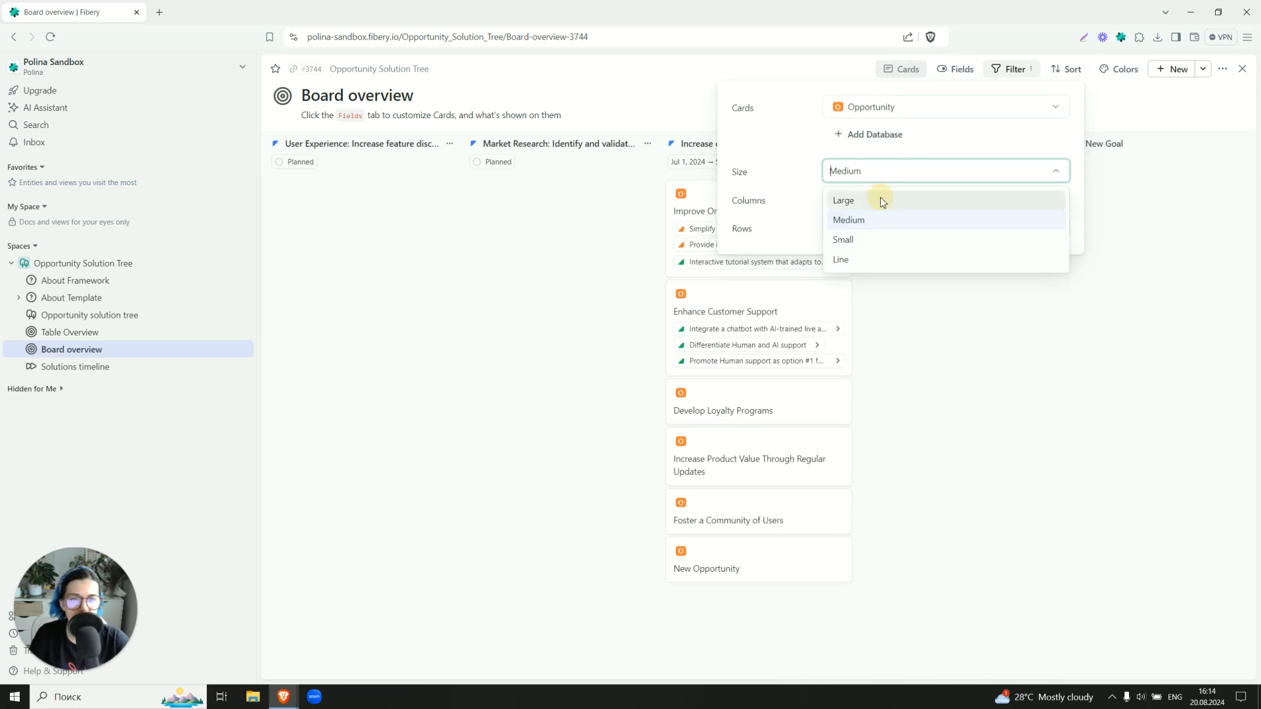
pyautogui.click(848, 219)
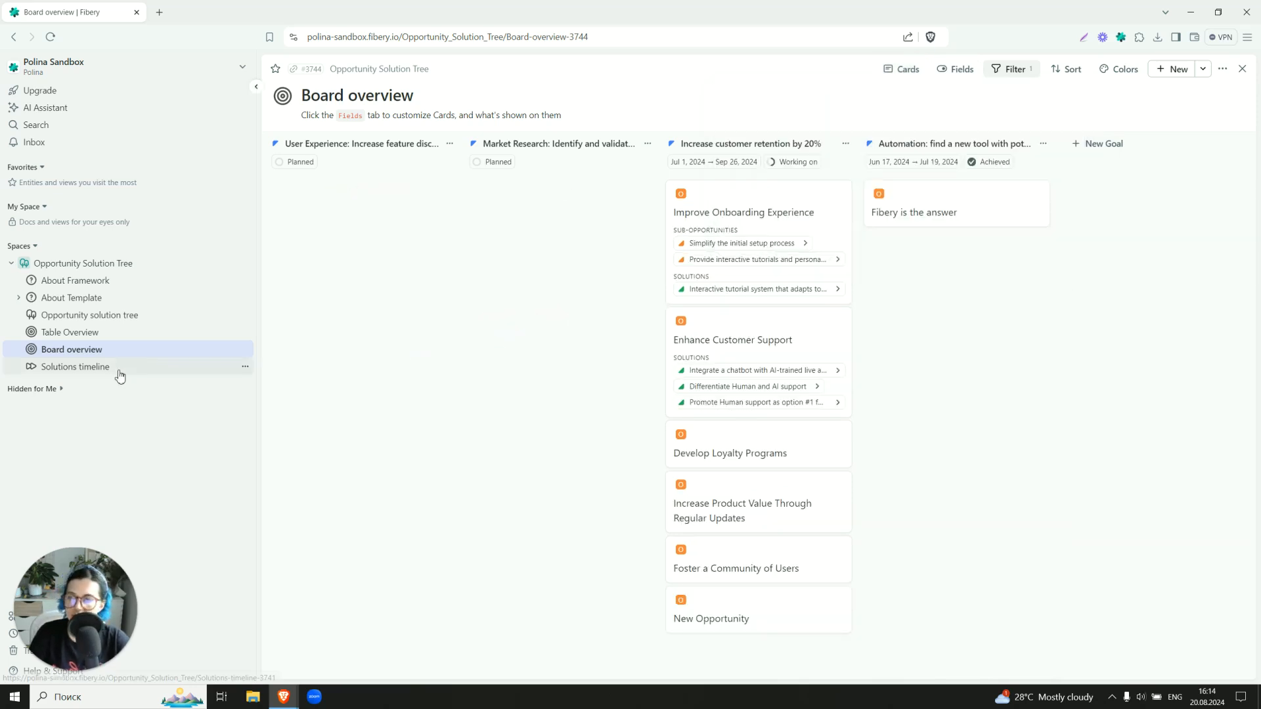
# Show the Solutions timeline in months, toggle the Backlog, and widen the lane names column
pyautogui.click(75, 367)
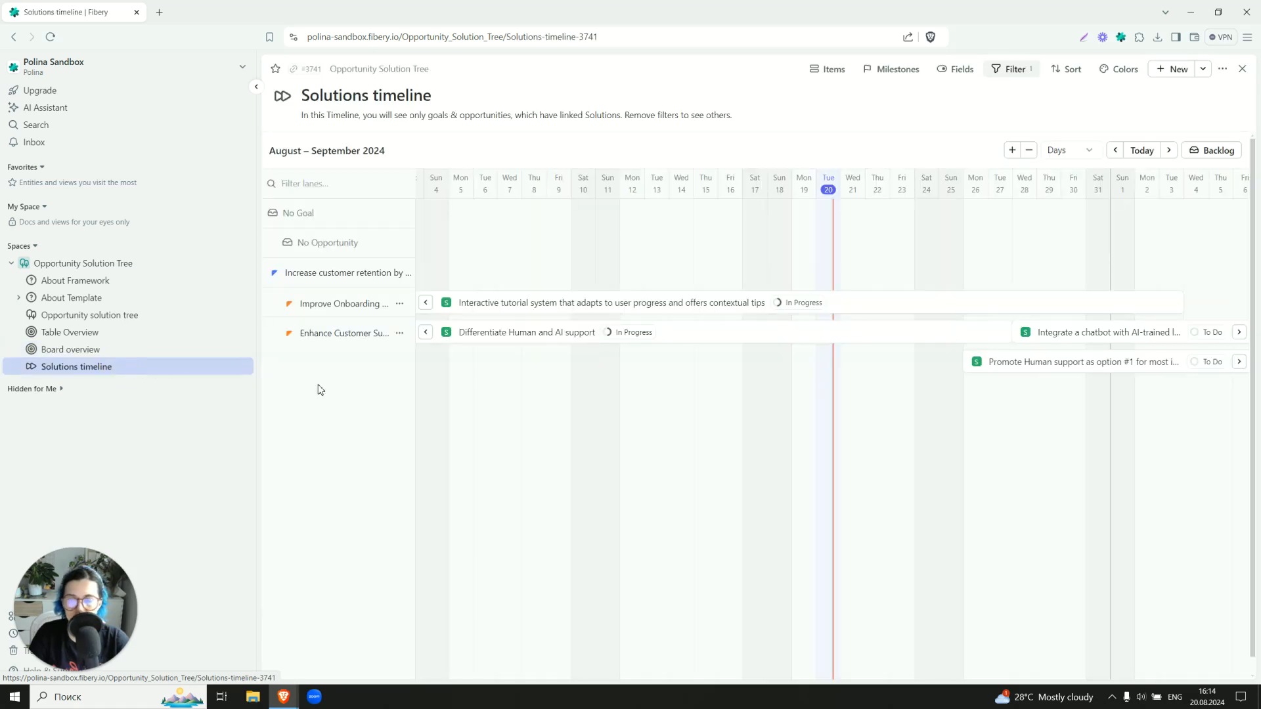
pyautogui.click(1067, 150)
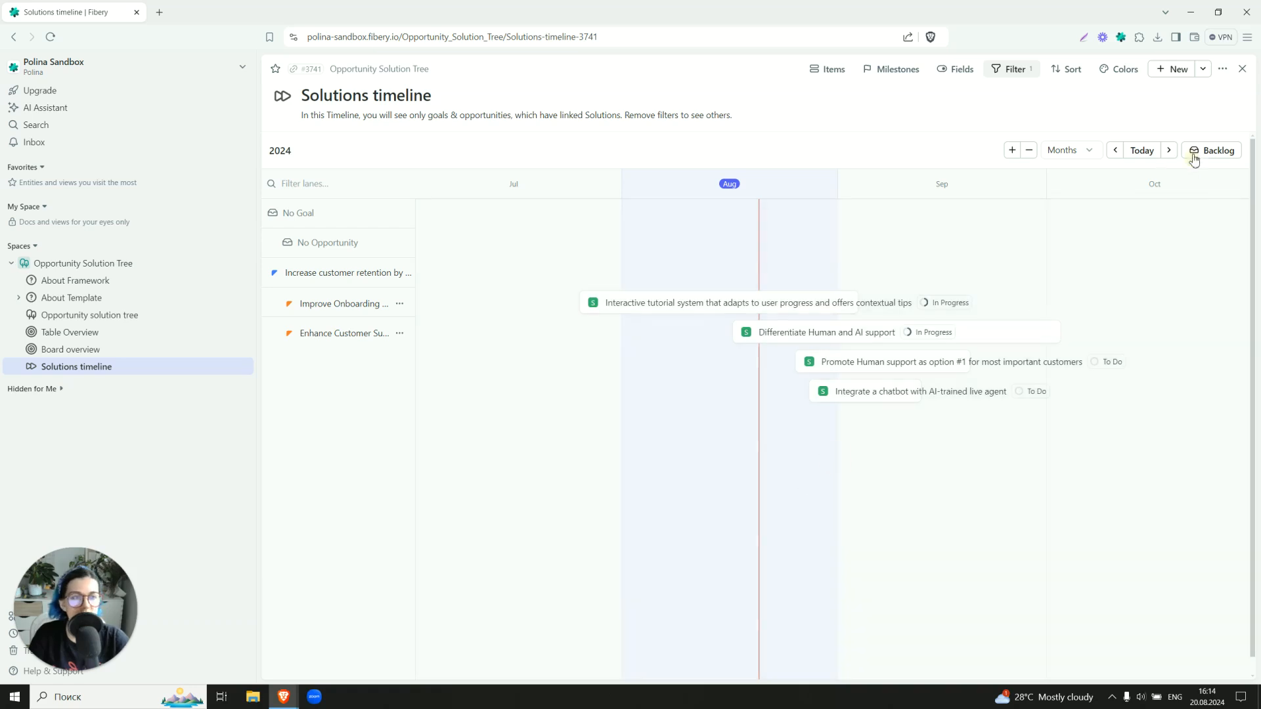
pyautogui.click(1216, 151)
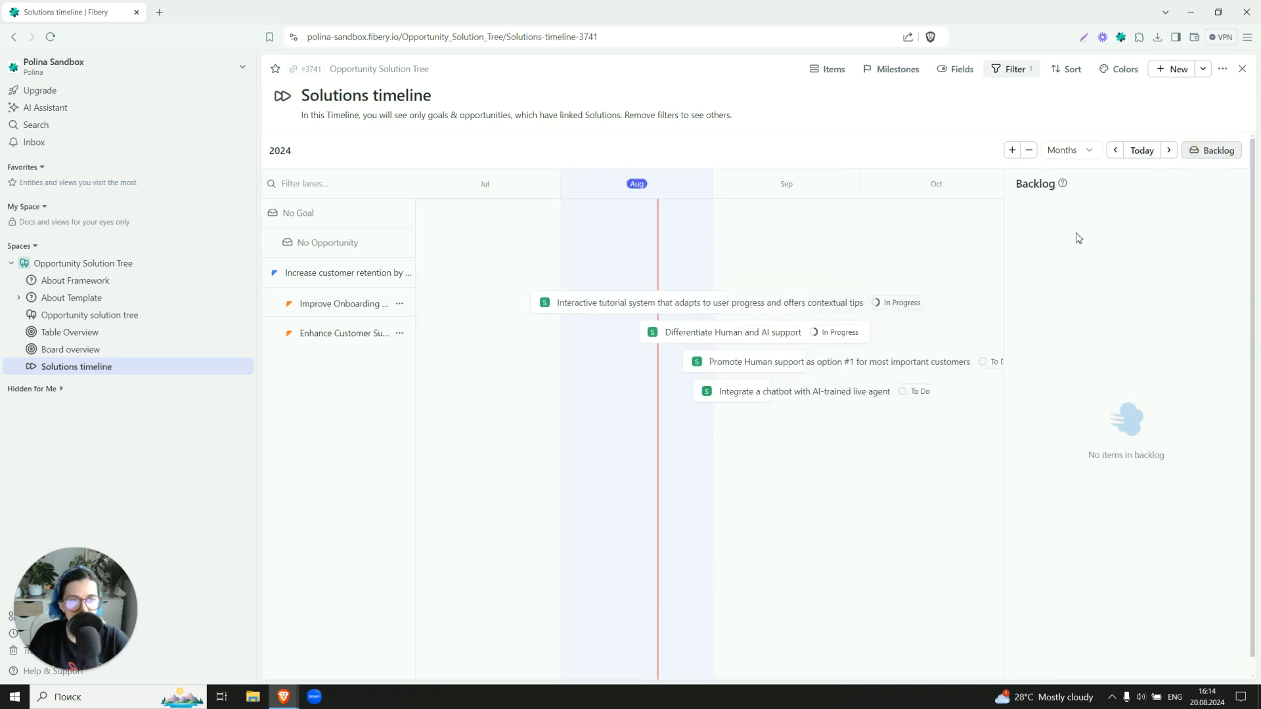
pyautogui.moveTo(712, 218)
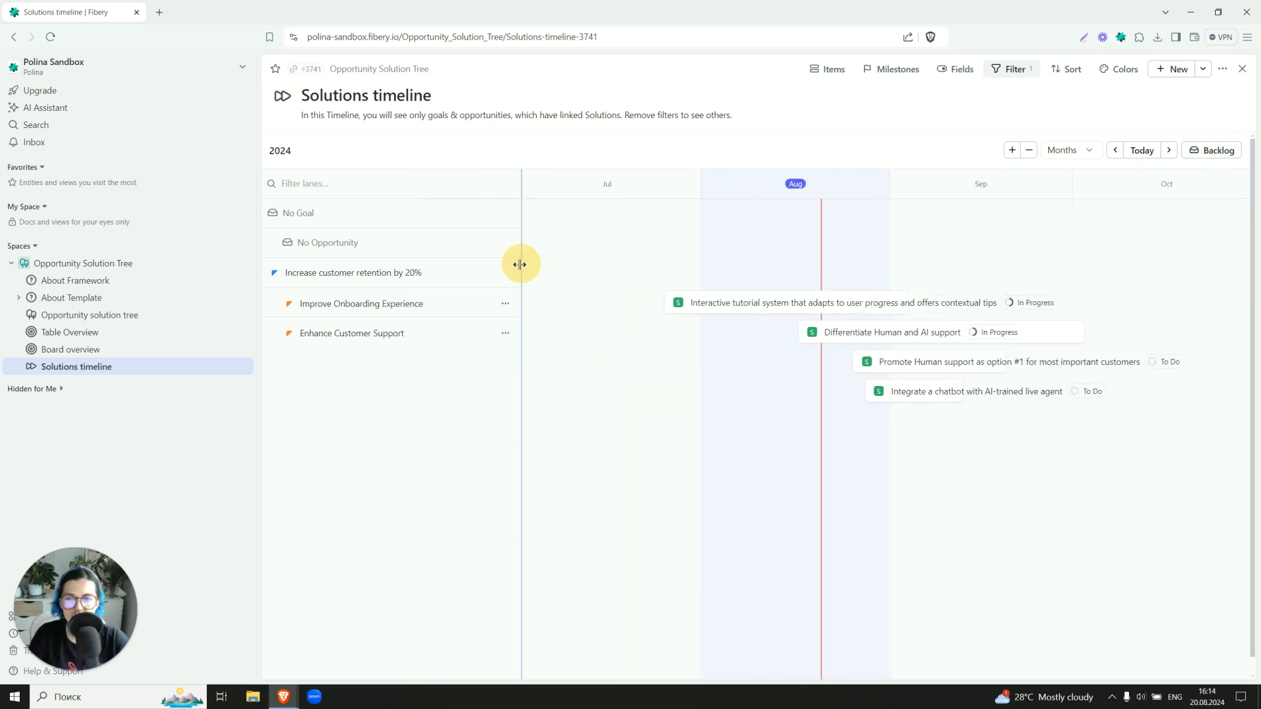
pyautogui.click(827, 69)
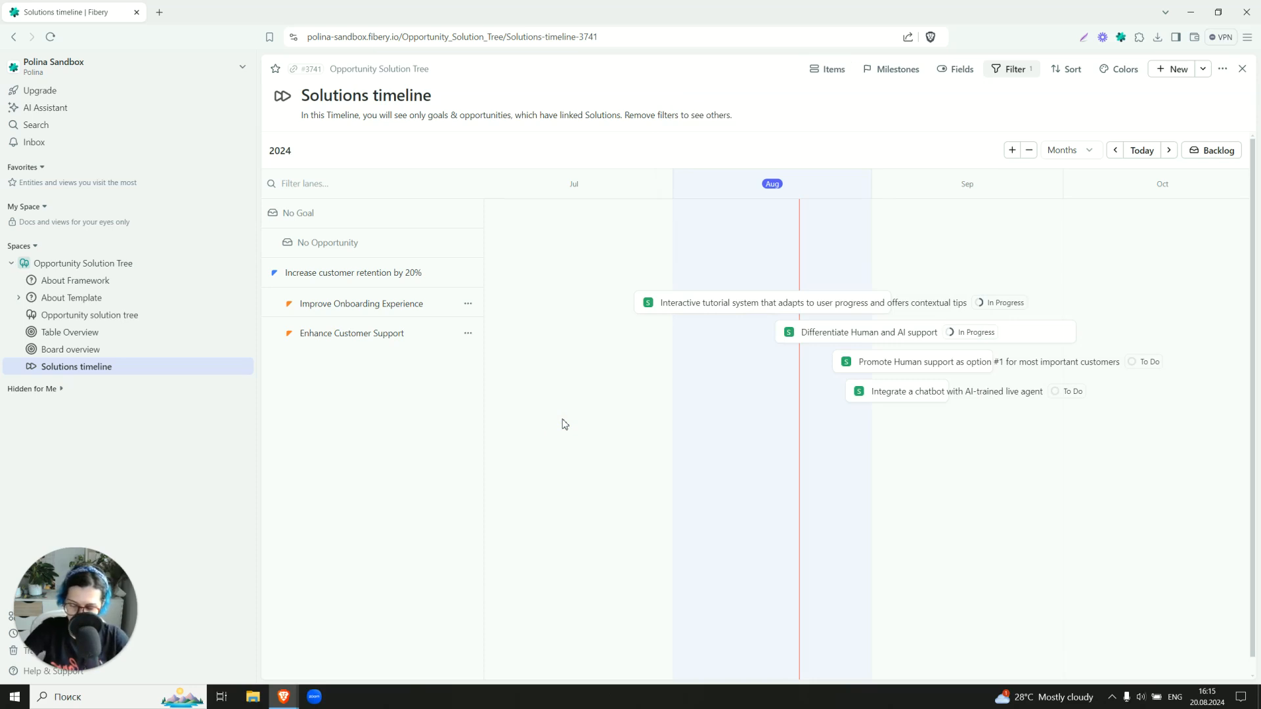
pyautogui.moveTo(495, 395)
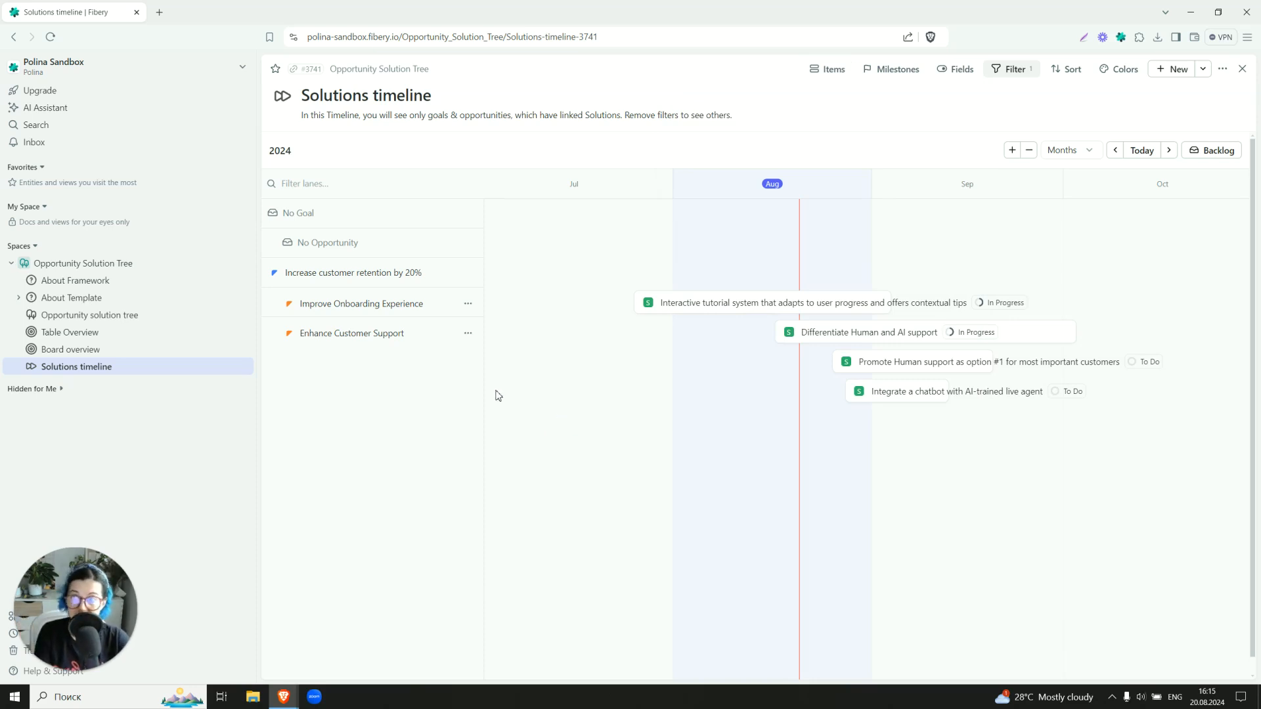
pyautogui.click(84, 263)
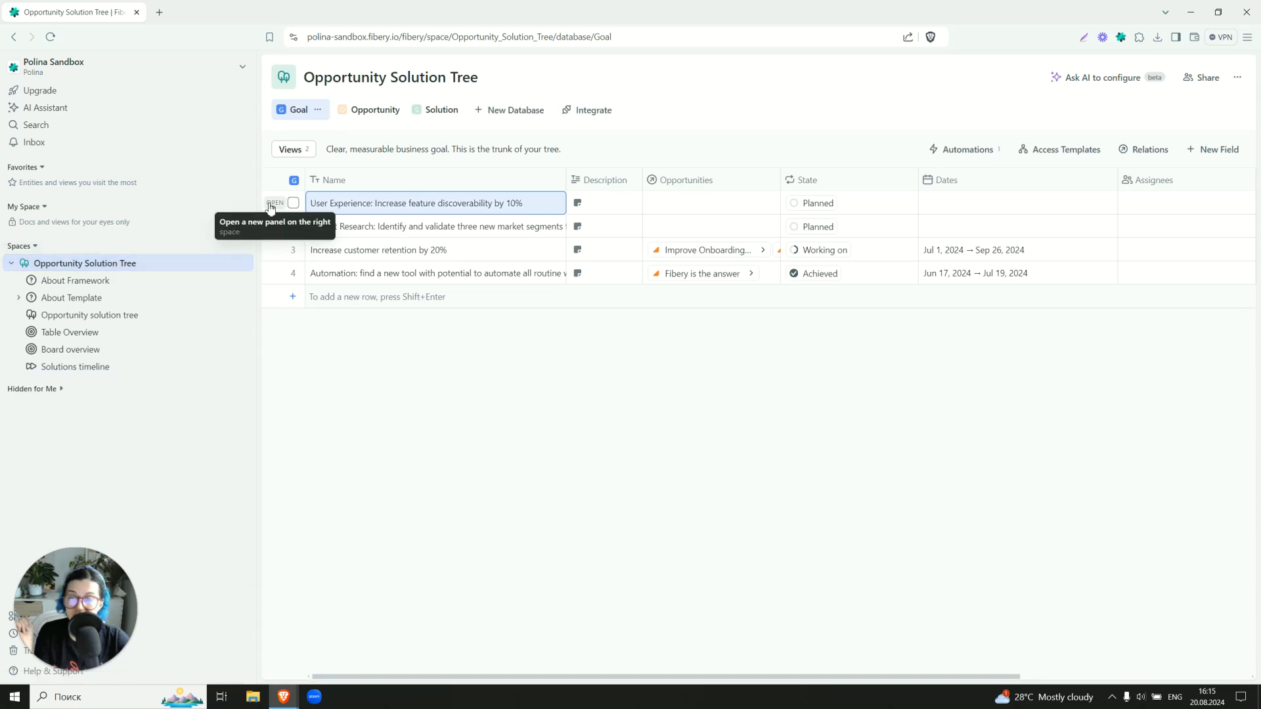
# Open 'Increase customer retention by 20%' and scroll through its six opportunities and description
pyautogui.click(276, 203)
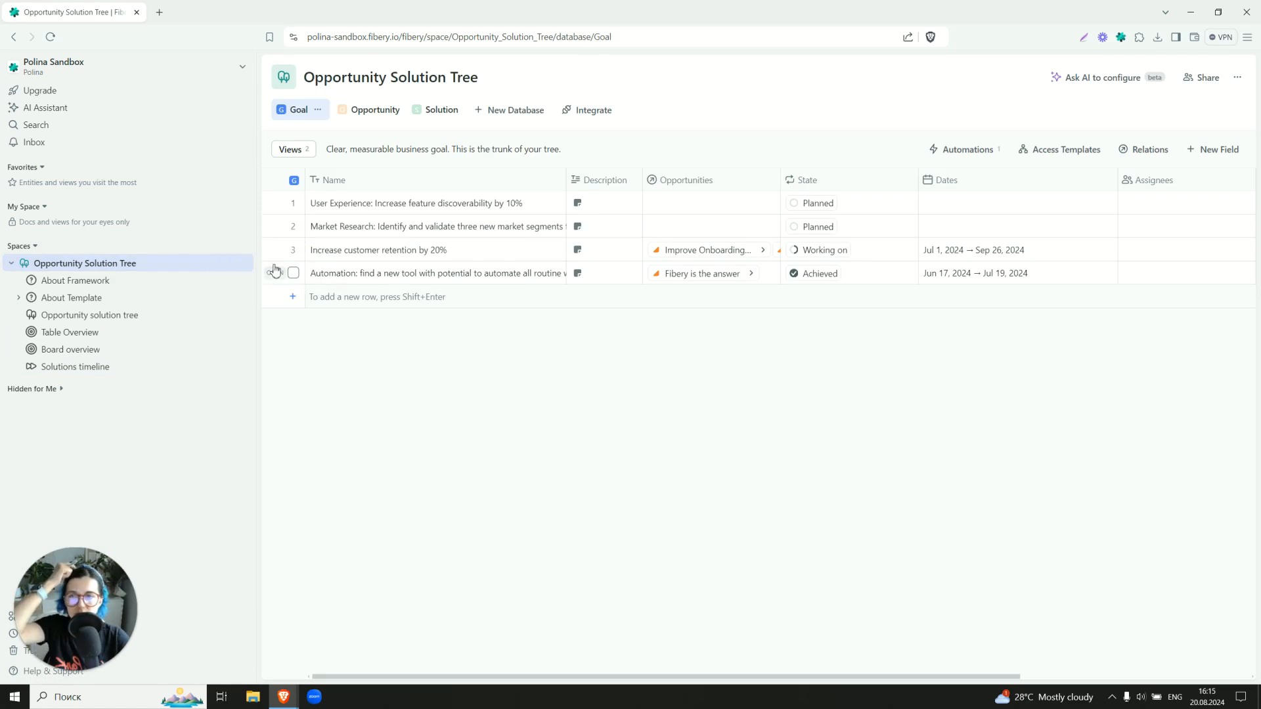
pyautogui.click(377, 251)
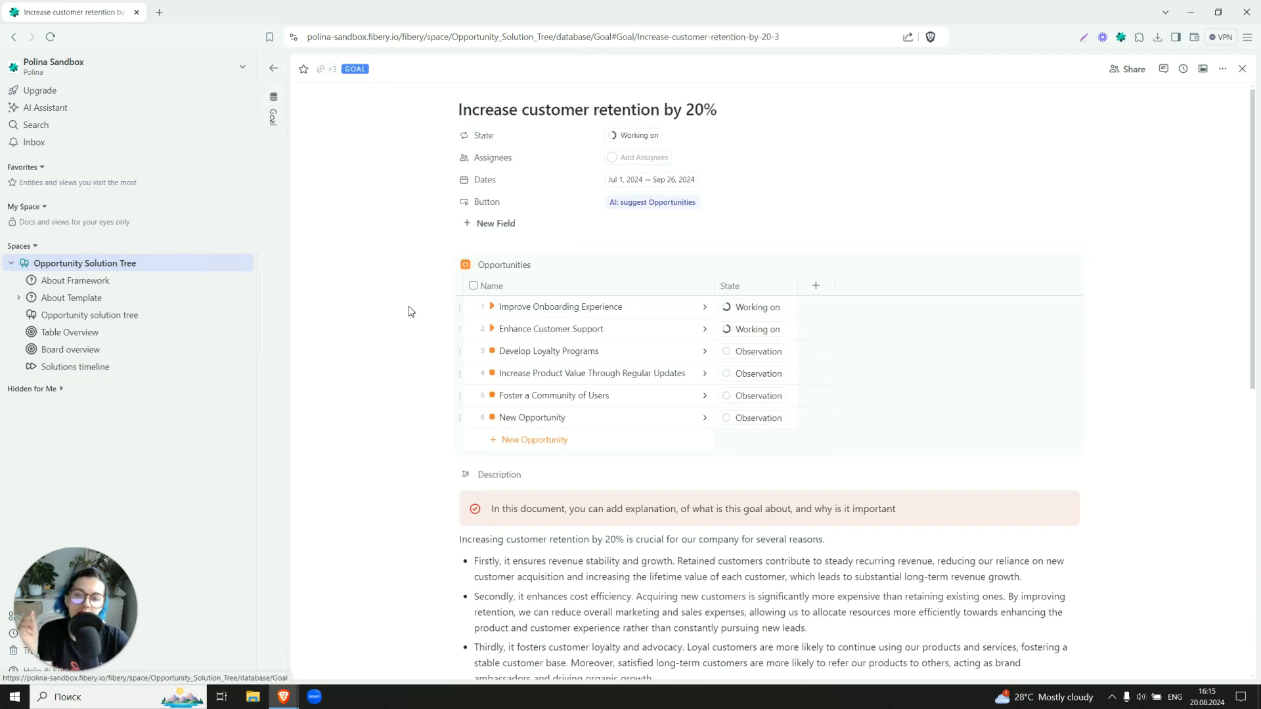
pyautogui.scroll(-3)
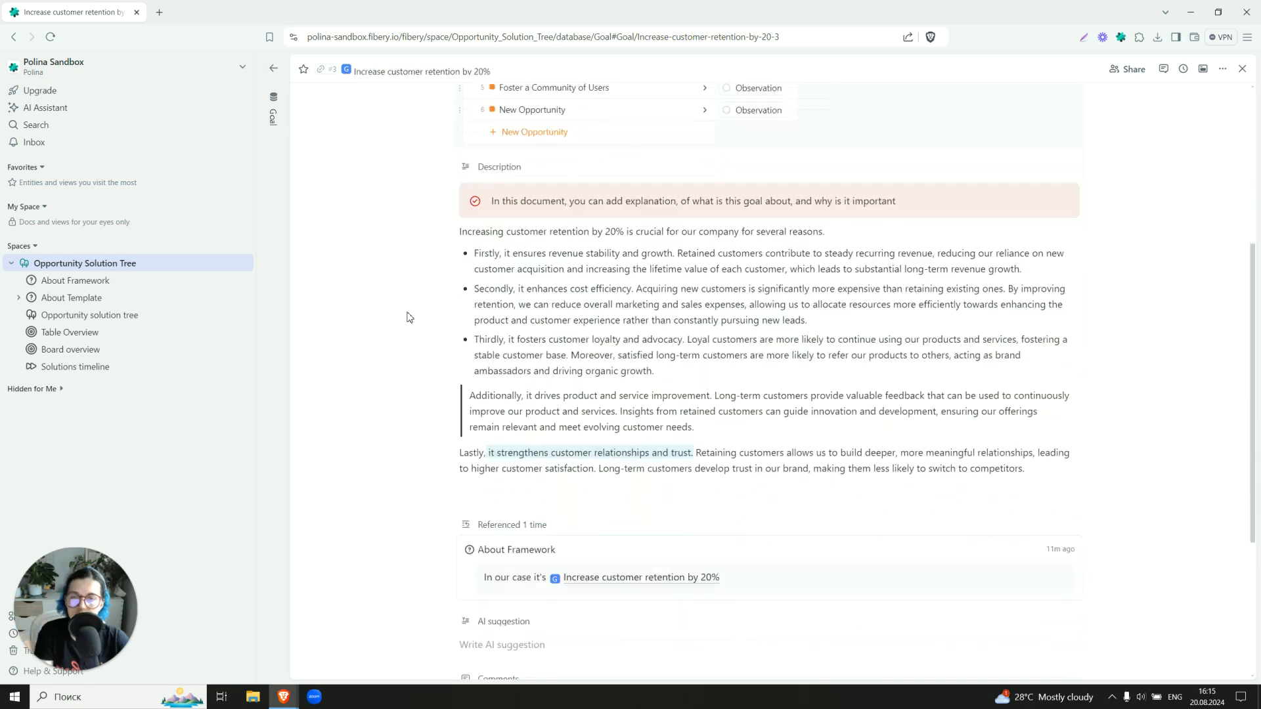
pyautogui.scroll(3)
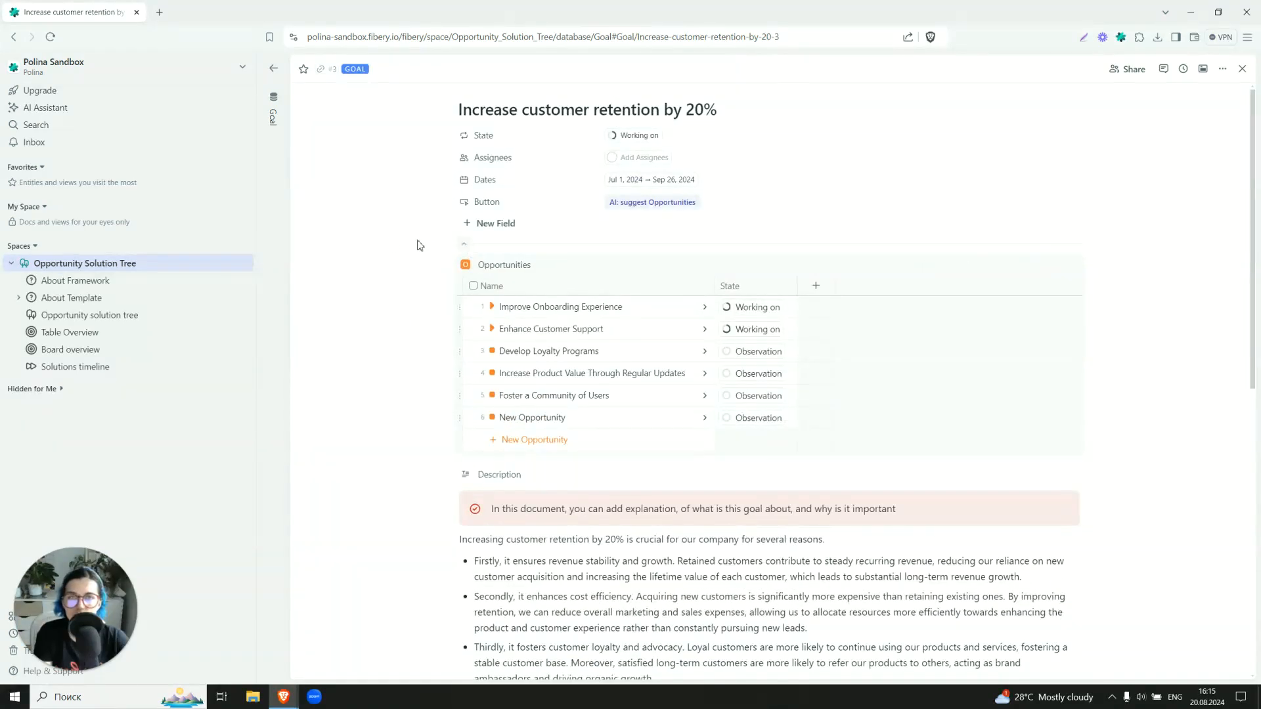
pyautogui.moveTo(370, 245)
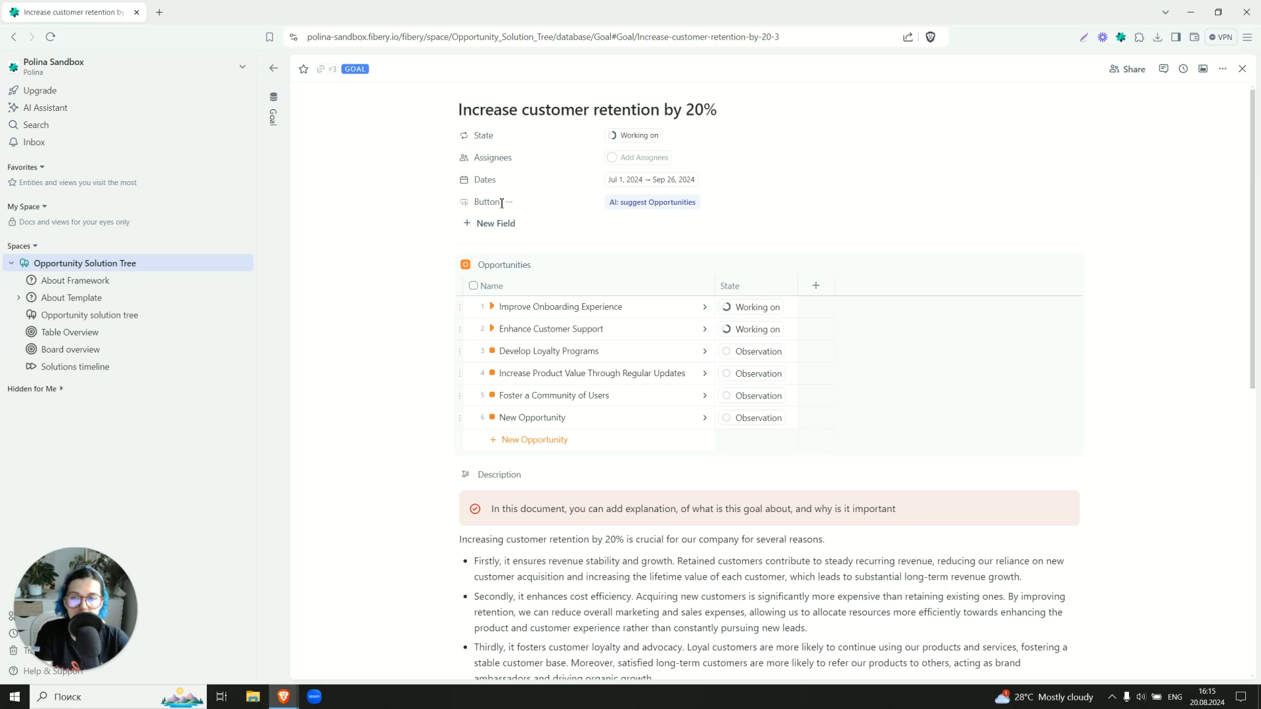
pyautogui.click(508, 202)
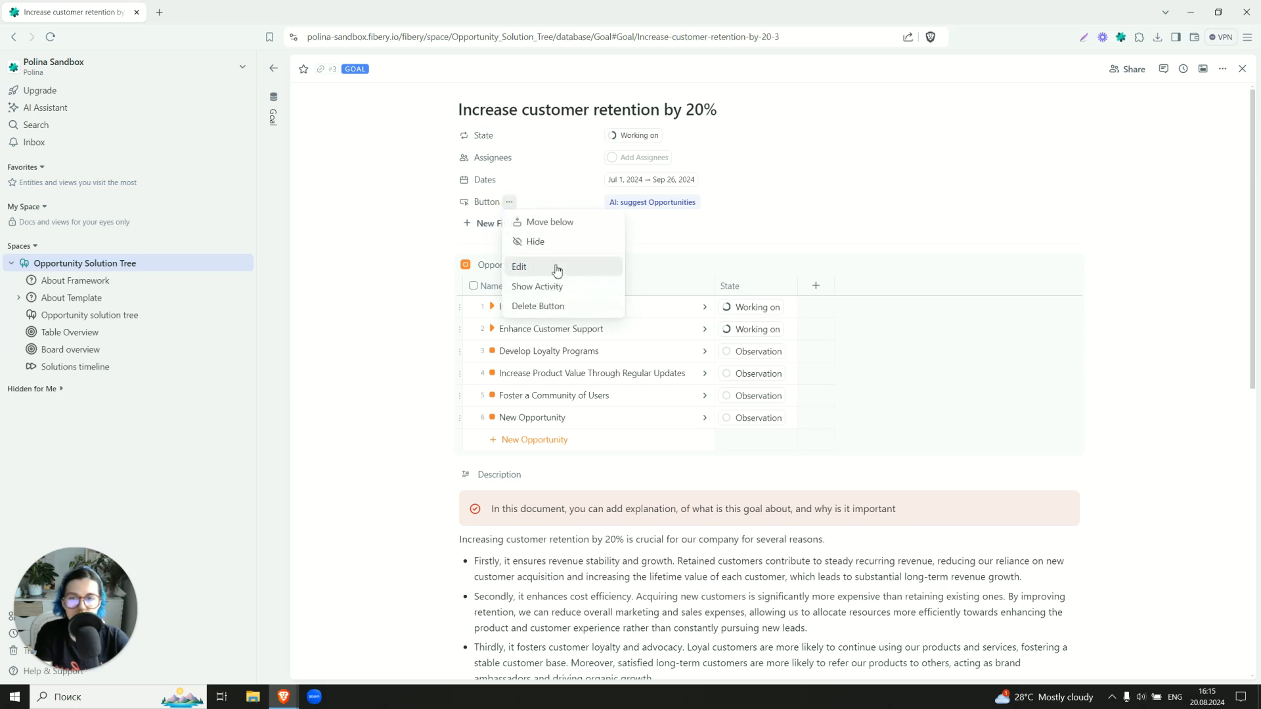
pyautogui.click(520, 266)
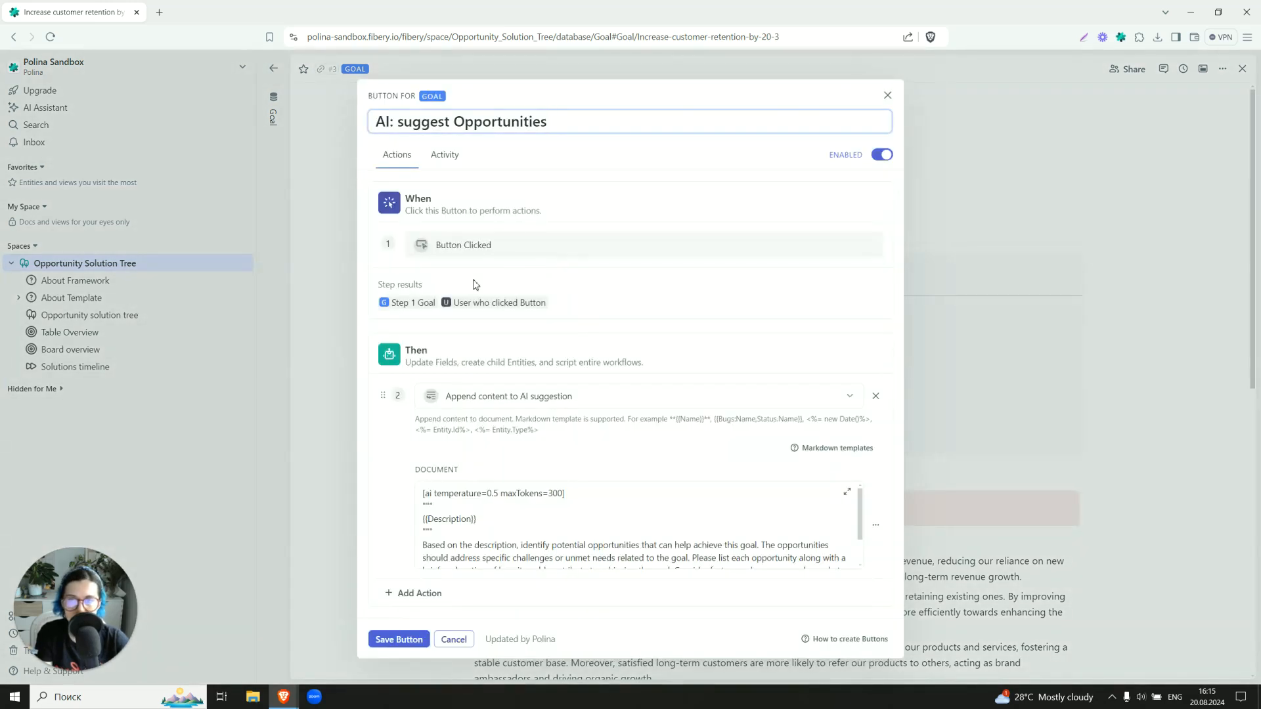
pyautogui.scroll(-3)
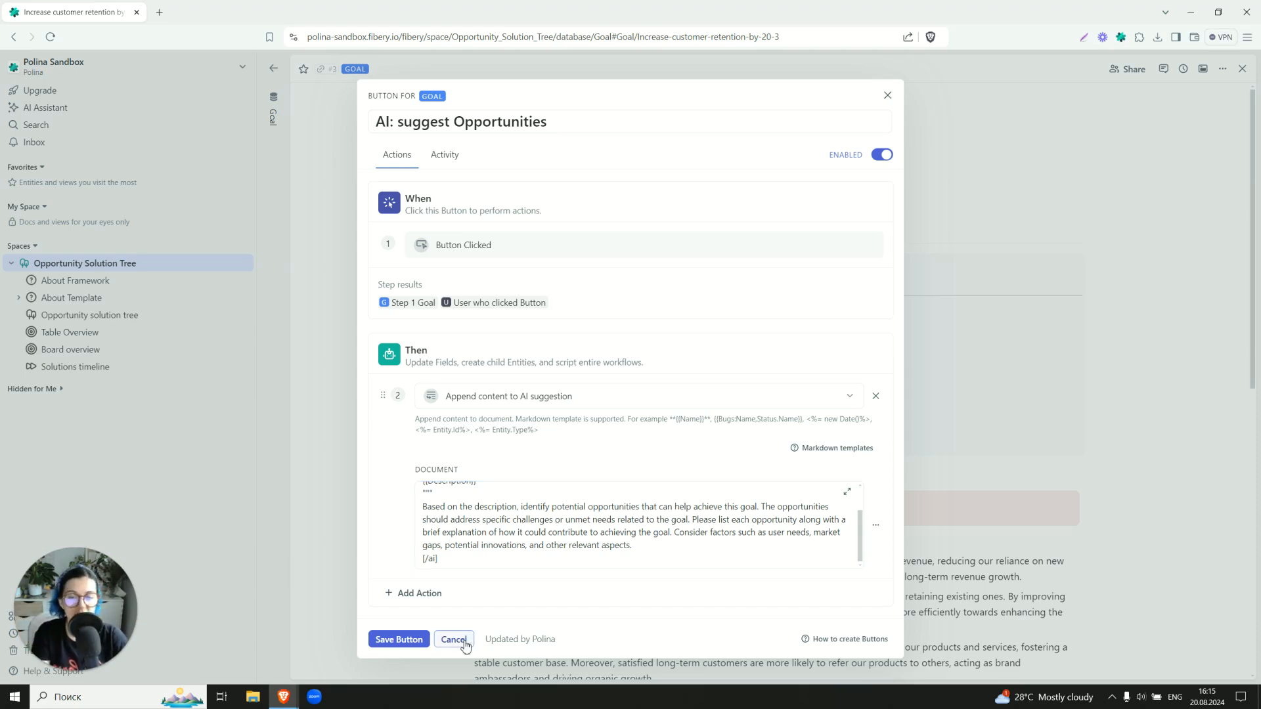
pyautogui.click(454, 639)
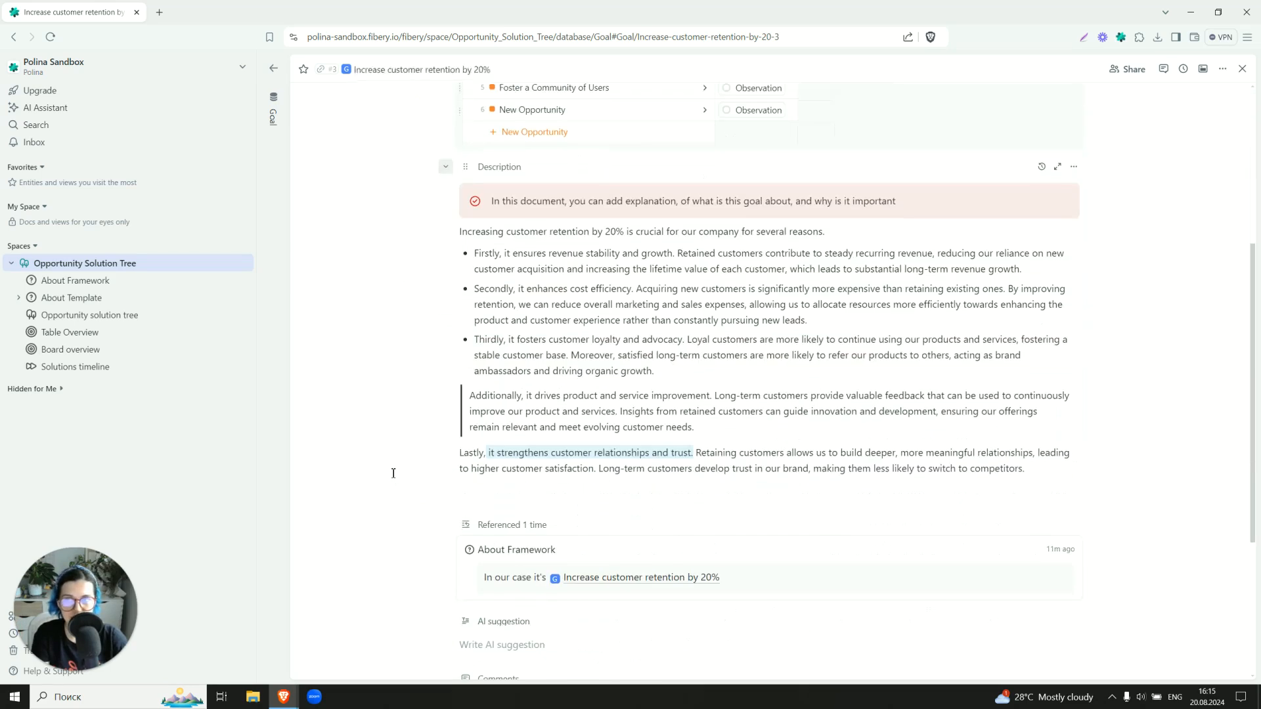
# Run 'AI: suggest Opportunities' on the retention goal and review the numbered suggestion list
pyautogui.scroll(3)
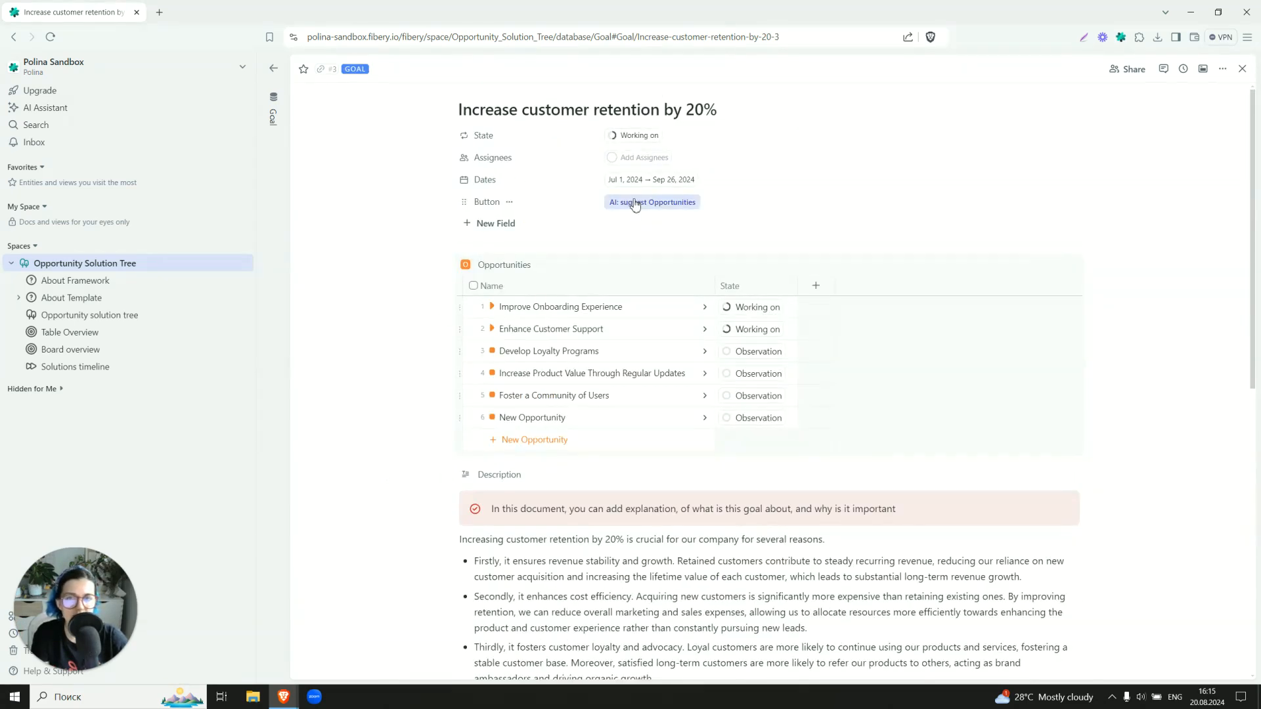
pyautogui.click(652, 202)
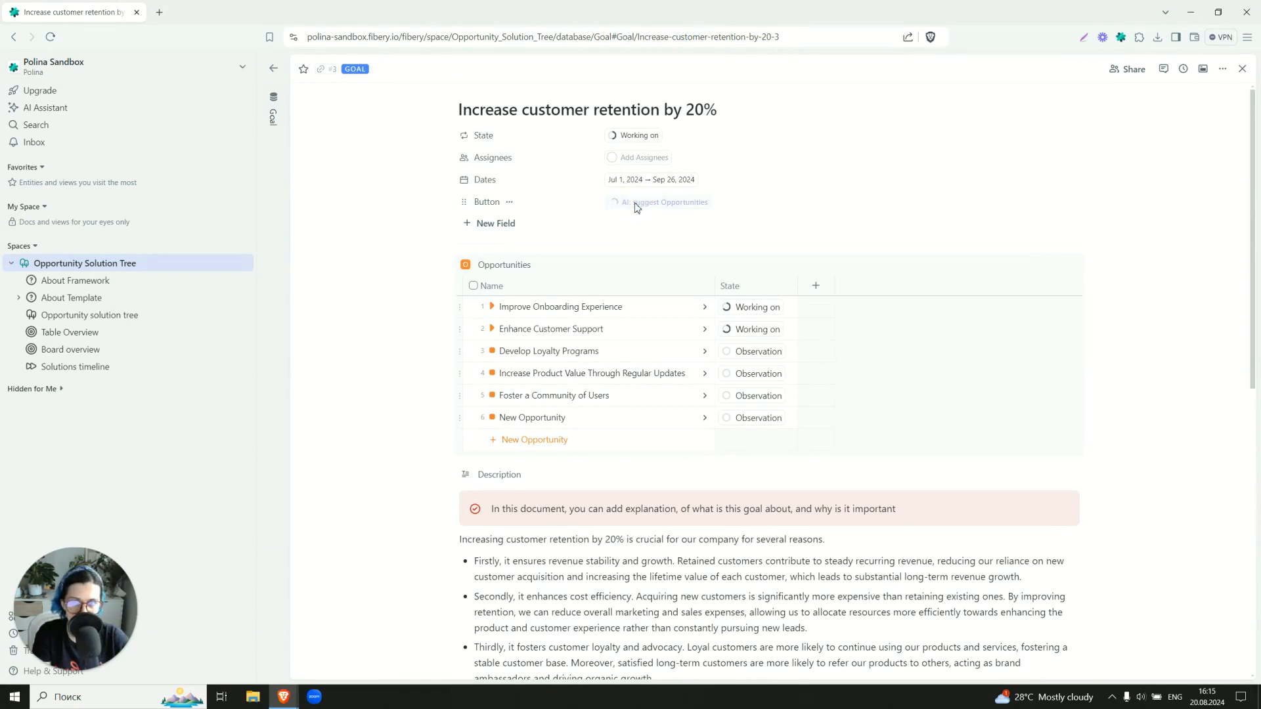
pyautogui.scroll(-3)
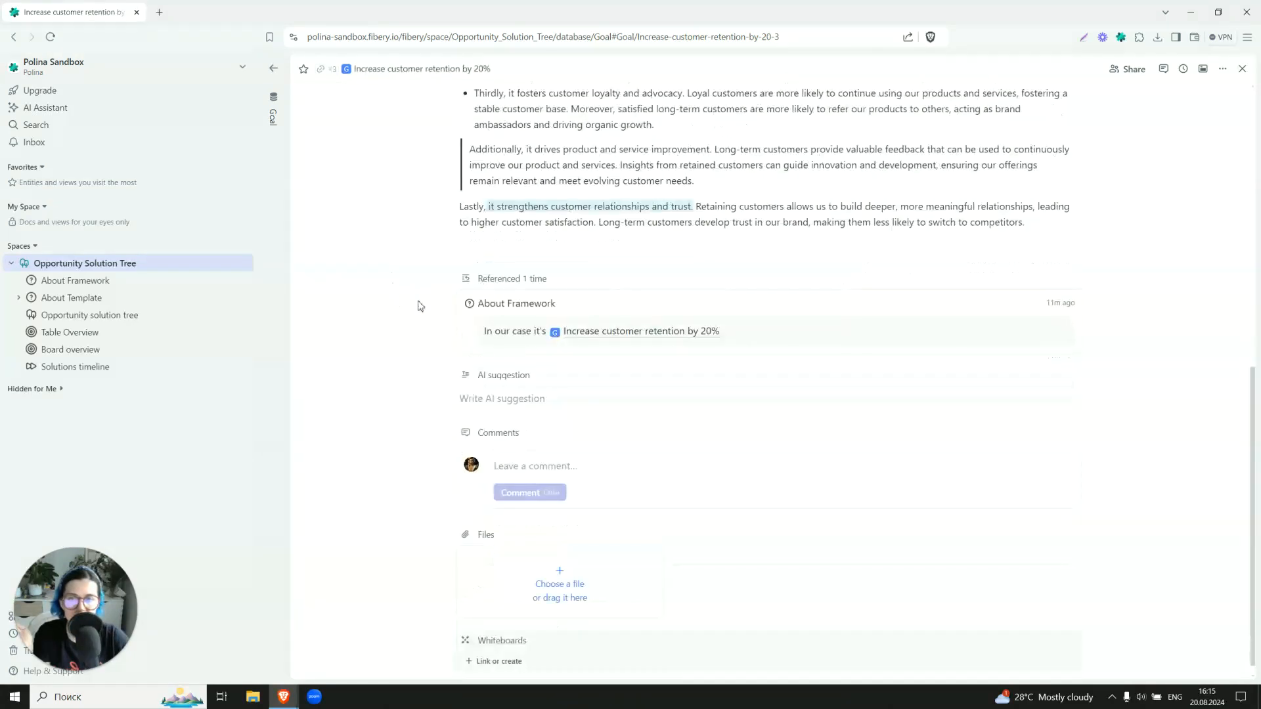
pyautogui.moveTo(468, 390)
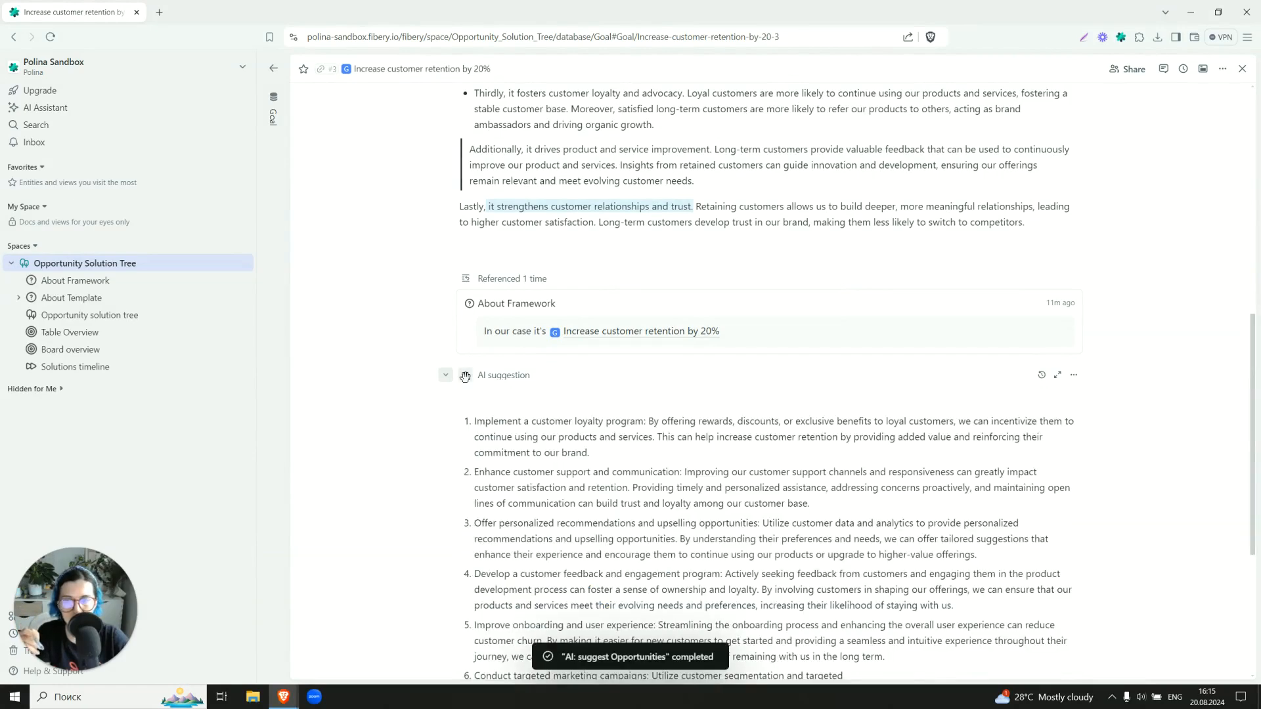
pyautogui.scroll(-3)
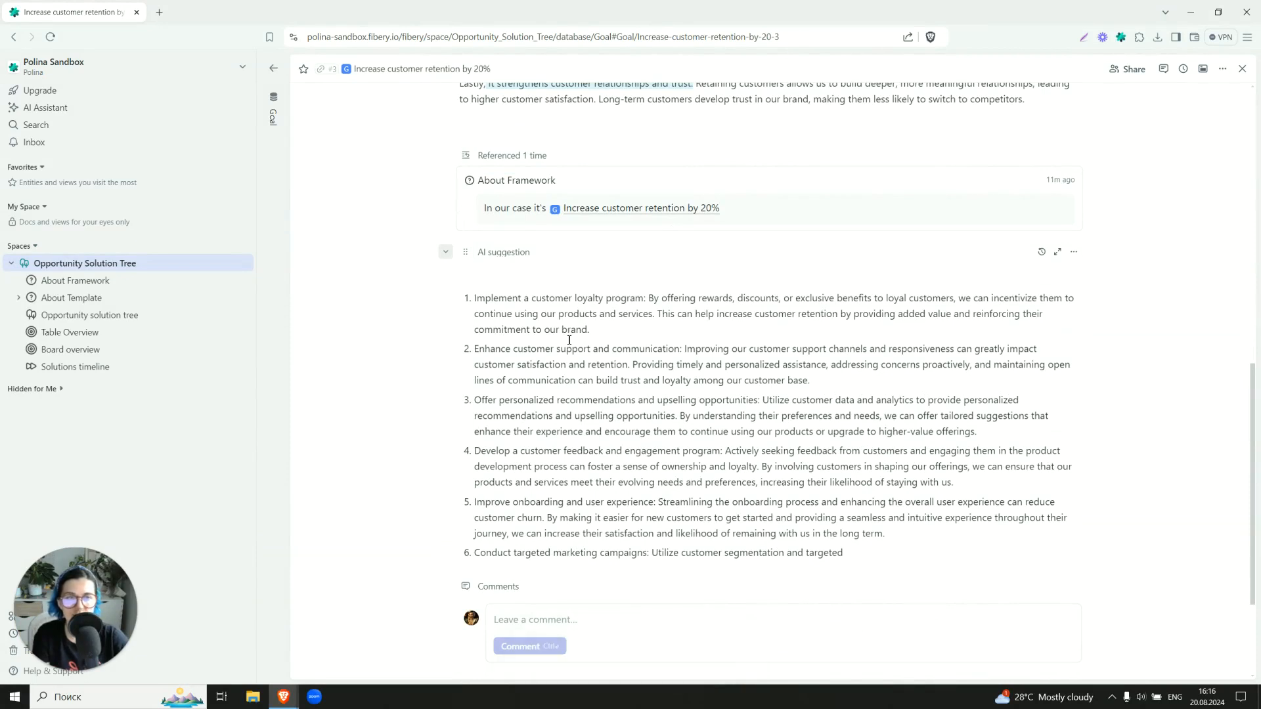
pyautogui.moveTo(567, 333)
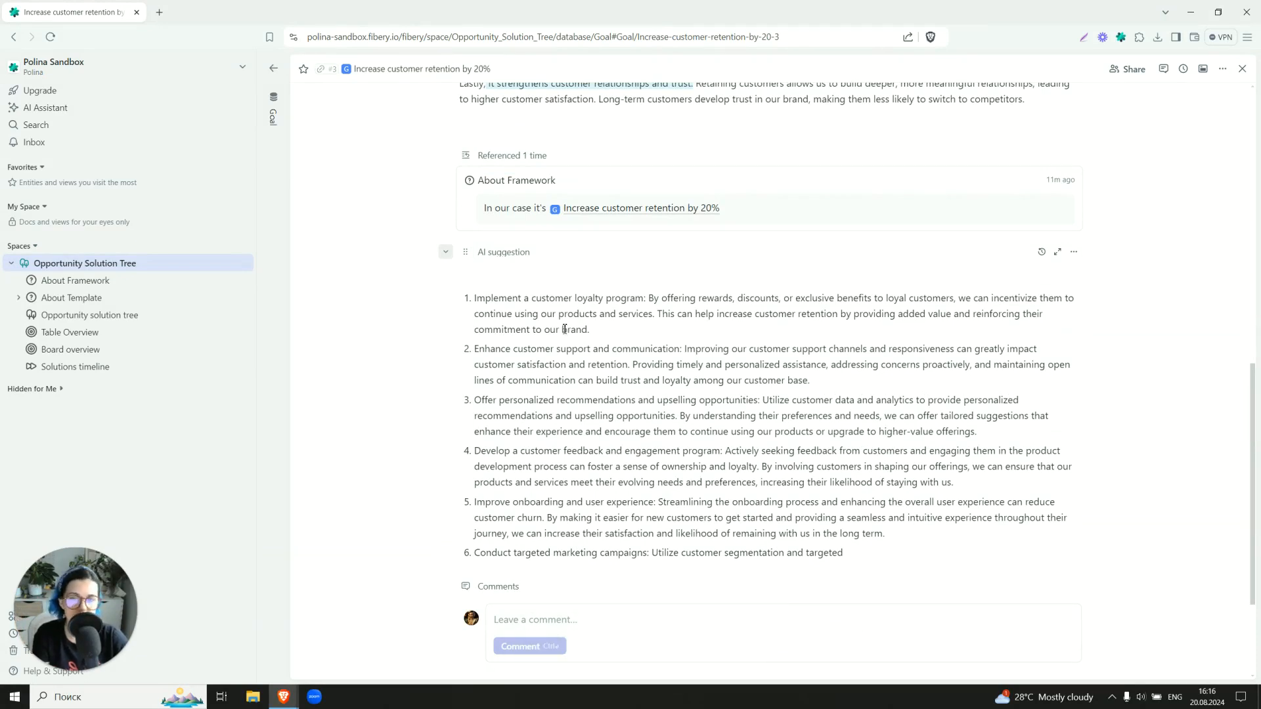
pyautogui.moveTo(566, 386)
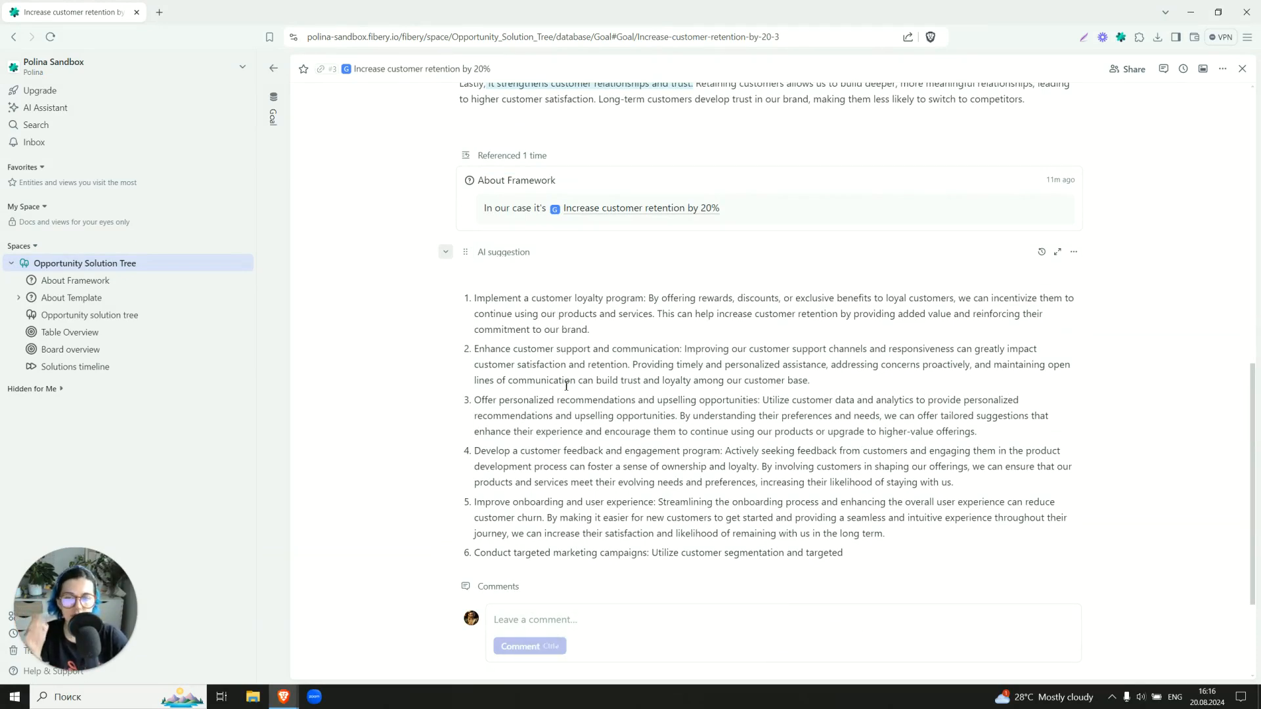
pyautogui.moveTo(639, 483)
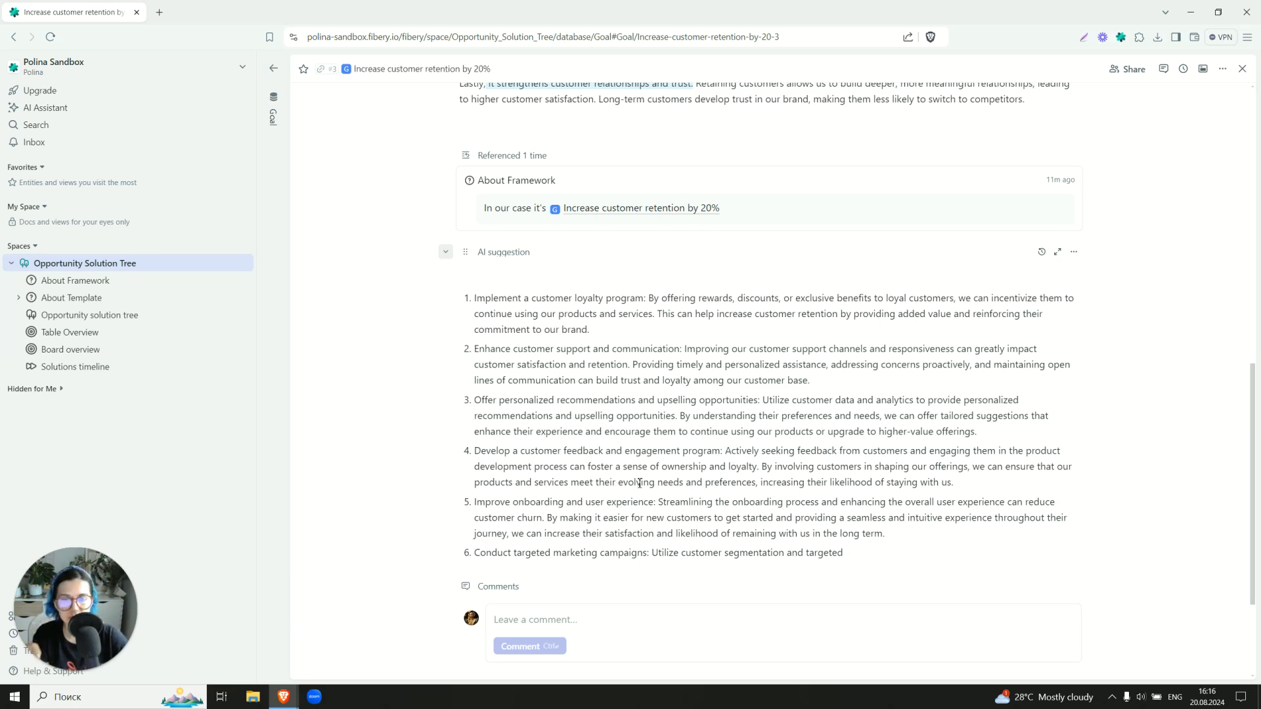
pyautogui.moveTo(666, 498)
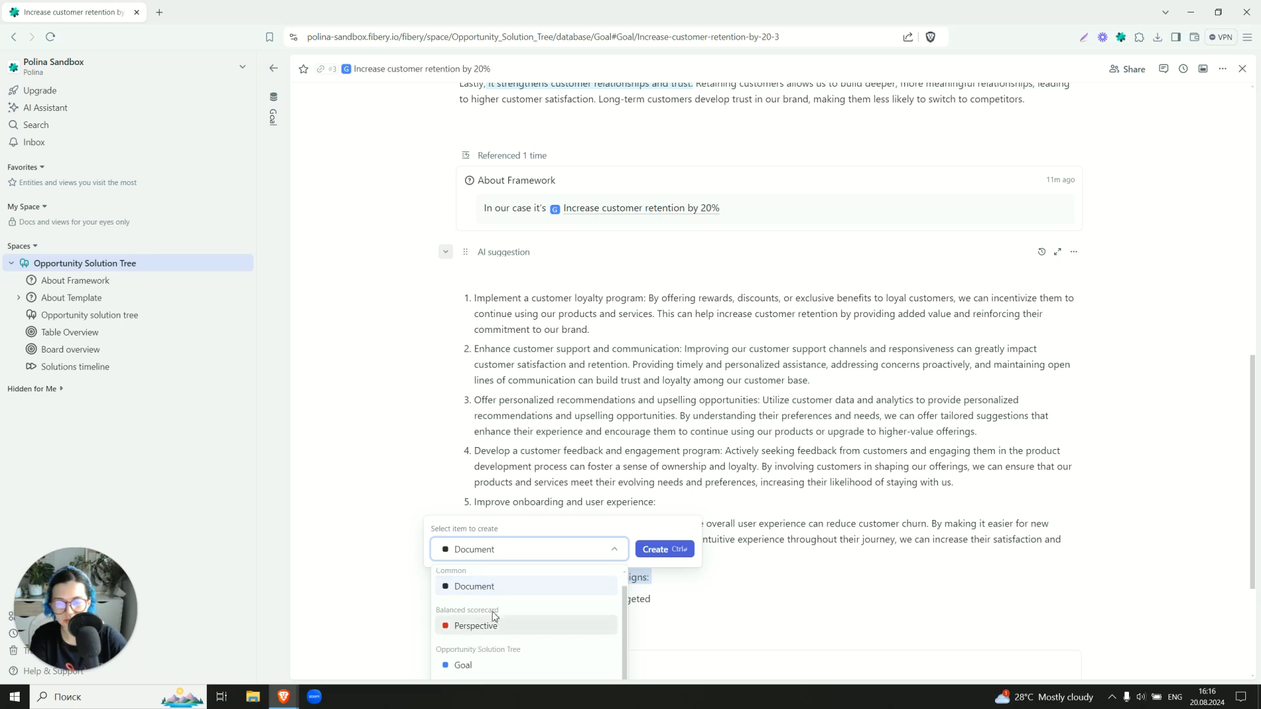
# Convert 'Conduct targeted marketing campaigns' into an Opportunity linked to the retention goal, then open it
pyautogui.write('opp')
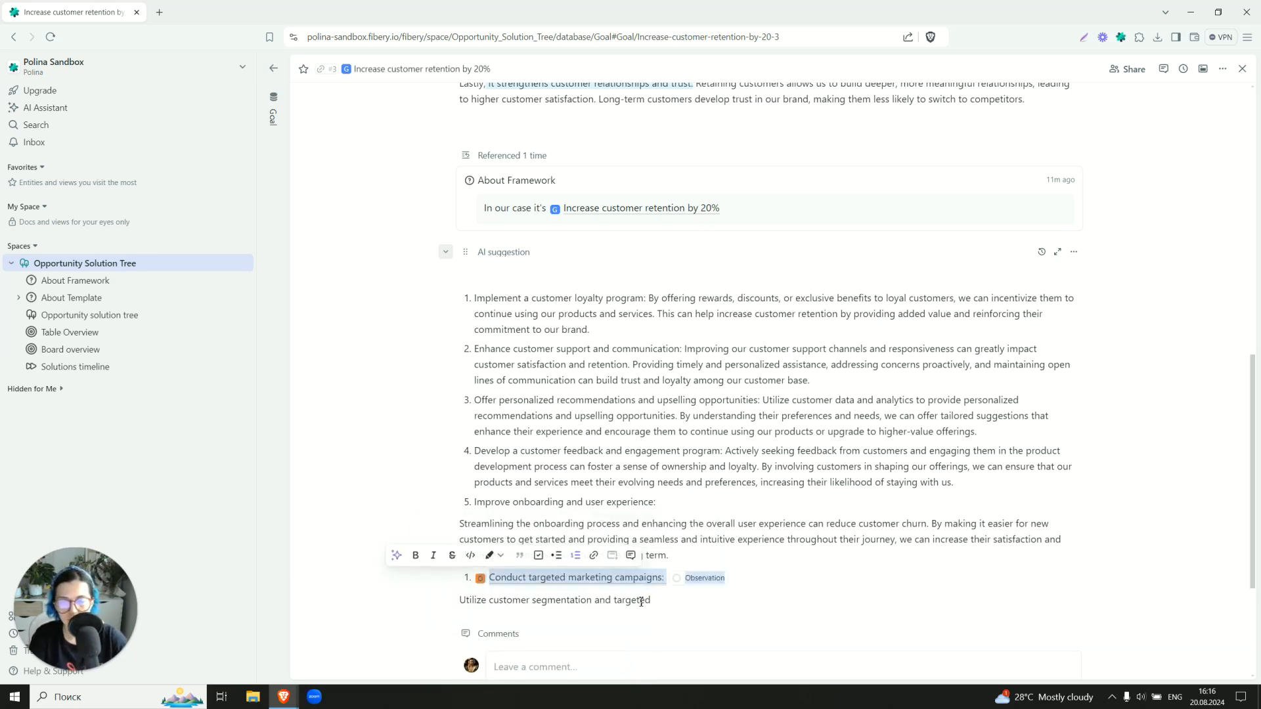
pyautogui.click(576, 577)
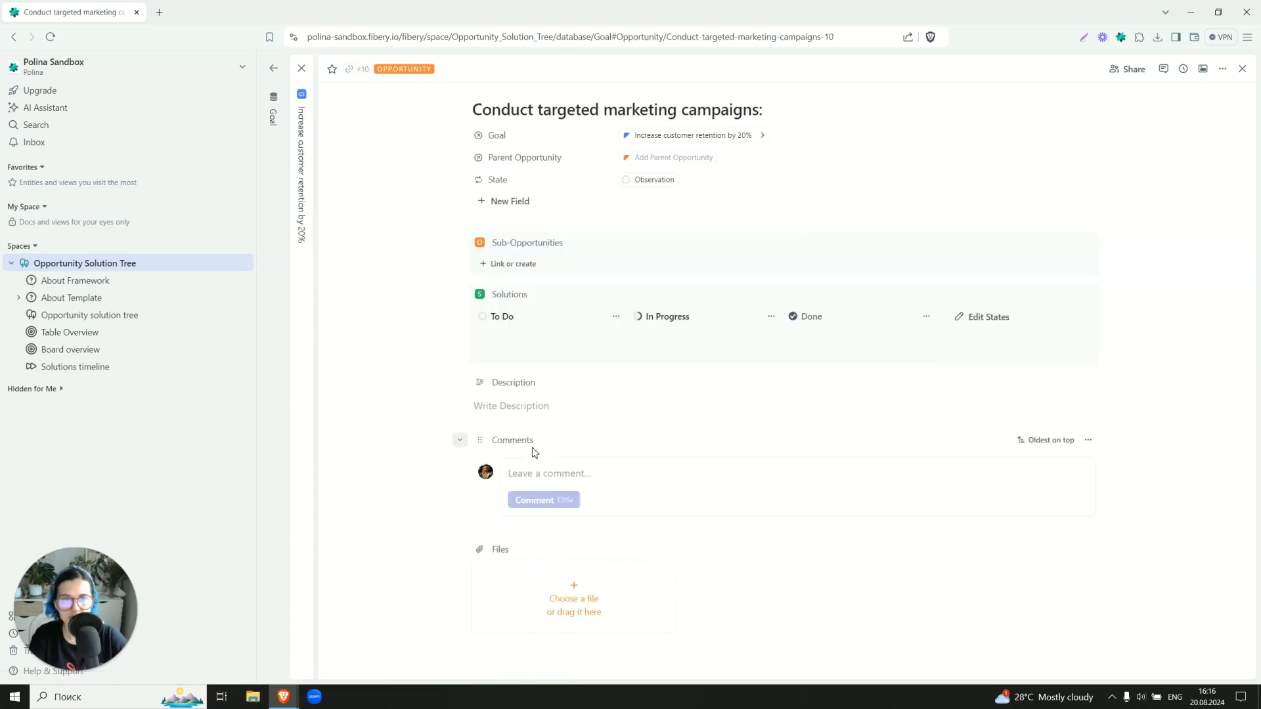
pyautogui.click(689, 135)
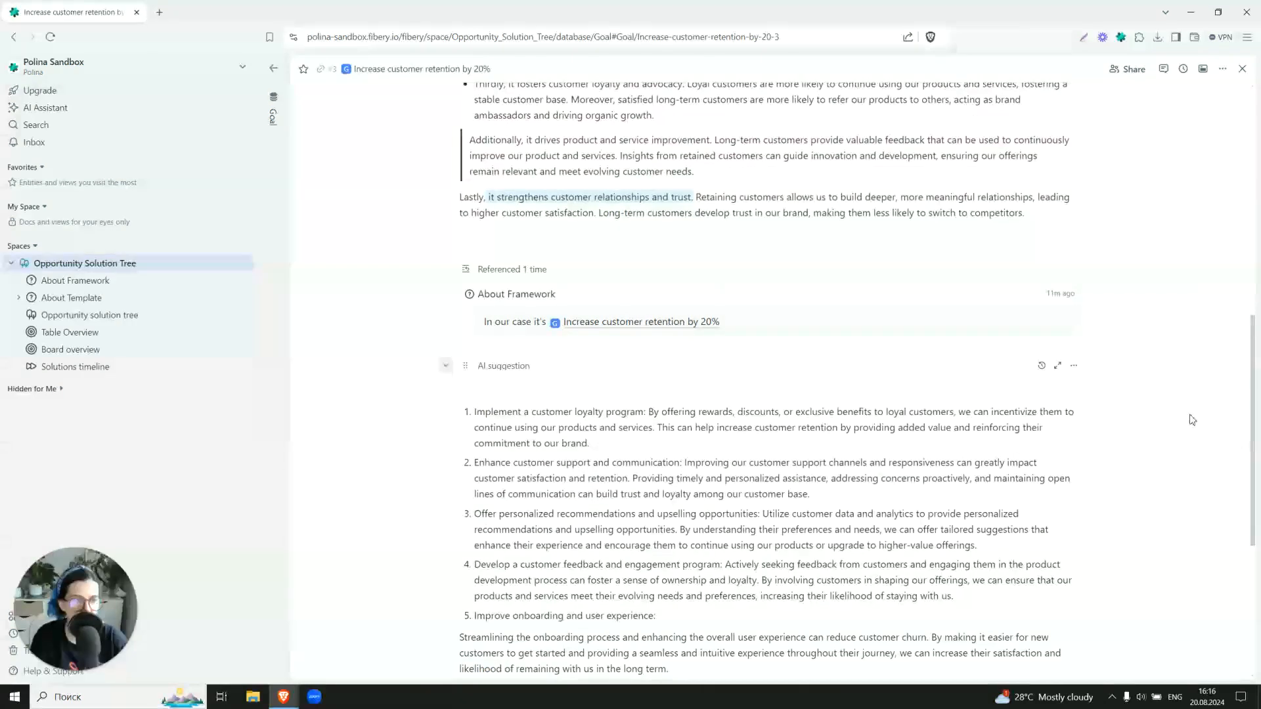
pyautogui.scroll(-3)
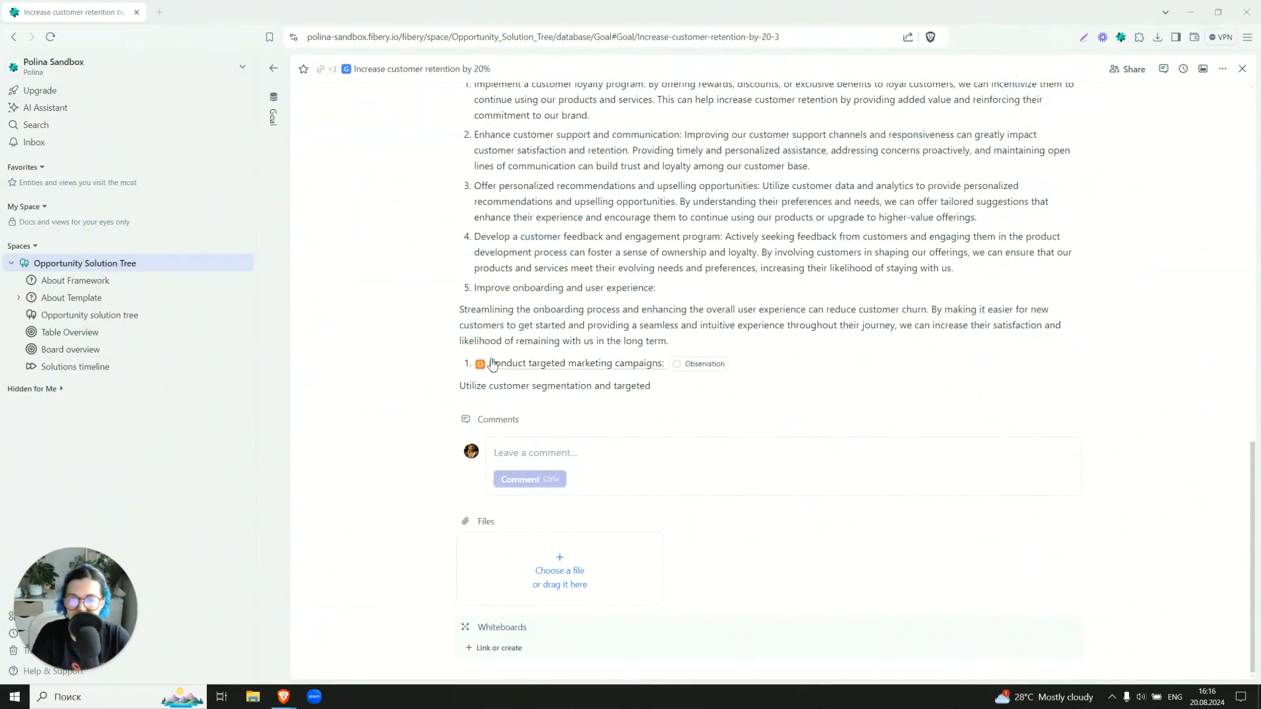
pyautogui.moveTo(655, 328)
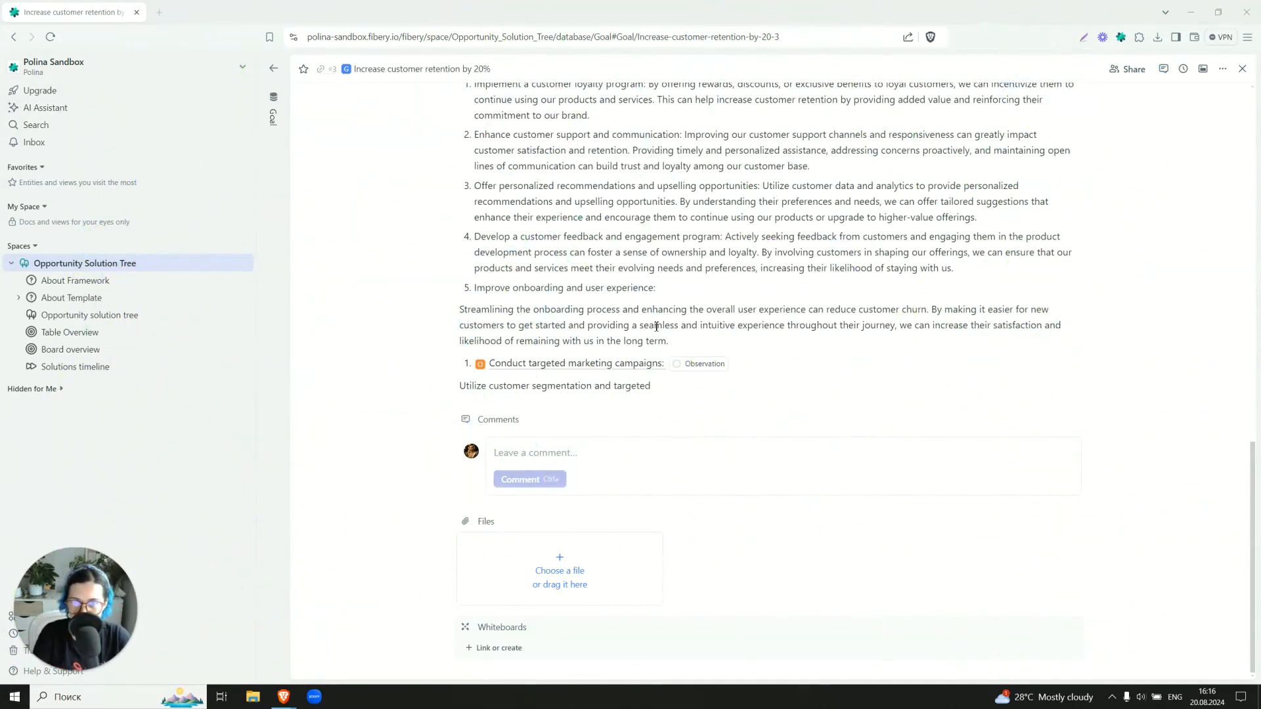
pyautogui.scroll(3)
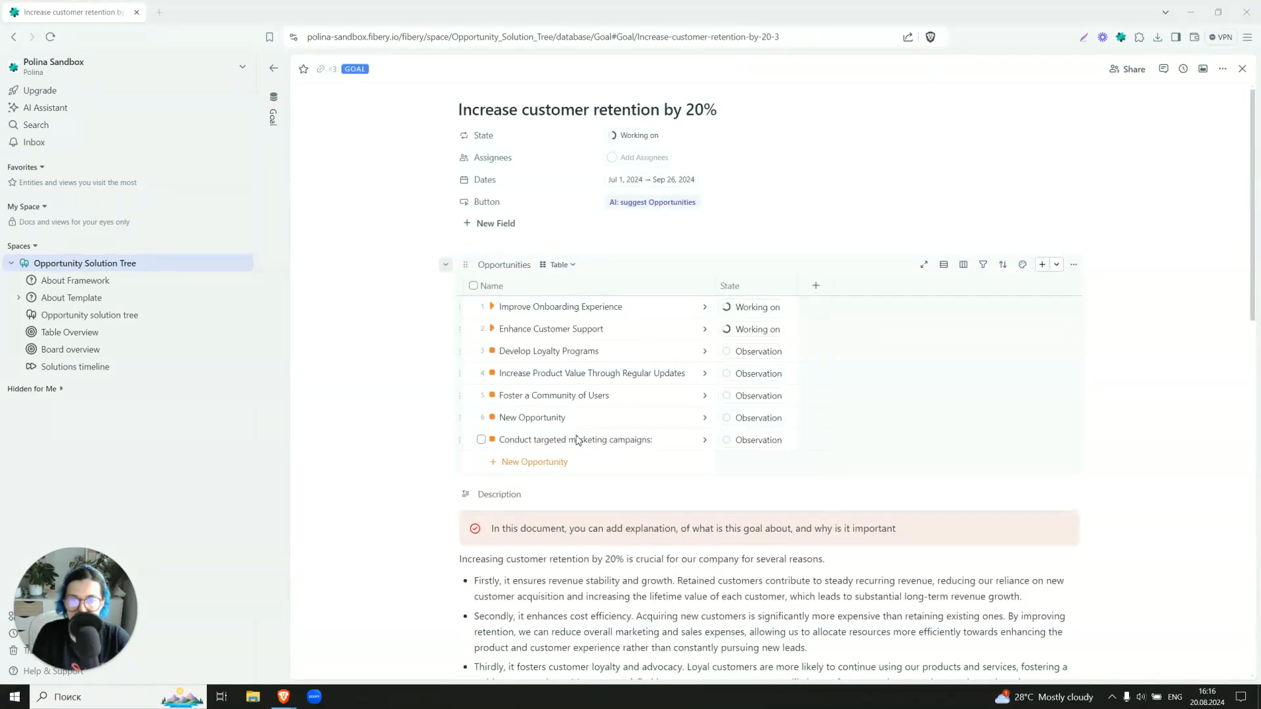
pyautogui.moveTo(575, 440)
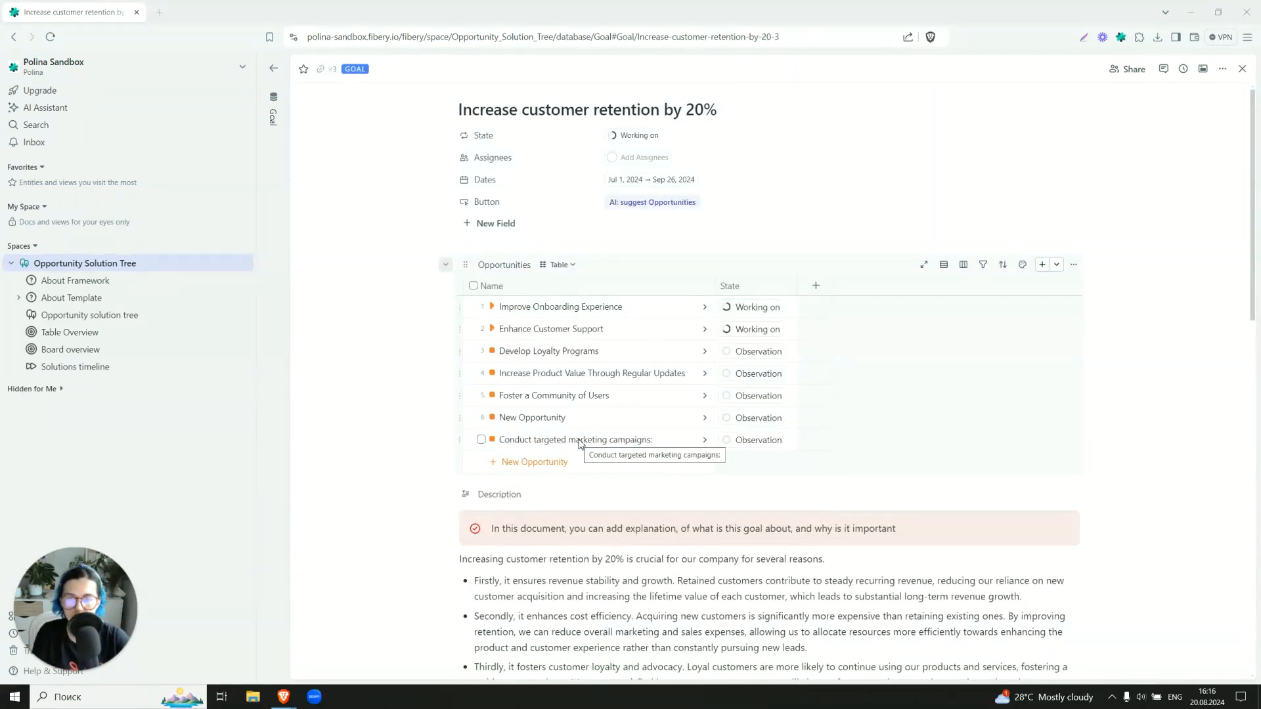
pyautogui.moveTo(387, 457)
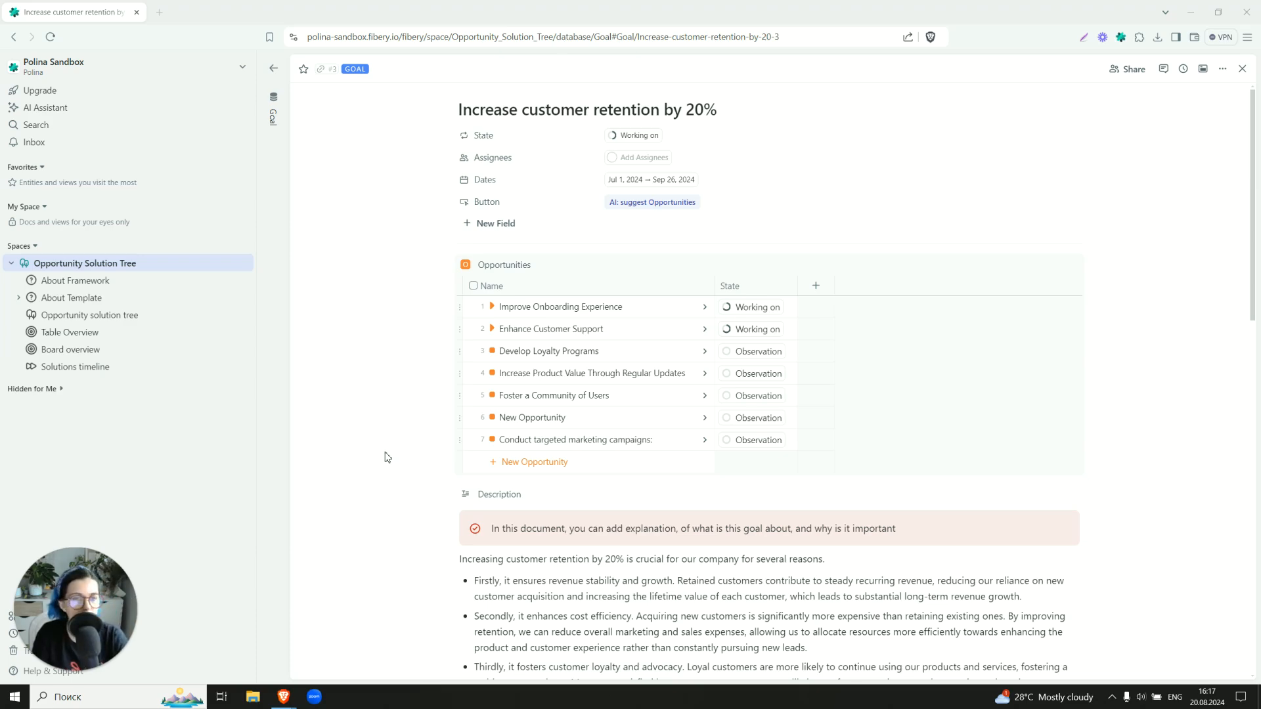
pyautogui.scroll(-3)
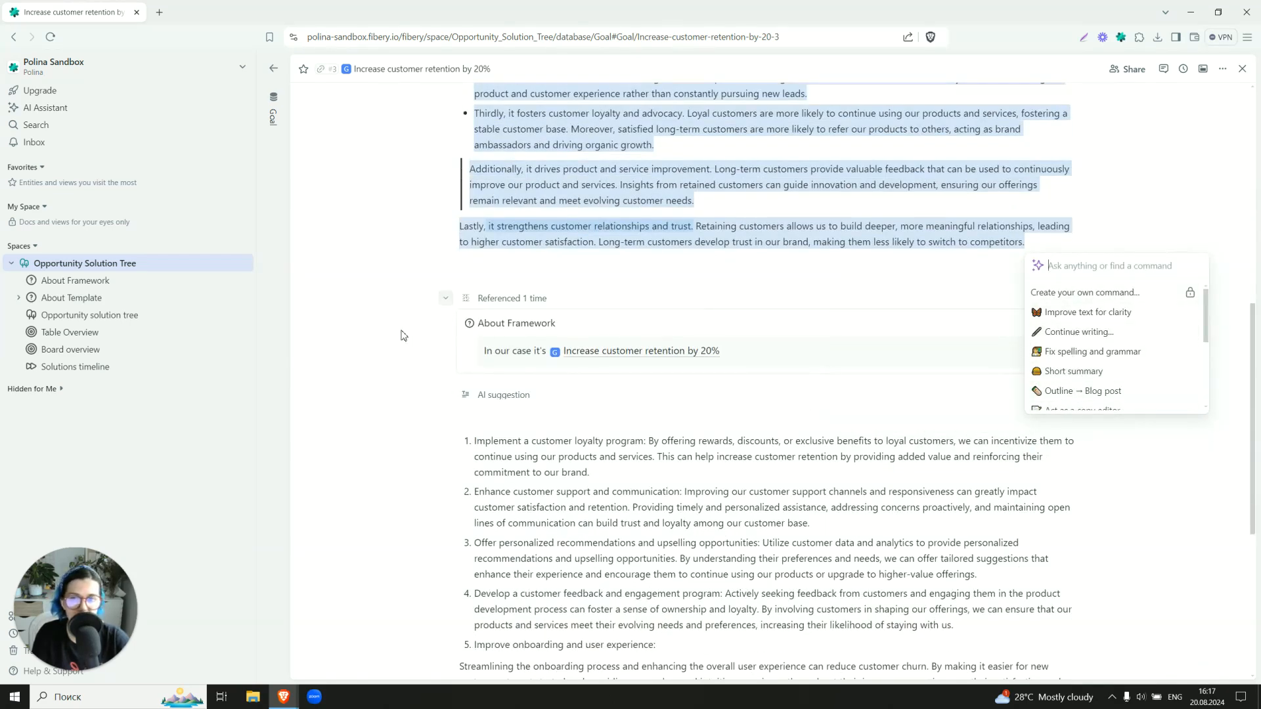
pyautogui.scroll(3)
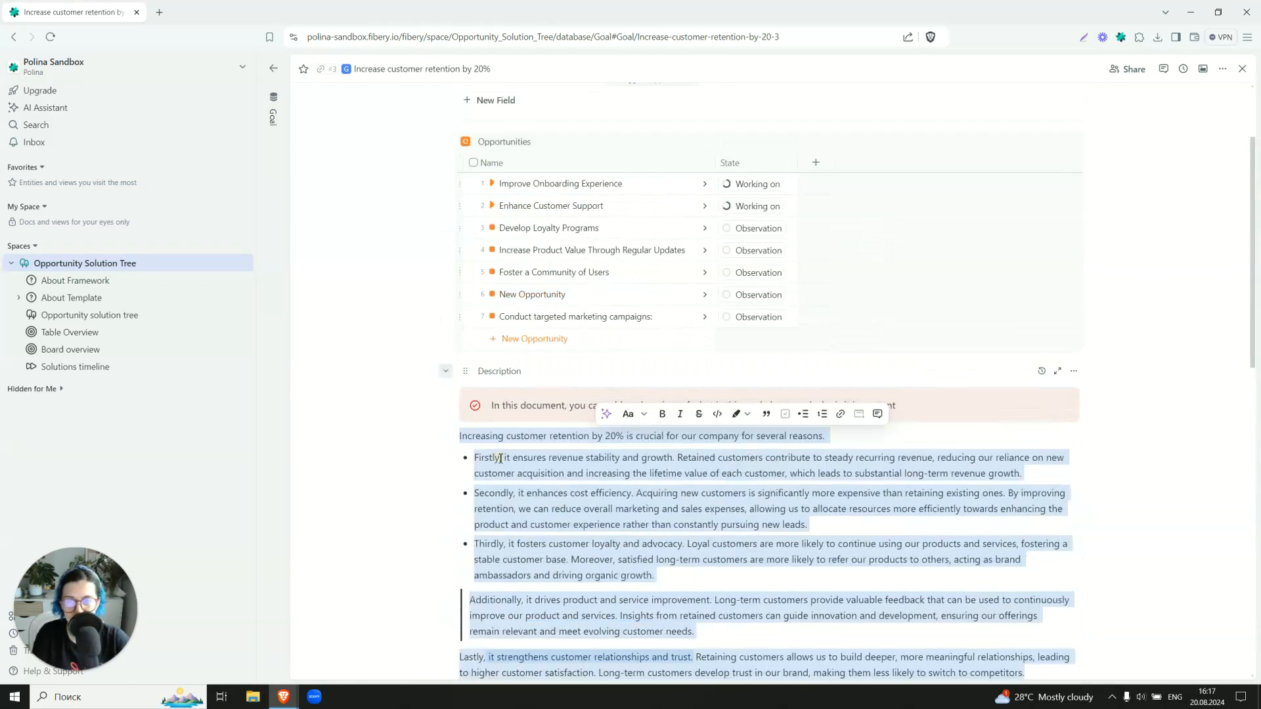
pyautogui.click(375, 415)
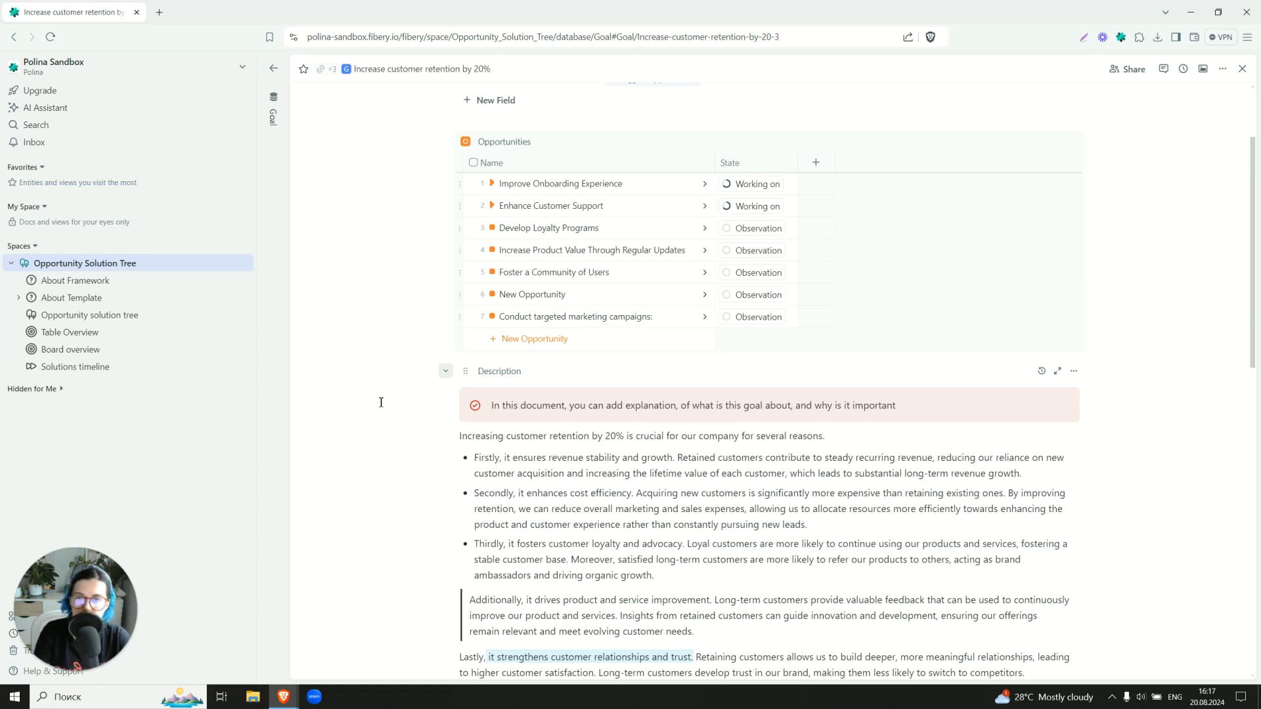
pyautogui.scroll(3)
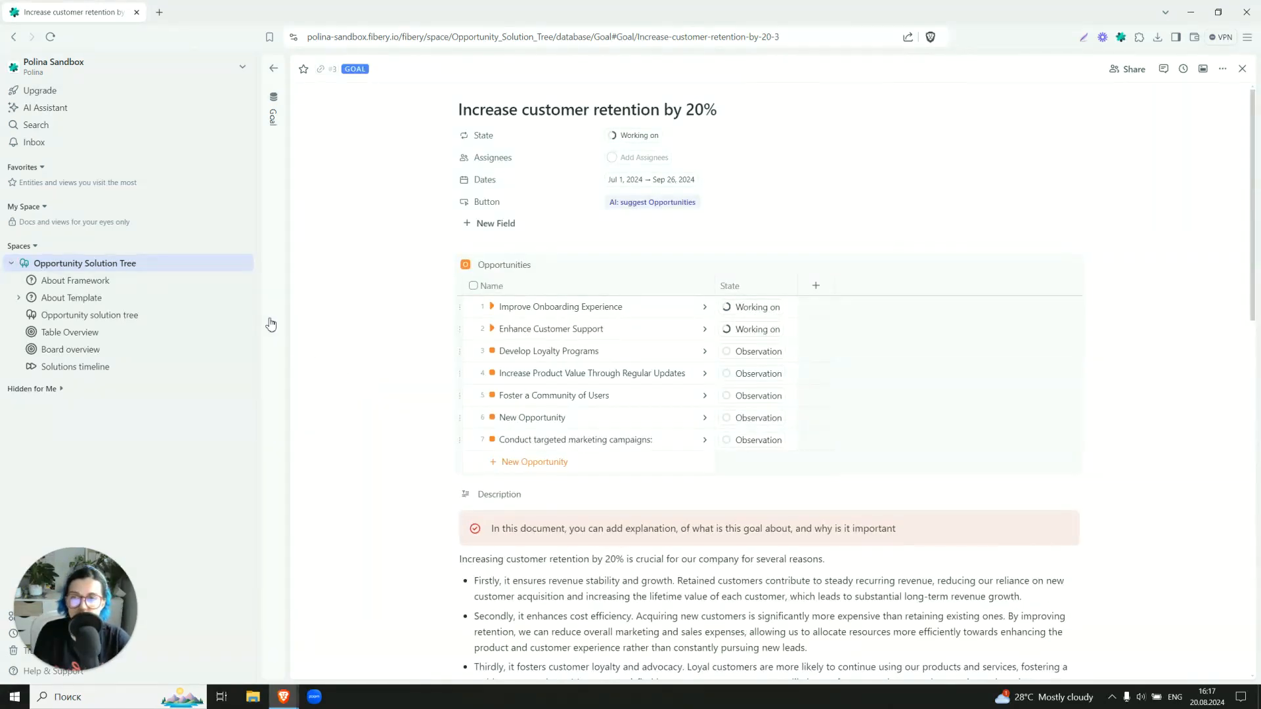
# Add a new Form view to the space based on the Opportunity database
pyautogui.click(13, 36)
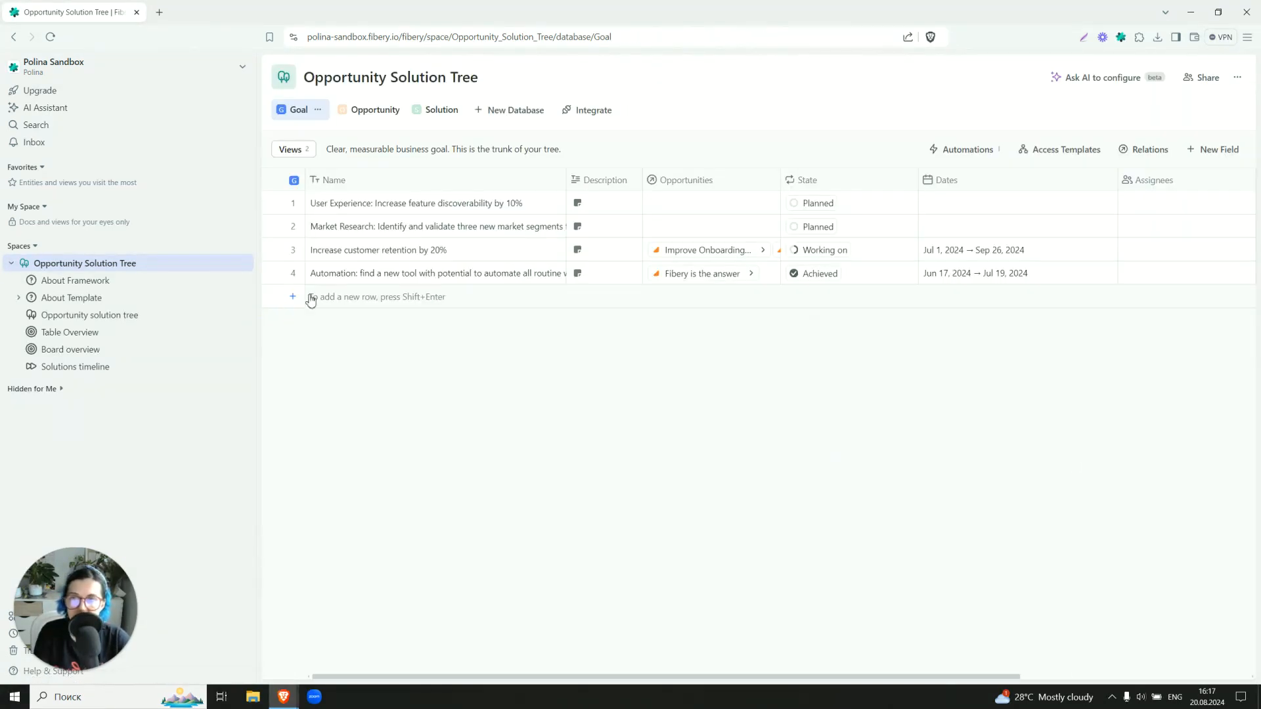
pyautogui.click(247, 263)
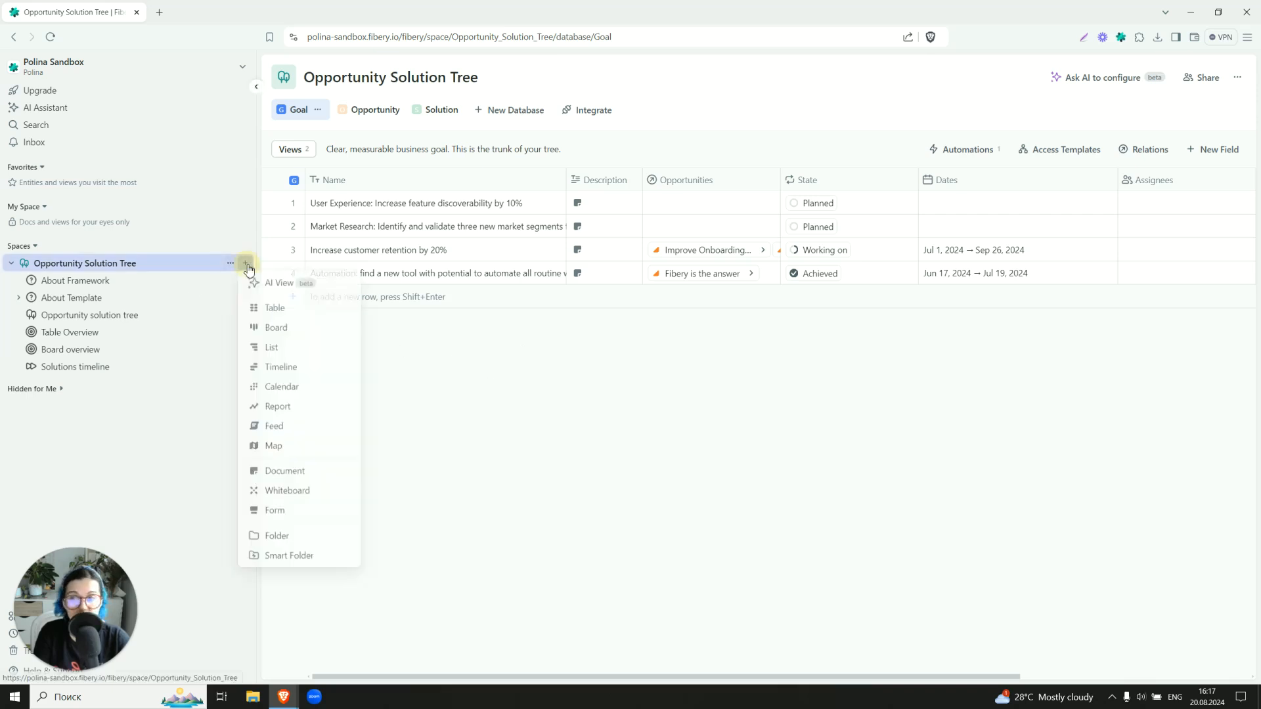
pyautogui.moveTo(288, 514)
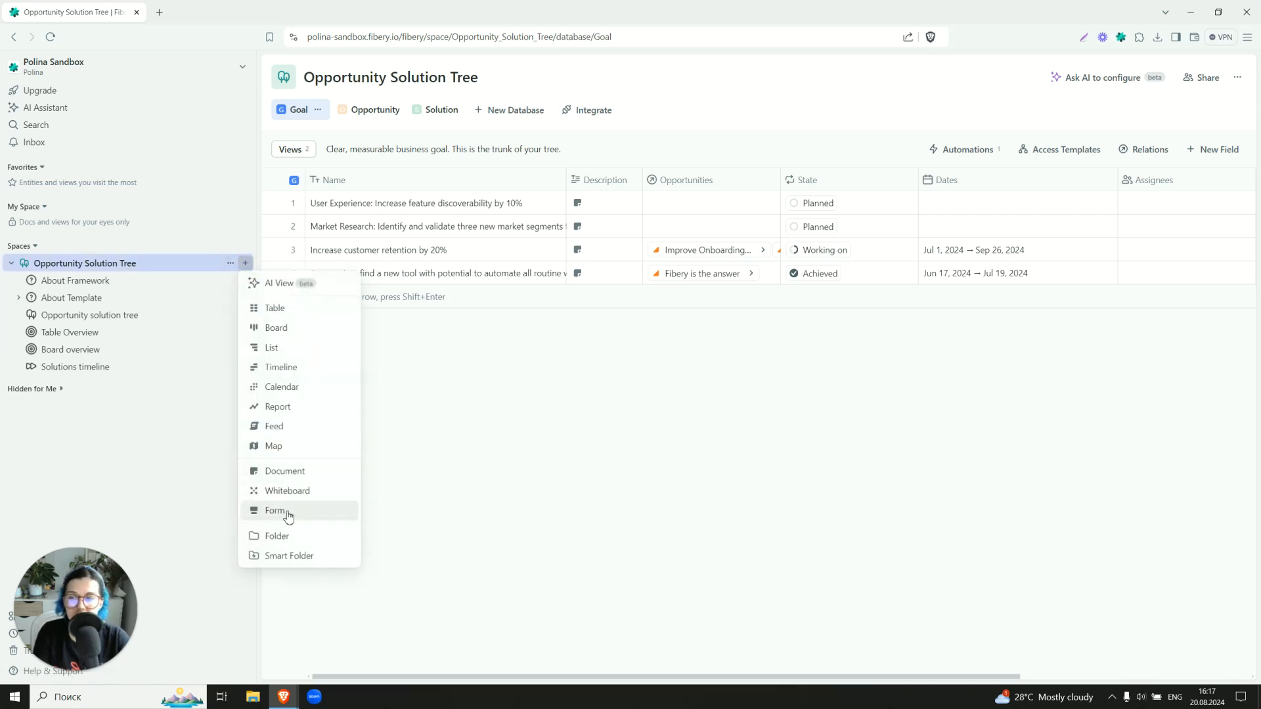
pyautogui.click(276, 510)
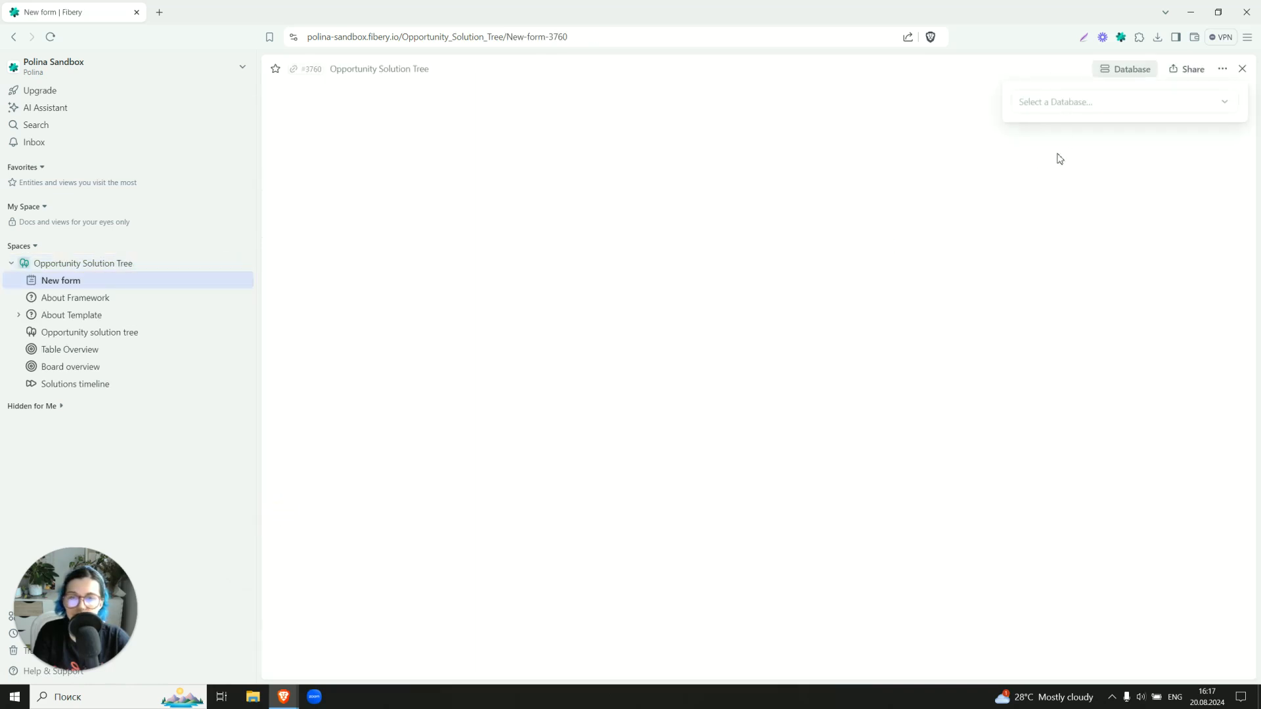
pyautogui.click(1123, 101)
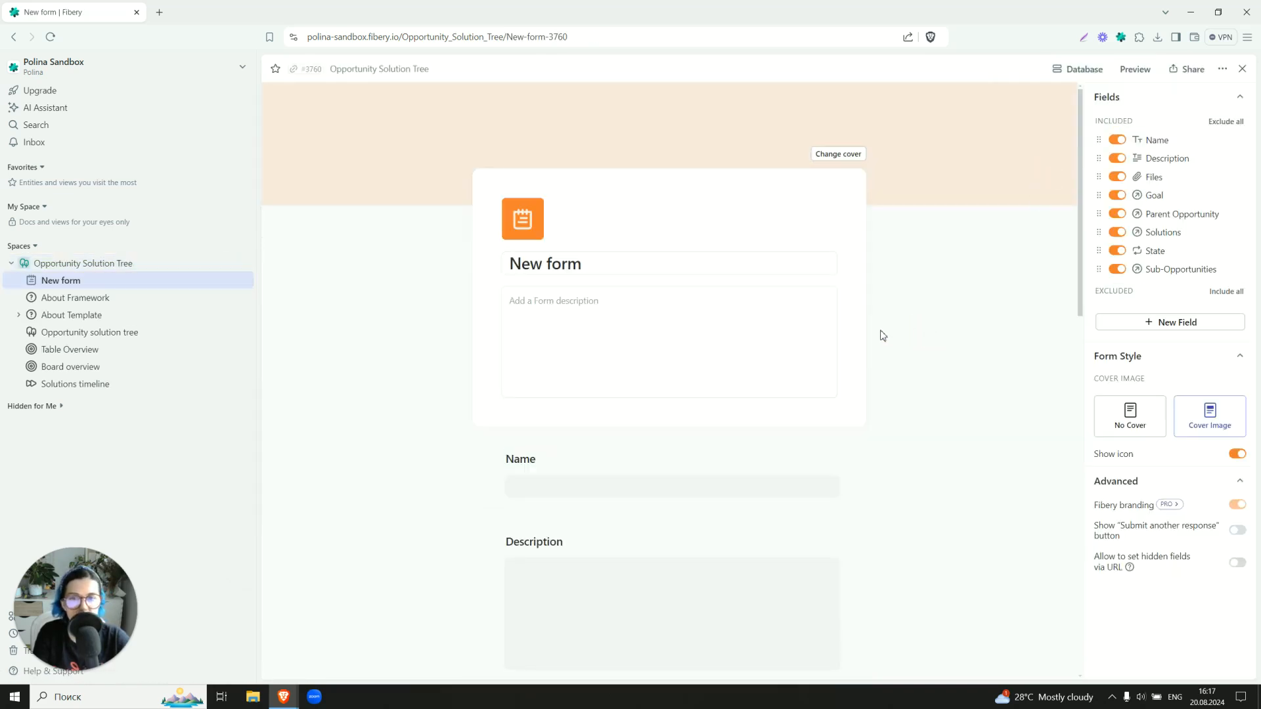
# Name the form 'Suggest new opportunity' and exclude the Parent Opportunity and Solutions fields
pyautogui.write('Si')
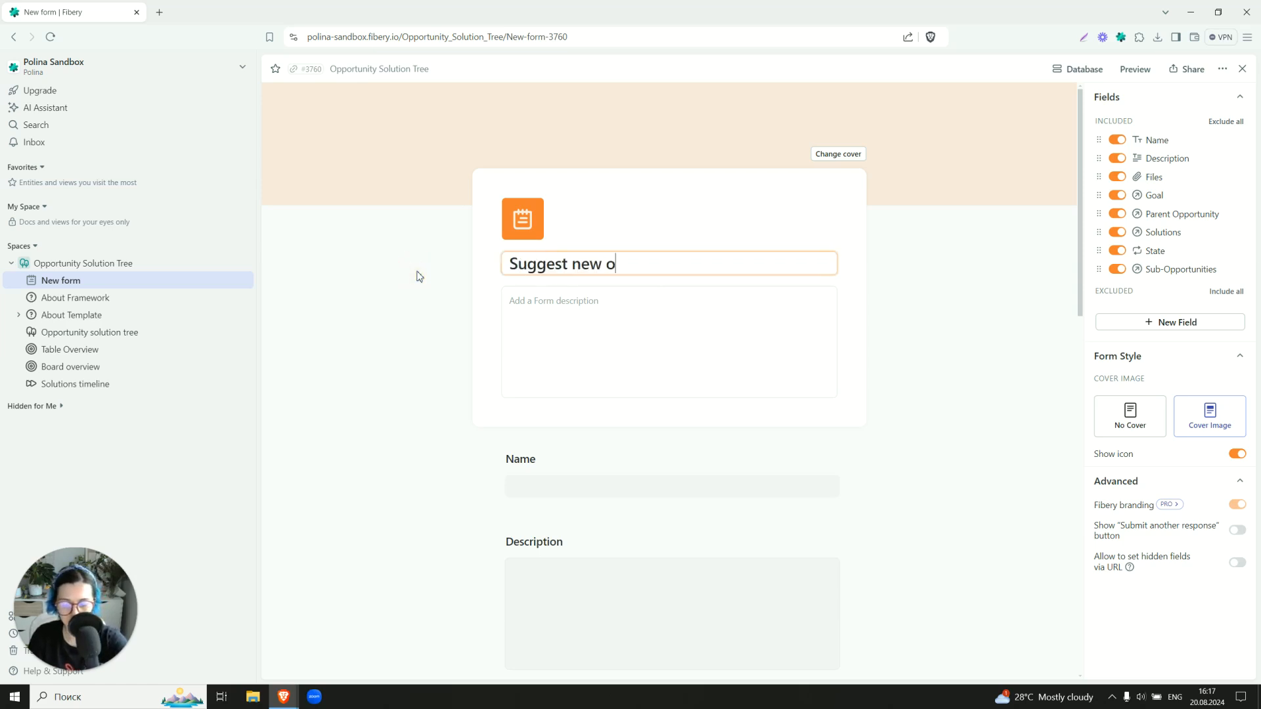
pyautogui.write('pportunity')
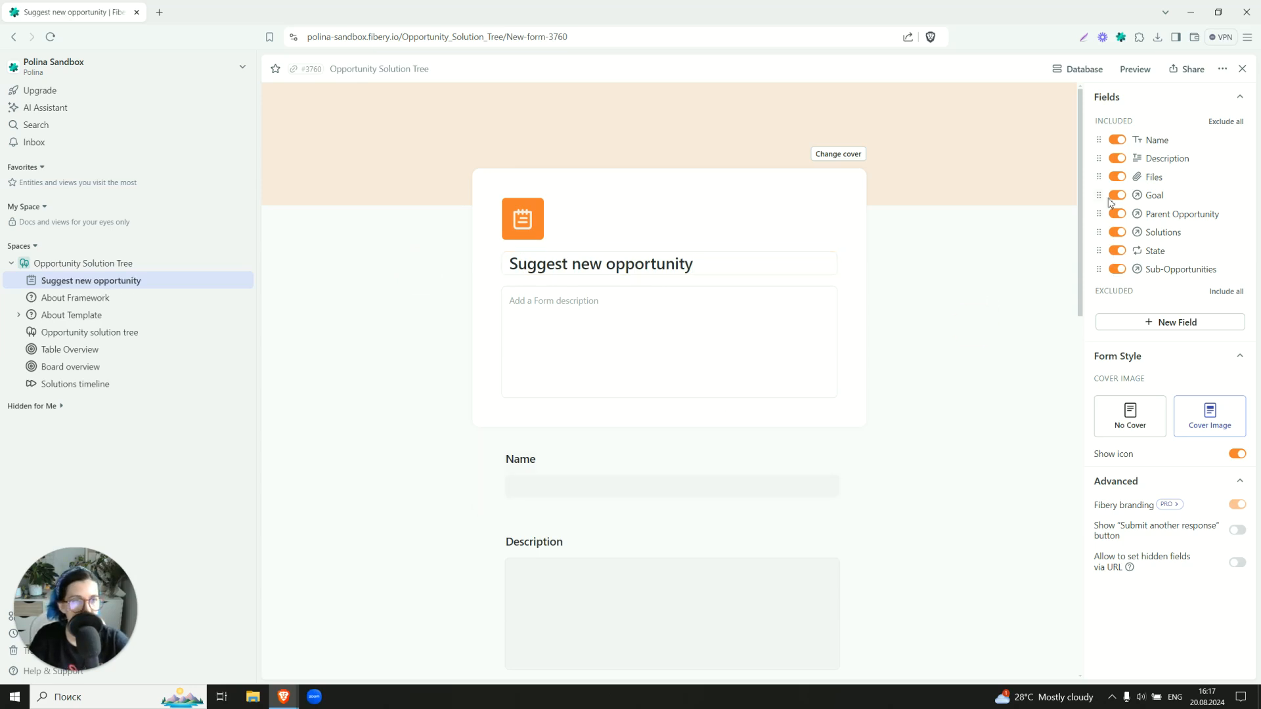
pyautogui.scroll(-3)
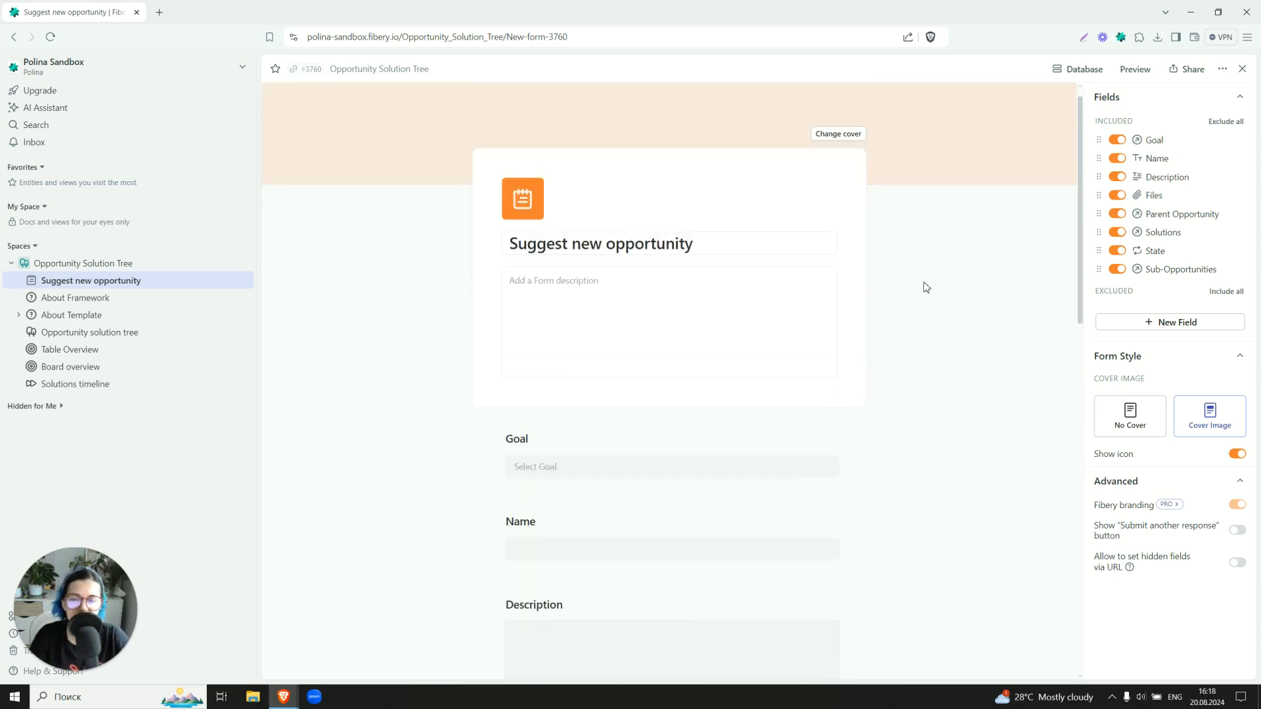
pyautogui.moveTo(1092, 266)
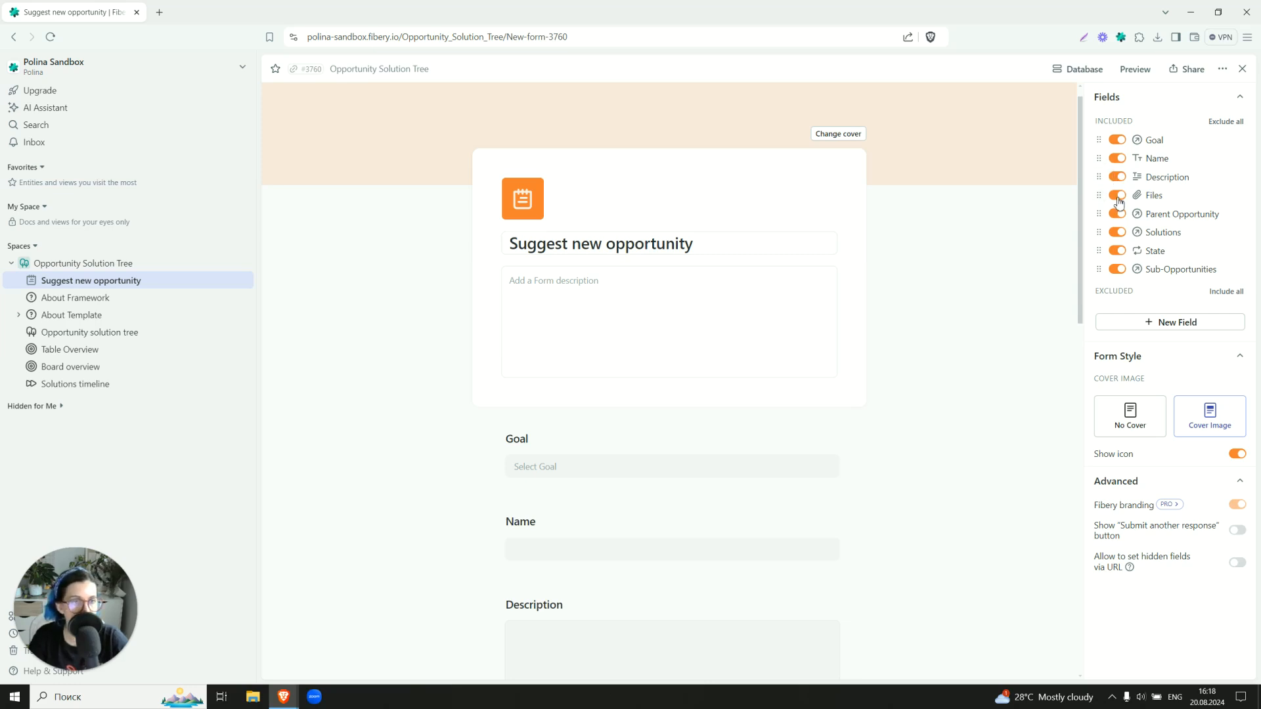
pyautogui.click(1117, 214)
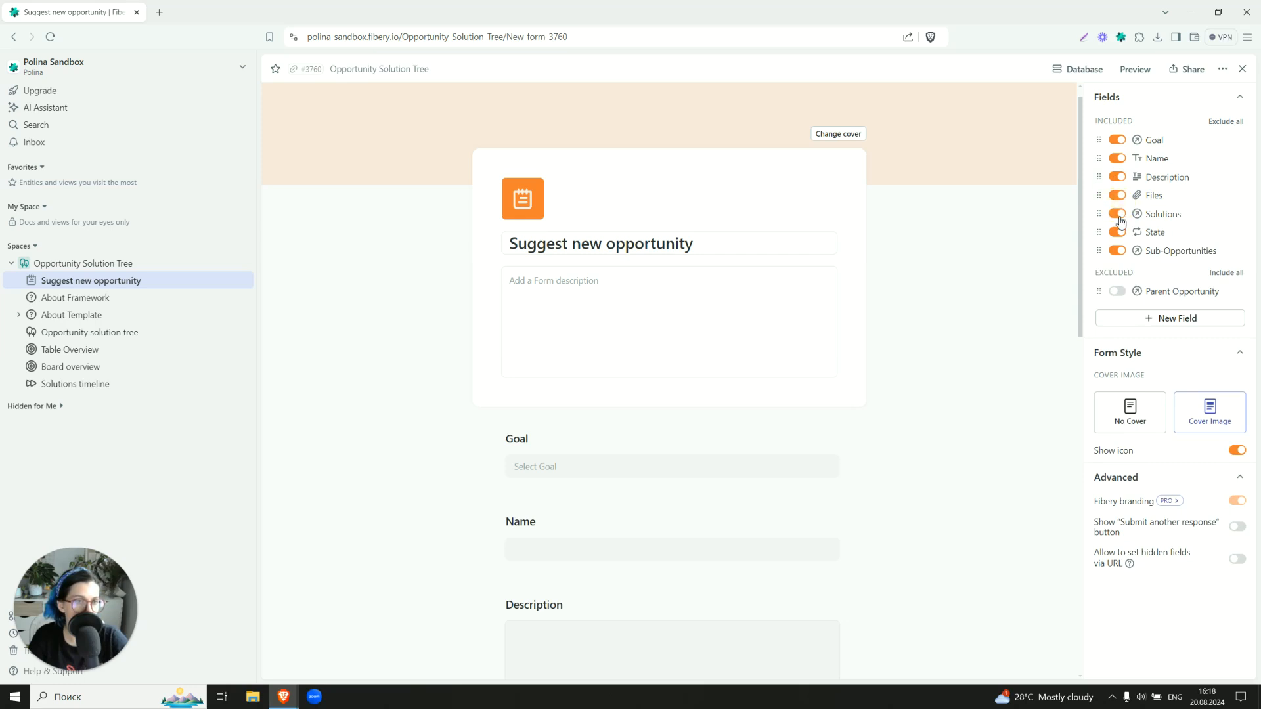
pyautogui.click(1118, 213)
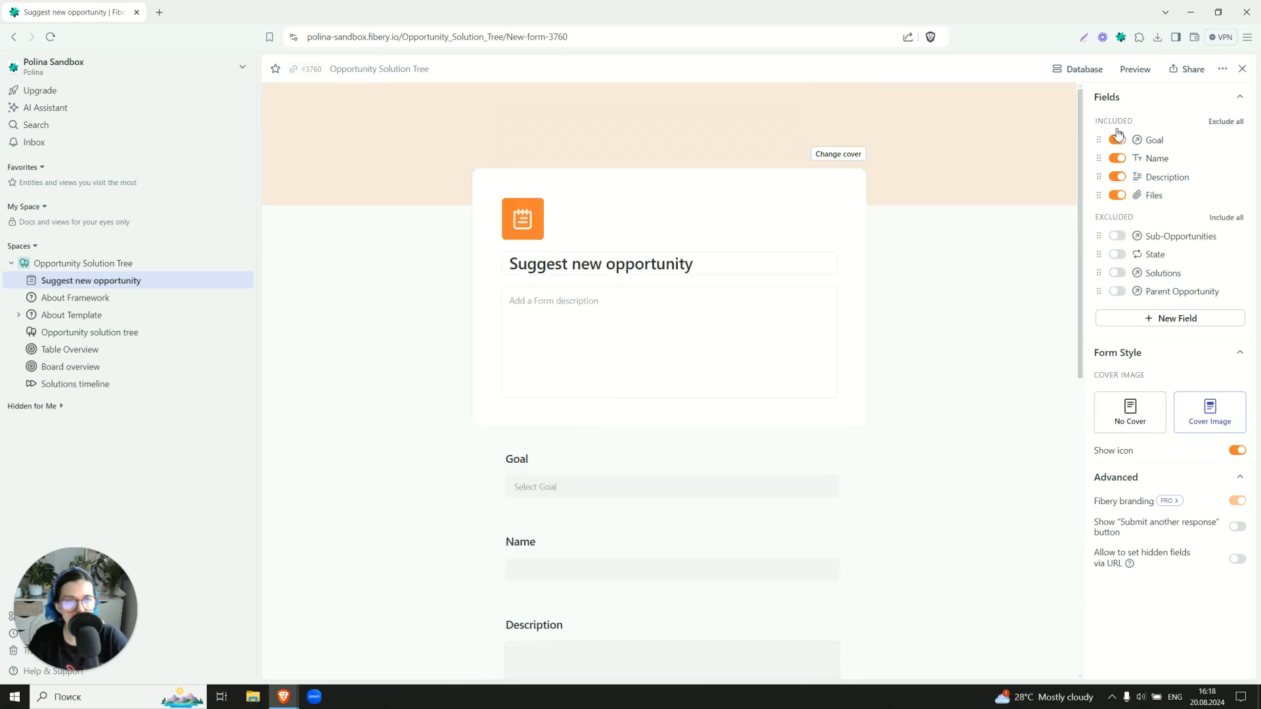
# Generate a public share link for the opportunity form, then return to the goals table
pyautogui.click(1190, 69)
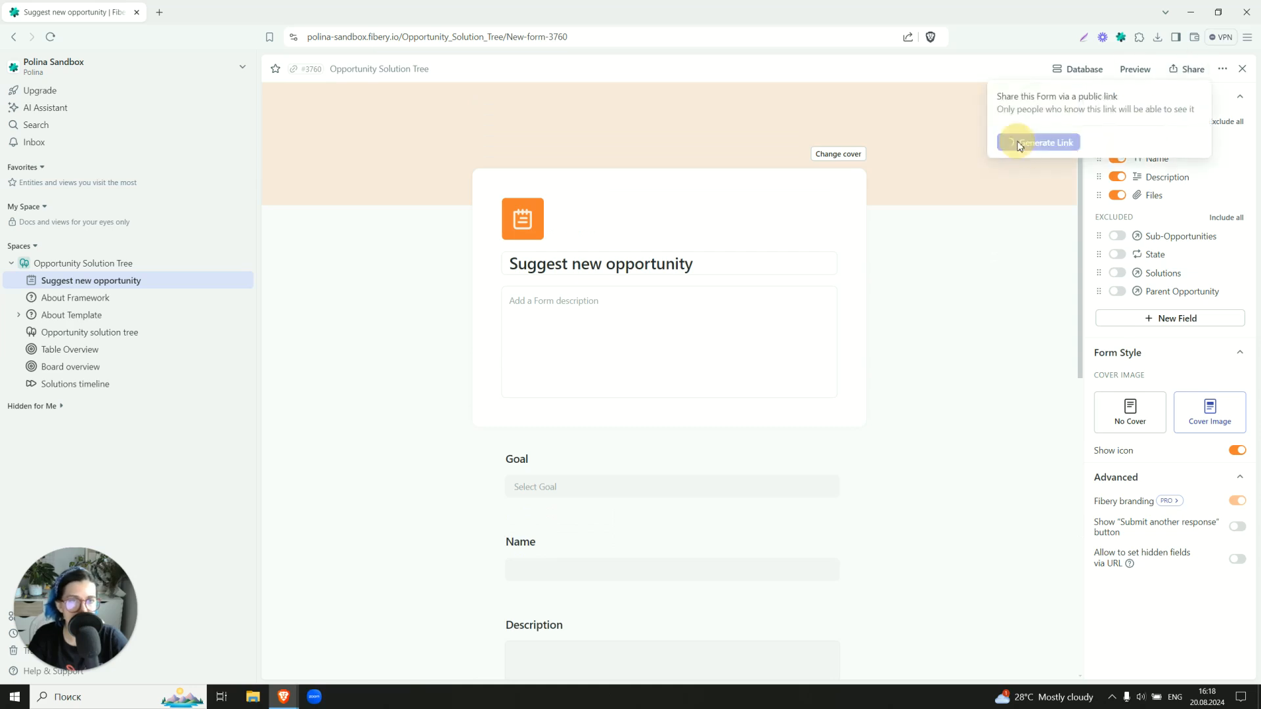
pyautogui.click(1043, 143)
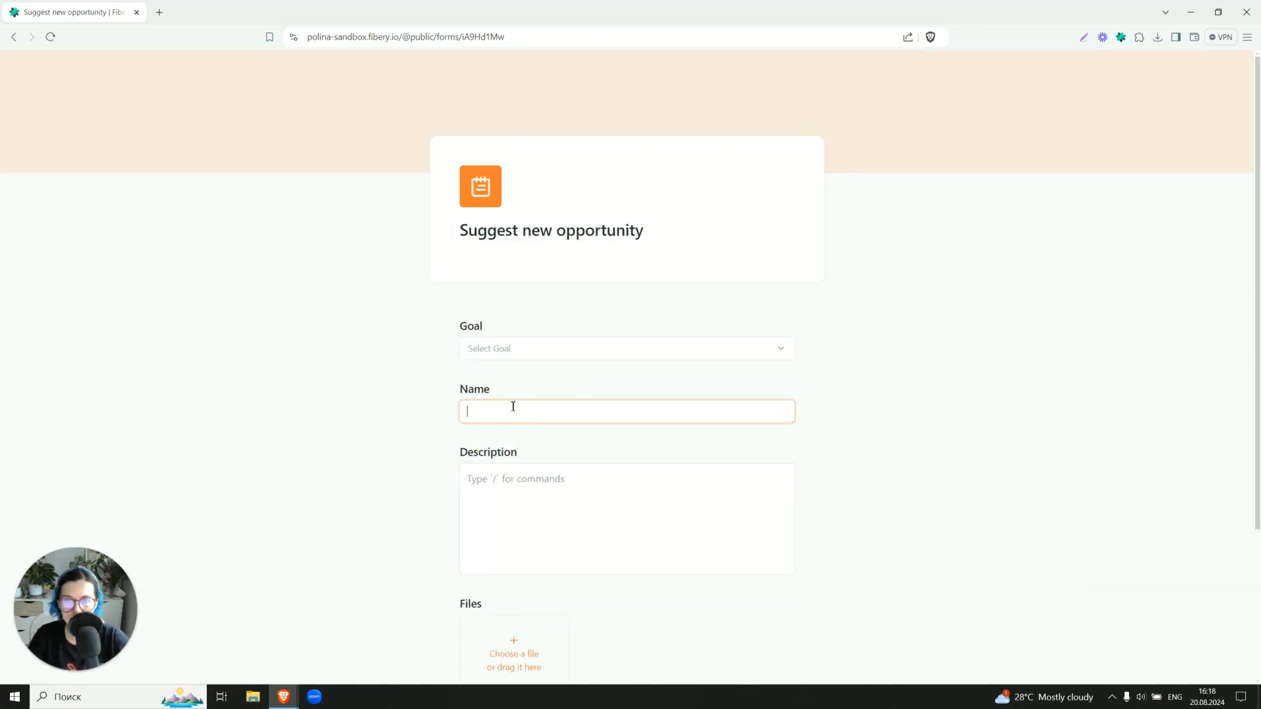
pyautogui.scroll(-3)
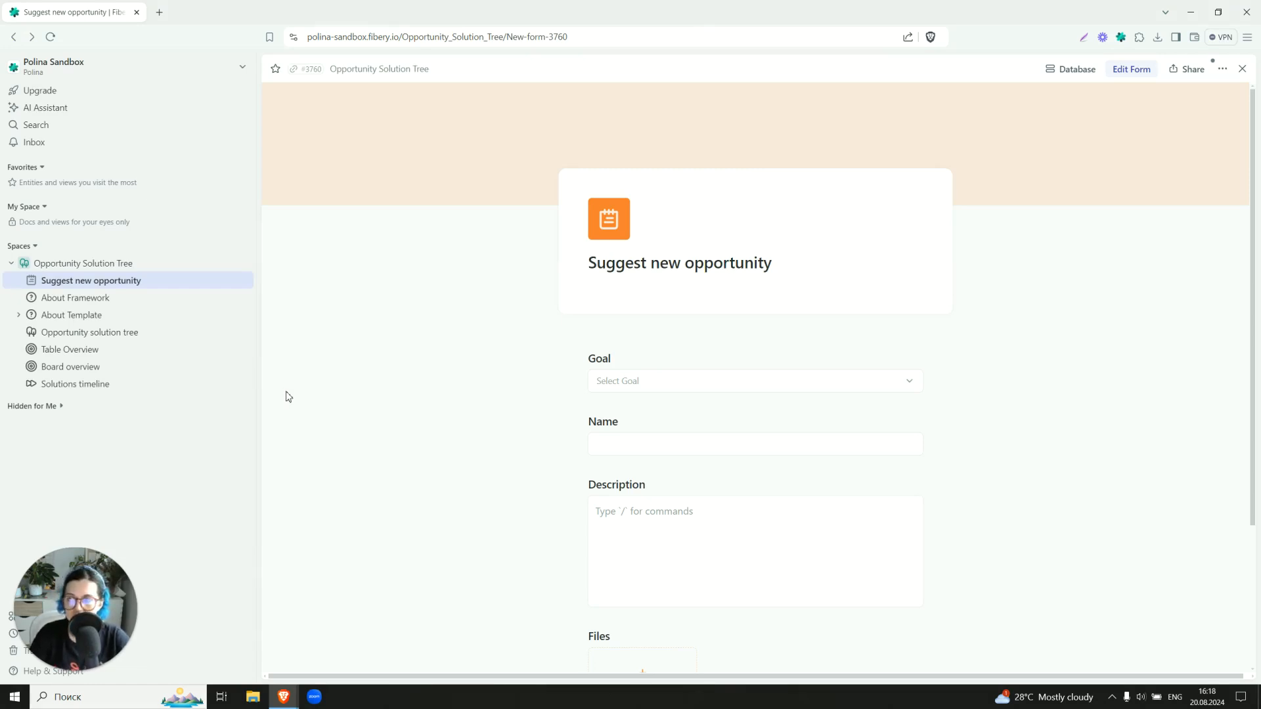
pyautogui.moveTo(157, 264)
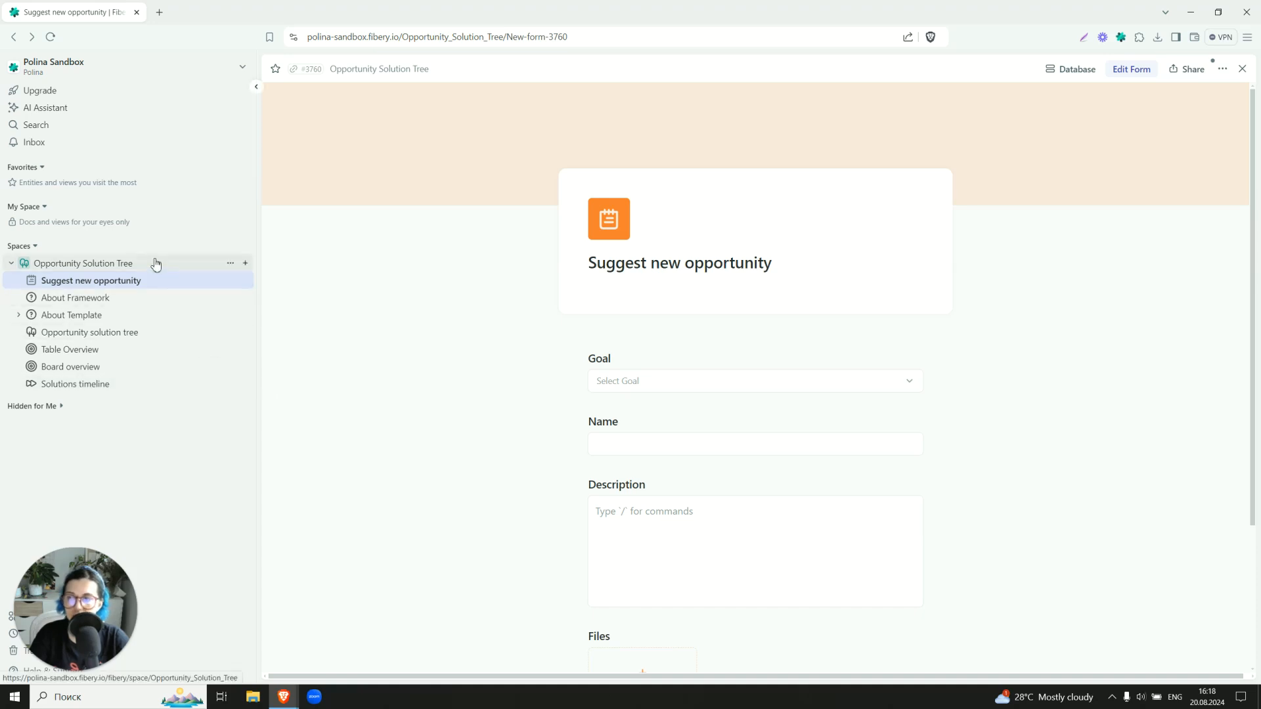
pyautogui.click(83, 262)
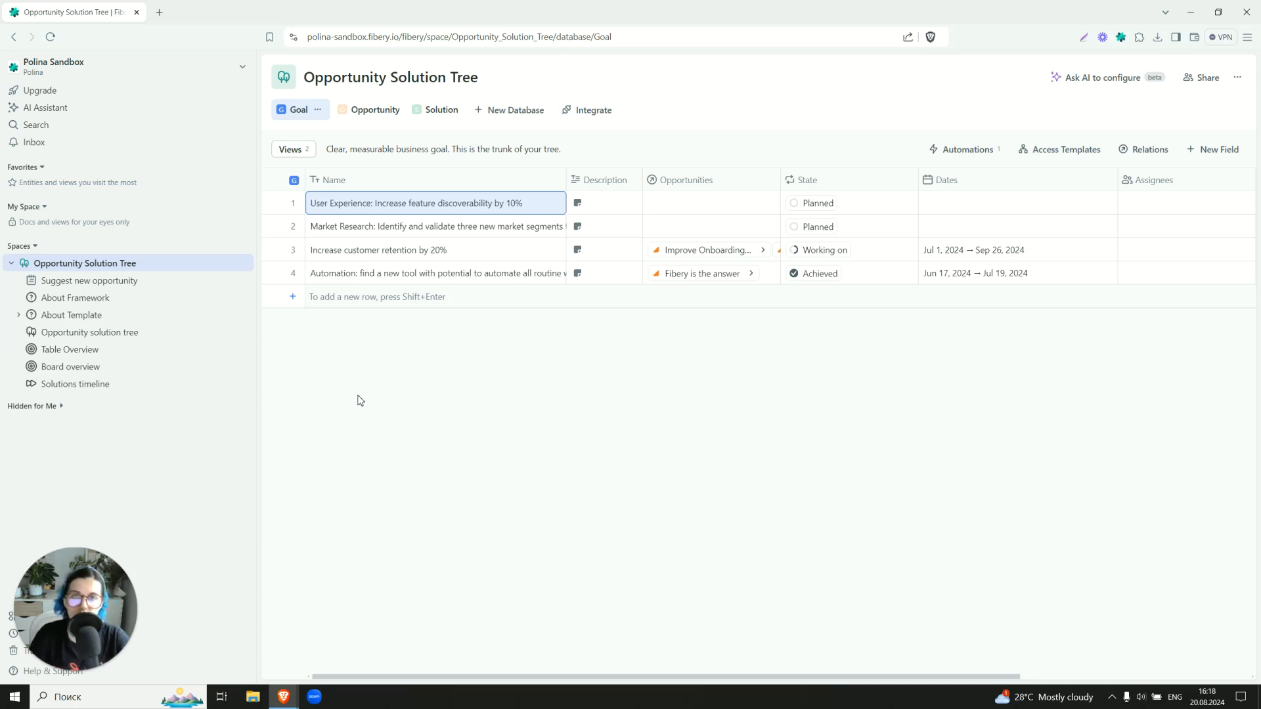
pyautogui.moveTo(358, 377)
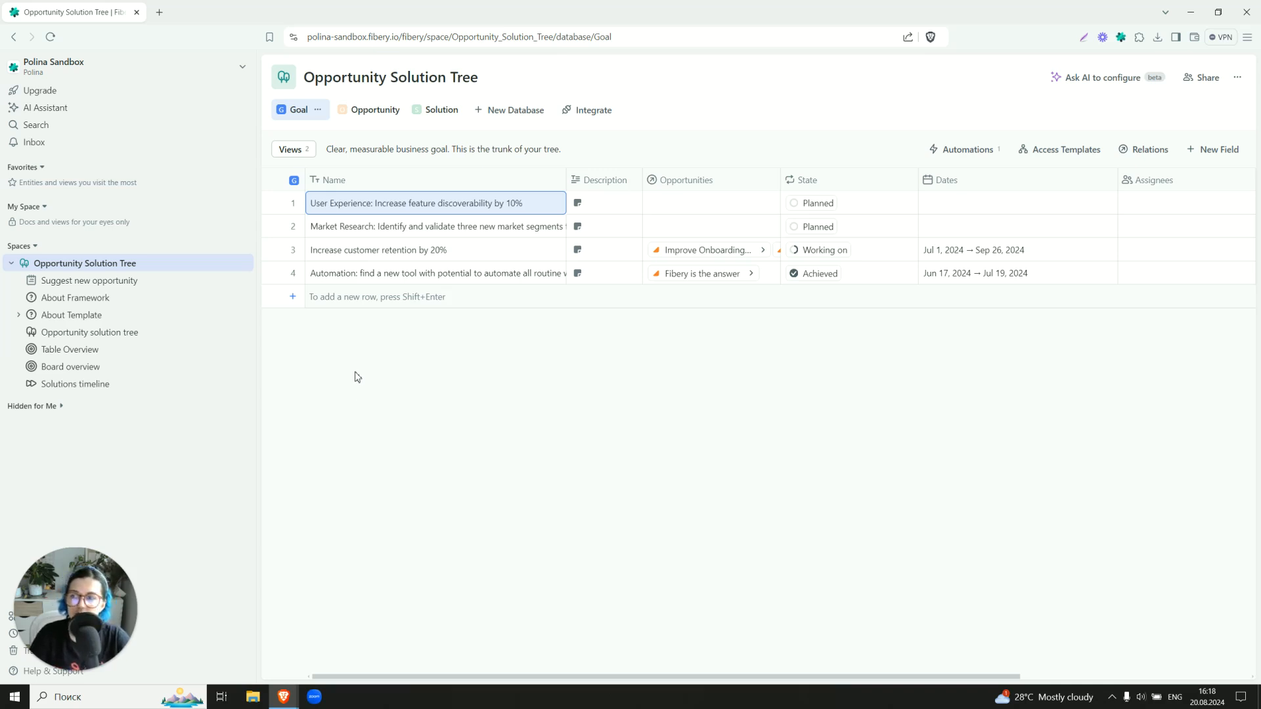
pyautogui.click(19, 314)
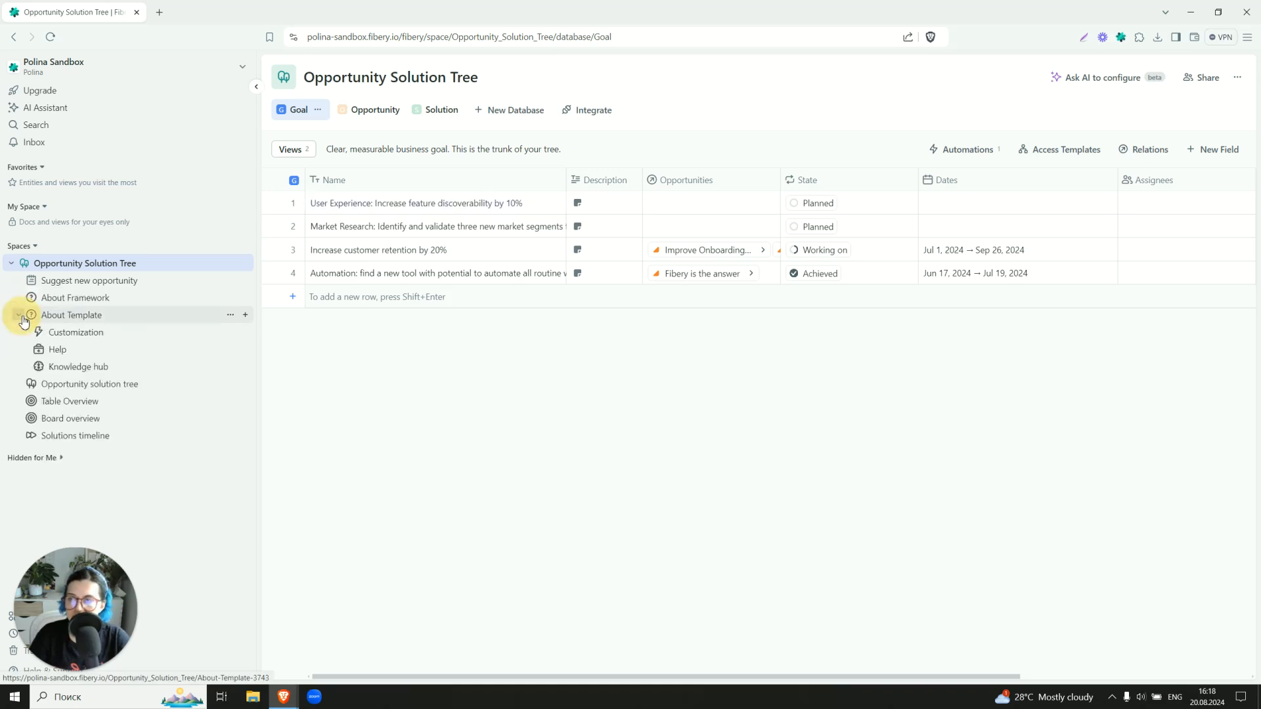
pyautogui.click(18, 314)
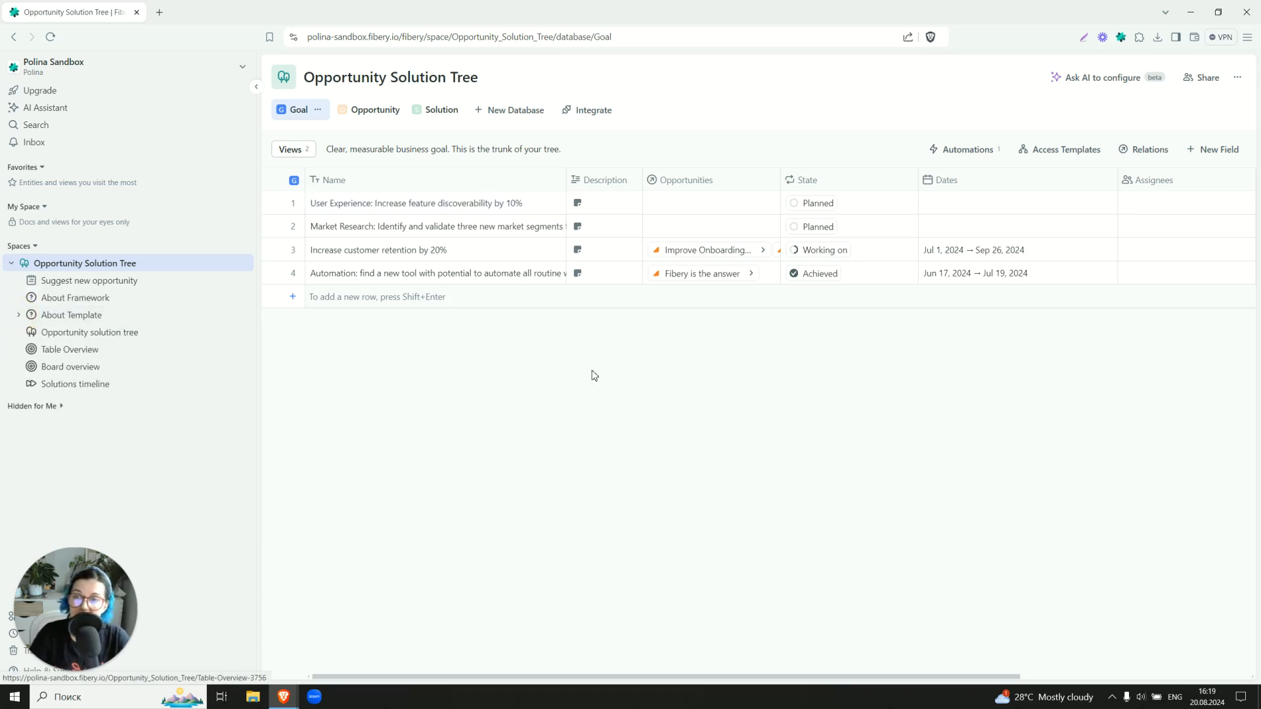
pyautogui.moveTo(1222, 212)
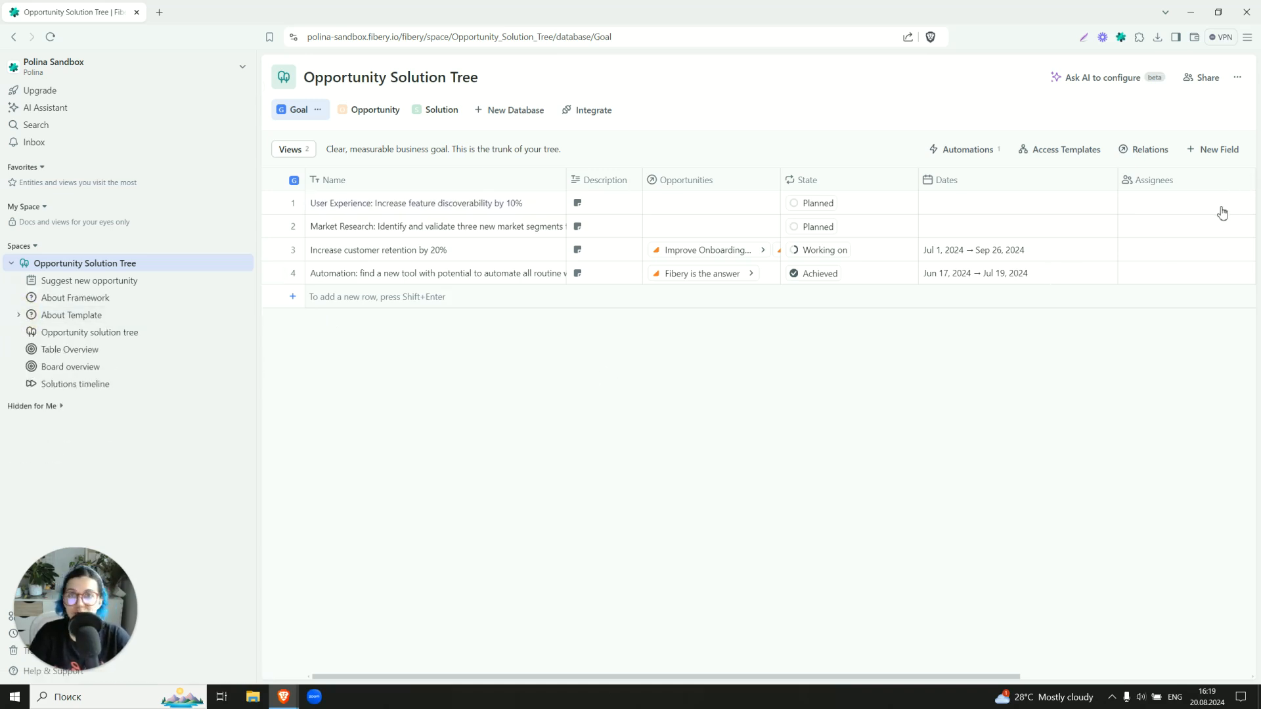